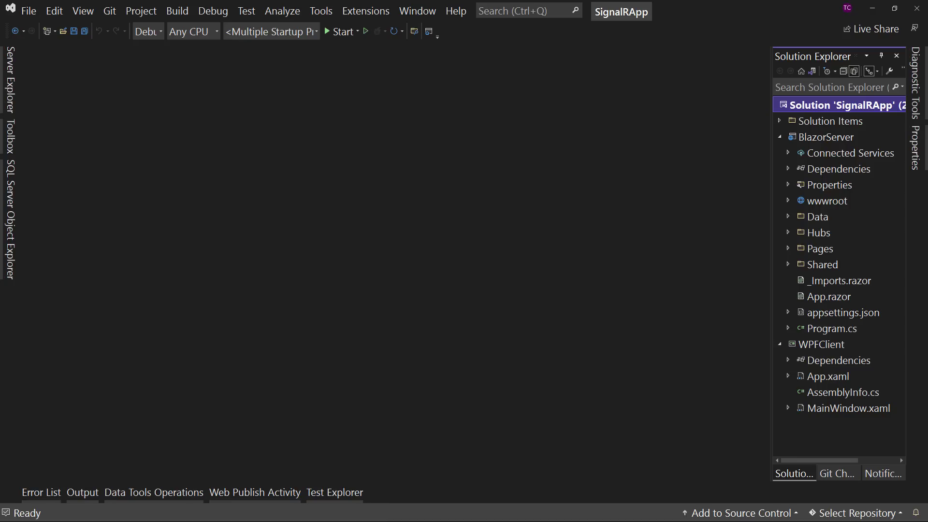
mouse_move(738, 244)
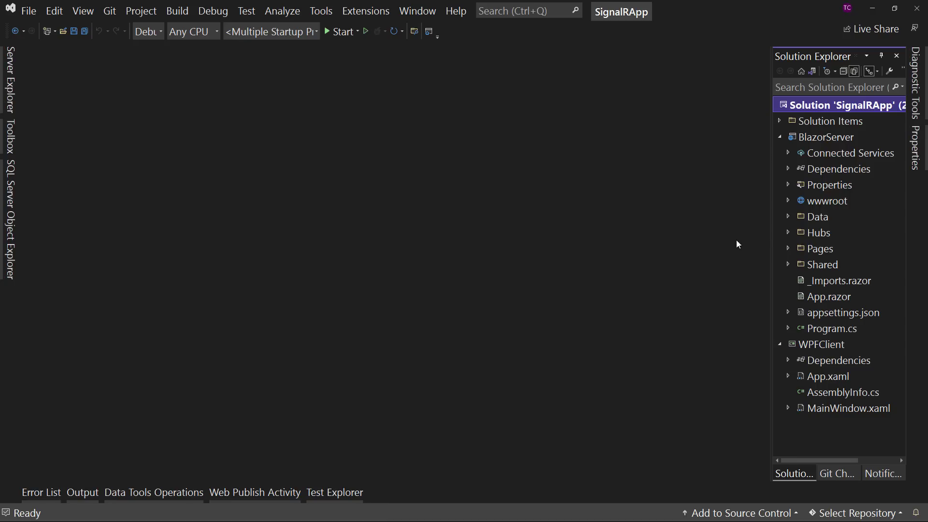
Step: Open Counter.razor from the BlazorServer Pages folder
double_click(843, 297)
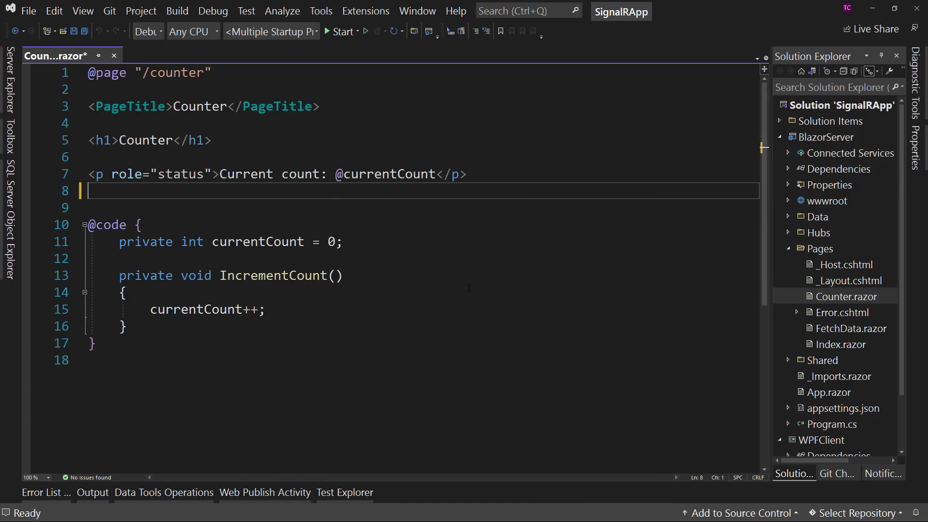
Step: Delete the IncrementCount method, leaving only the currentCount field
drag(161, 276, 126, 326)
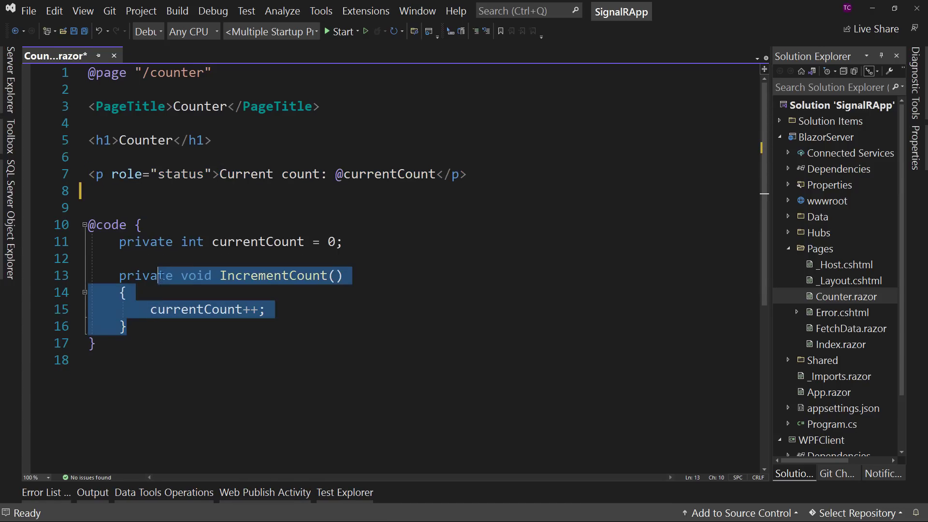
key(Delete)
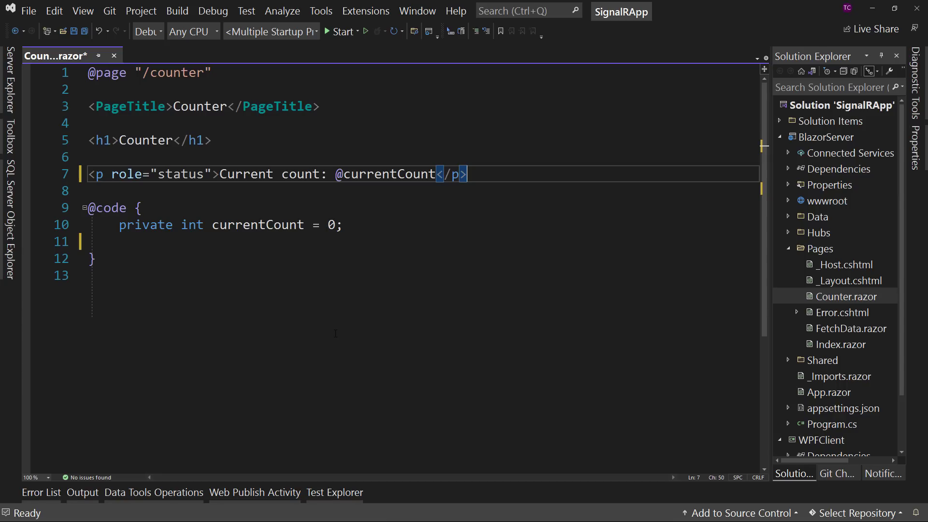
mouse_move(793, 237)
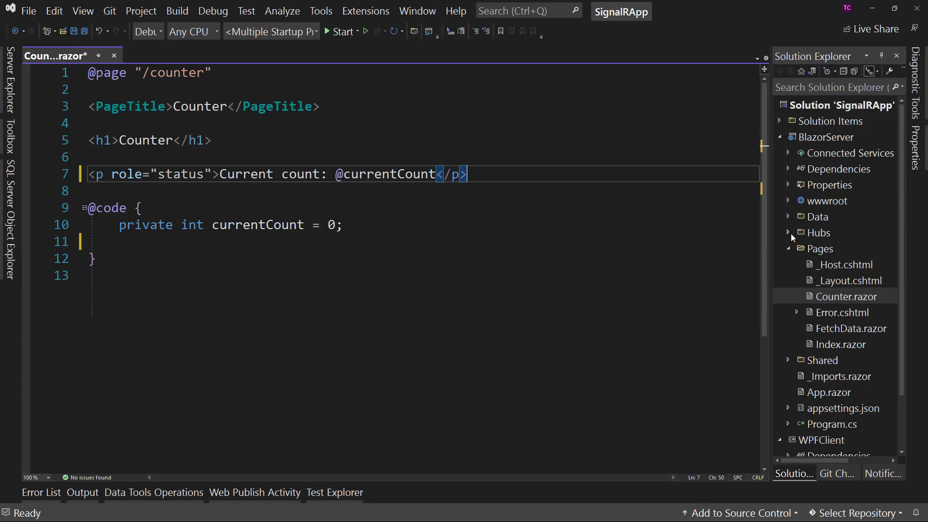
Step: Add a new class named CounterHub to the Hubs folder
click(789, 233)
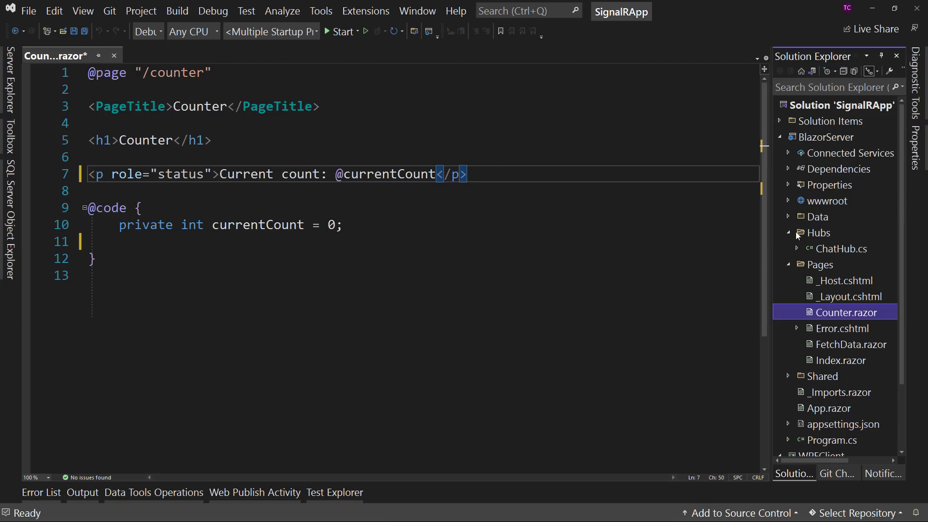
right_click(846, 313)
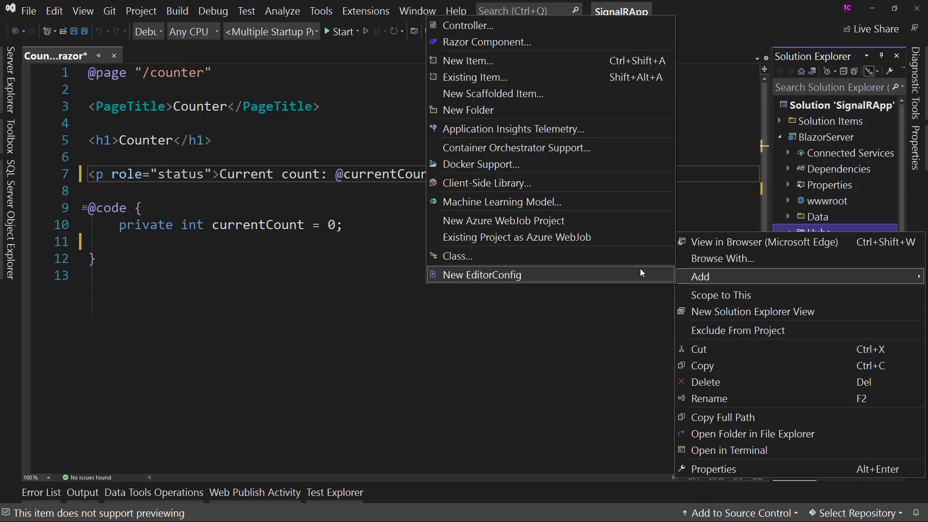
click(468, 59)
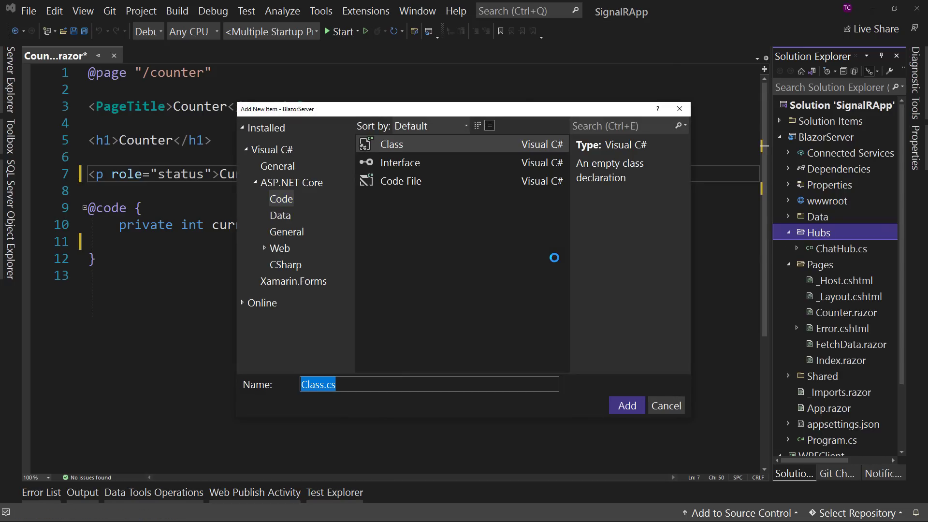
text(Co)
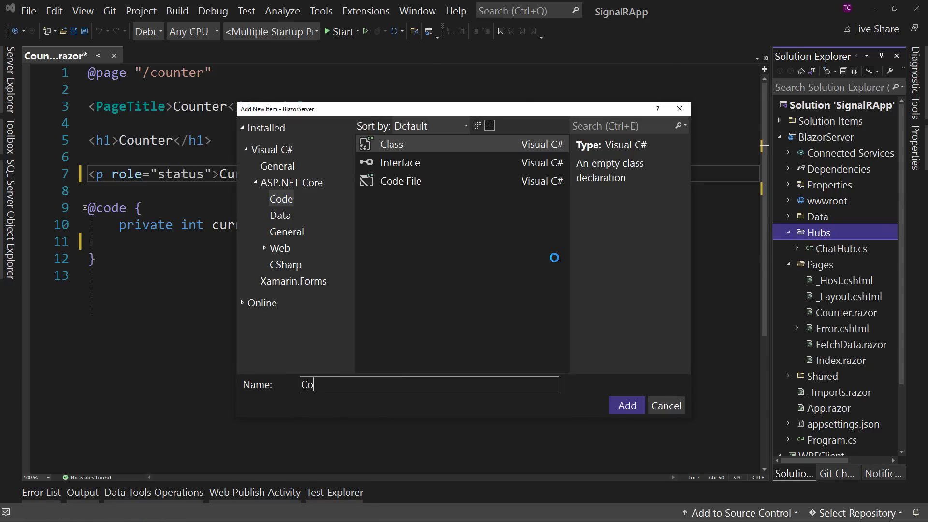
click(625, 405)
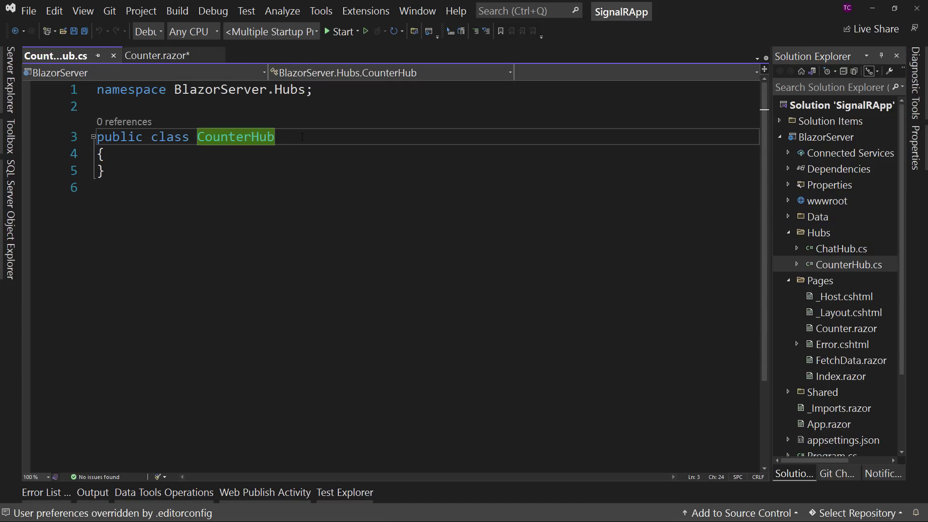
Step: Derive CounterHub from Hub with the SignalR using and declare AddToTotal(string user, int value)
text(: Hub)
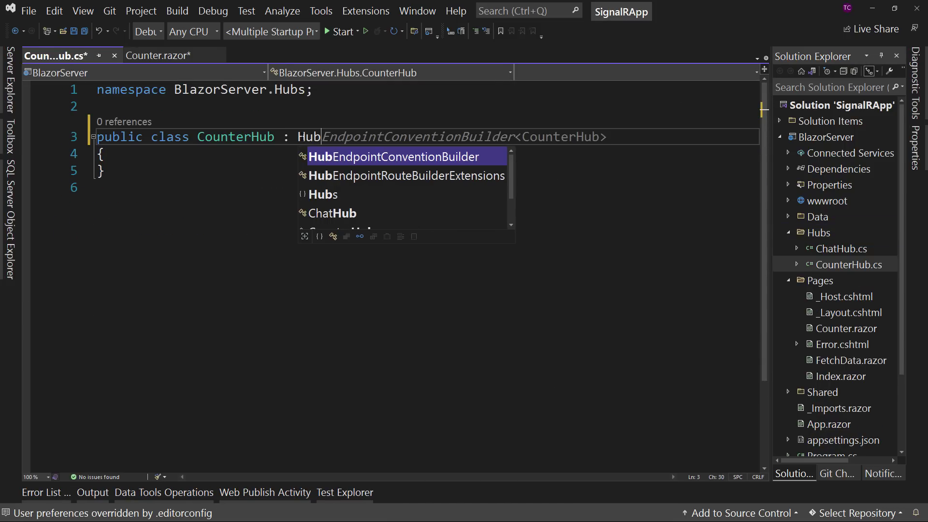
key(Escape)
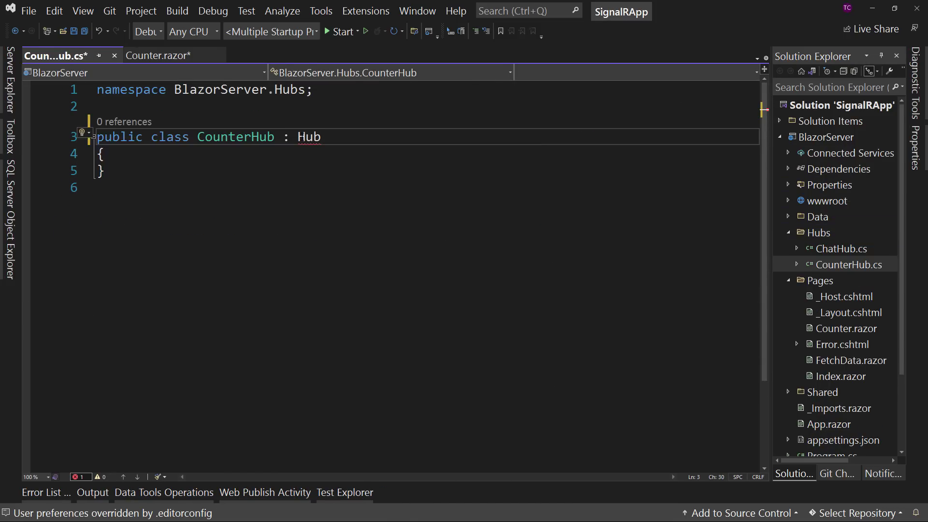
text(using Microsoft.AspNetCore.SignalR;)
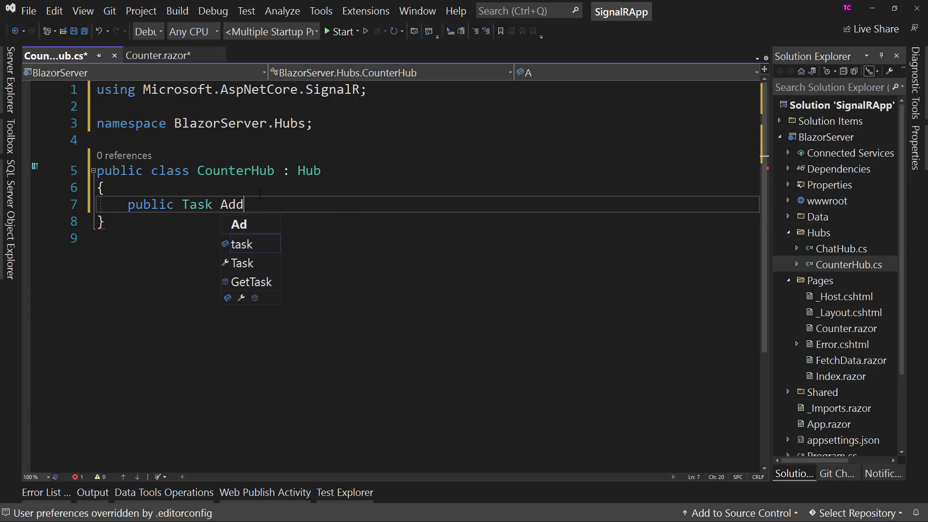
text(ToTotal)
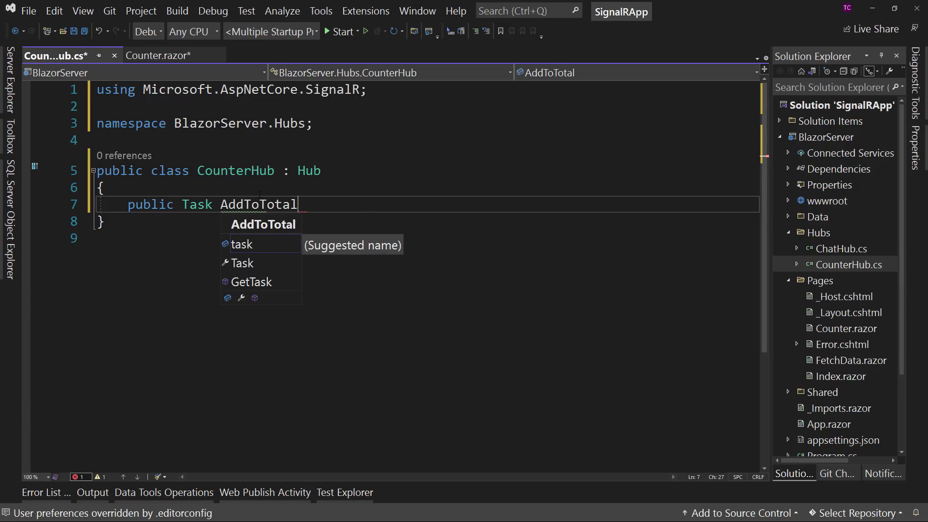
text((string user))
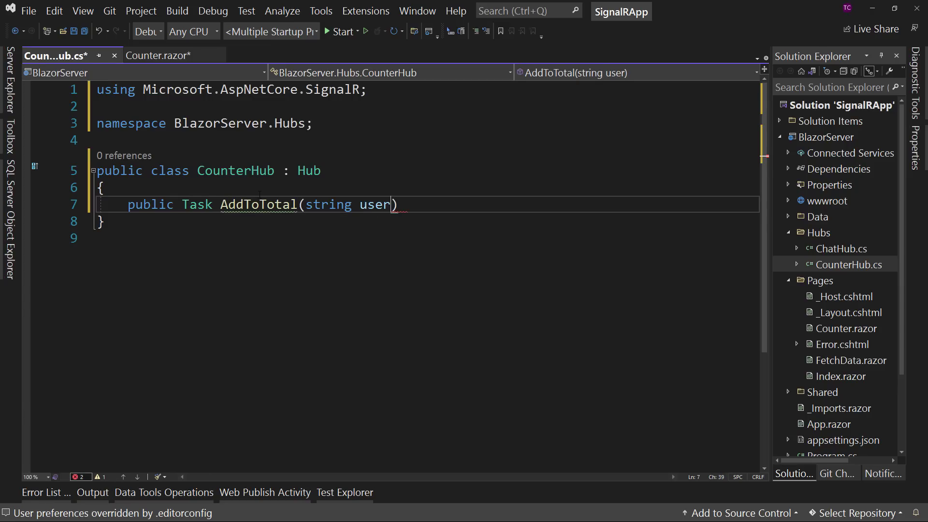
text(,)
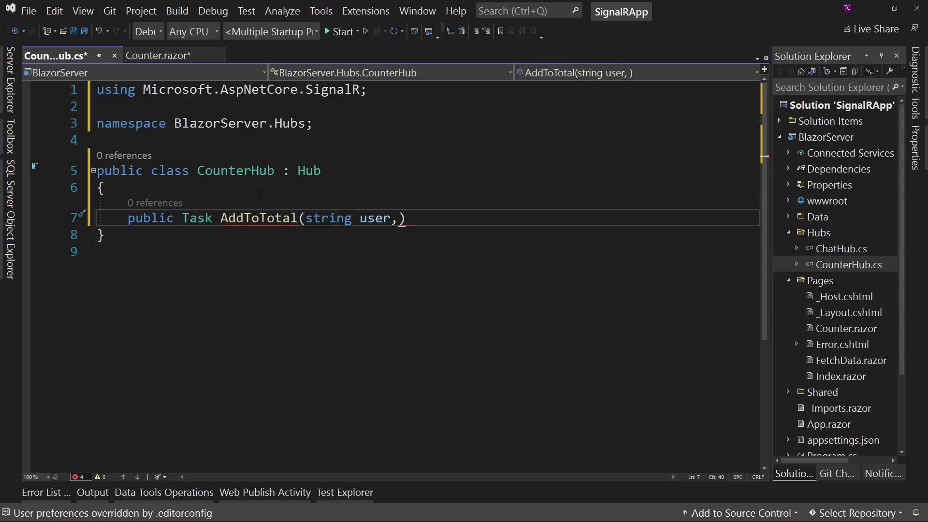
text(int Value)
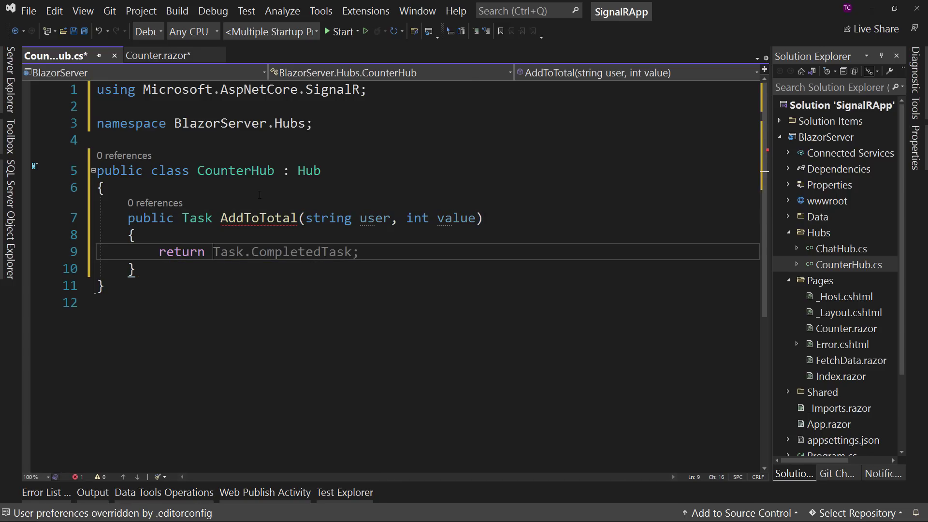
Step: Return Clients.All.SendAsync("CounterIncrement", user, value) from AddToTotal
text(ClientCertificateOpti)
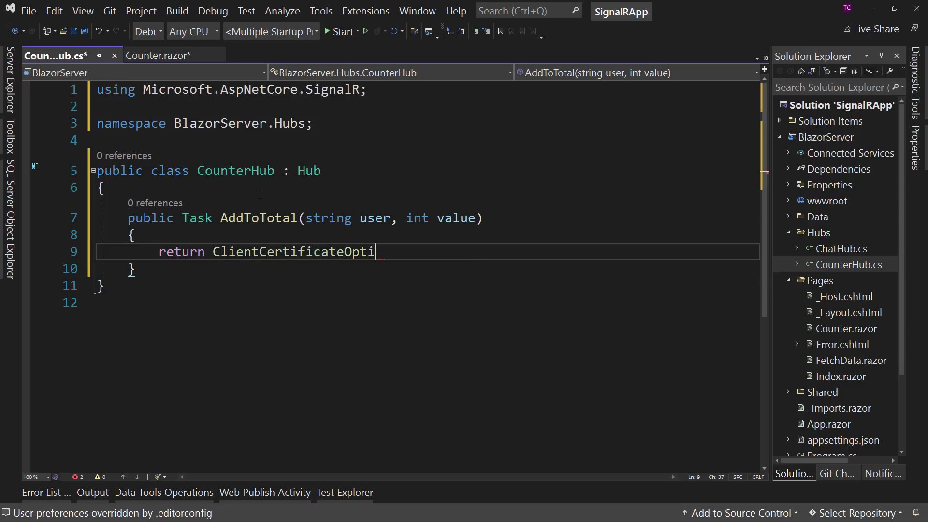
text(Clients.)
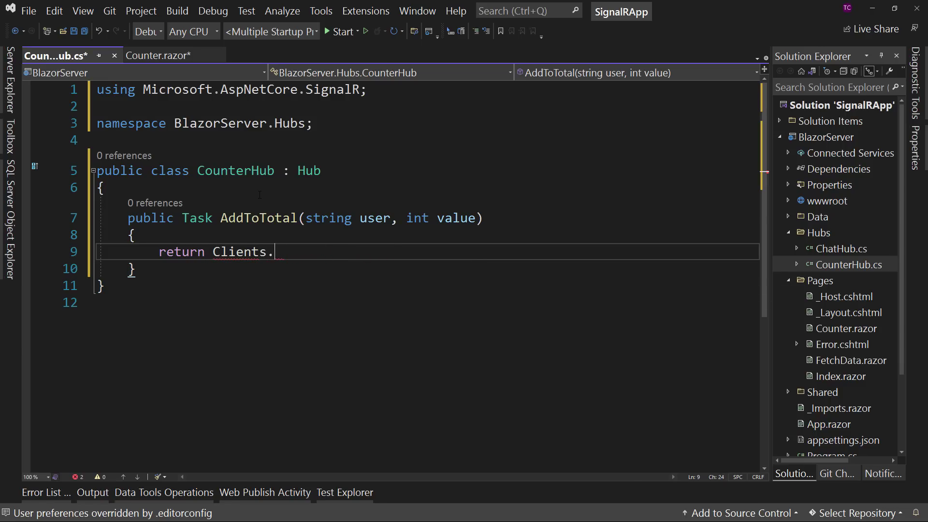
text(All)
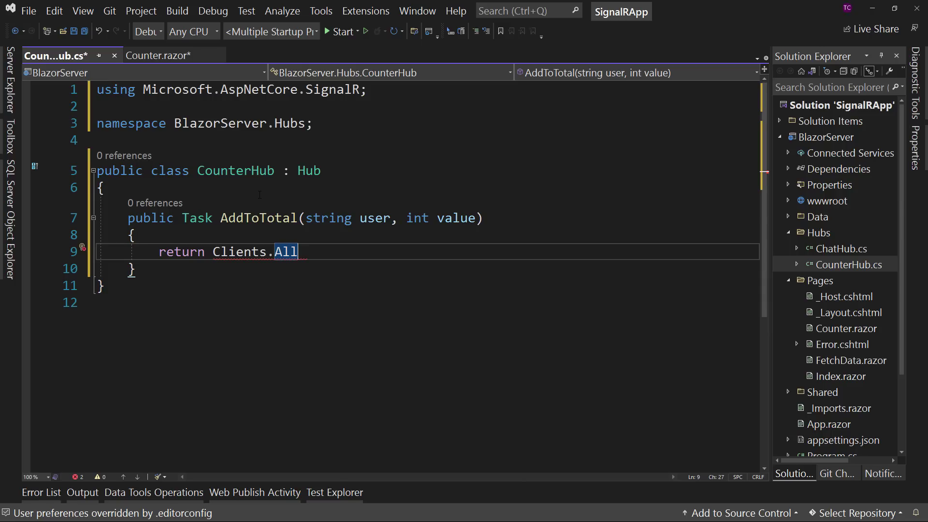
text(.SendAsync(user, value);)
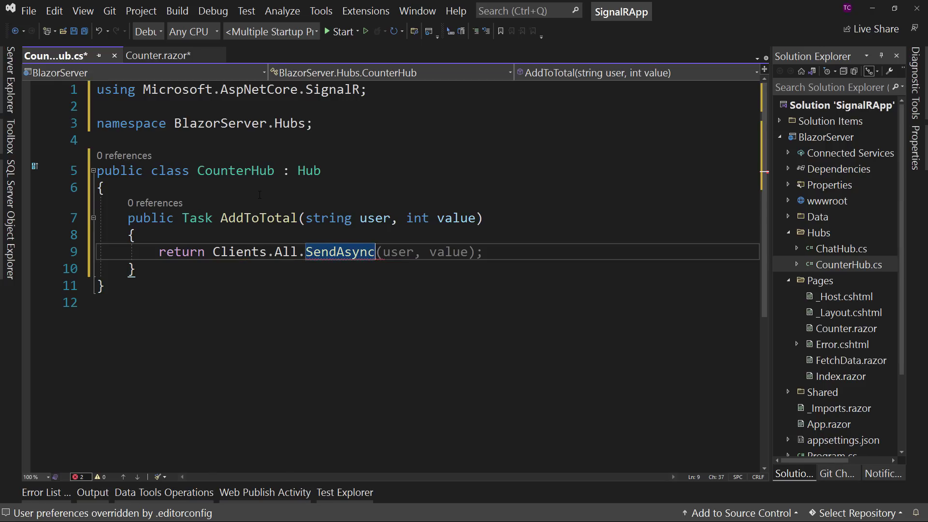
text("Counte"))
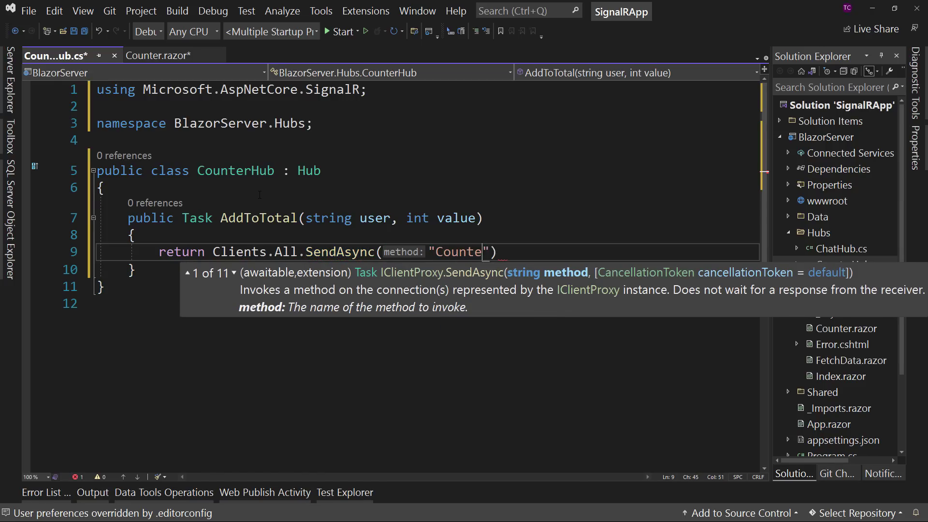
text(rIncrement)
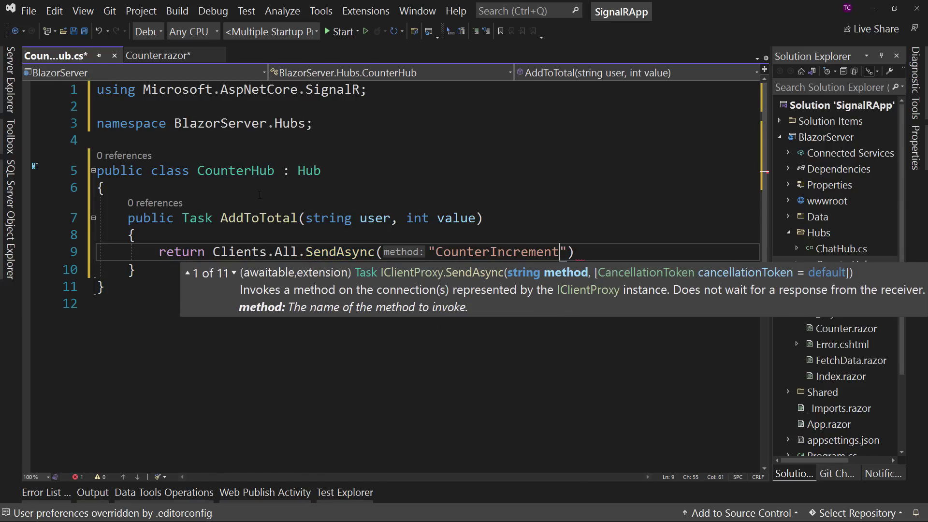
text(, user, value)
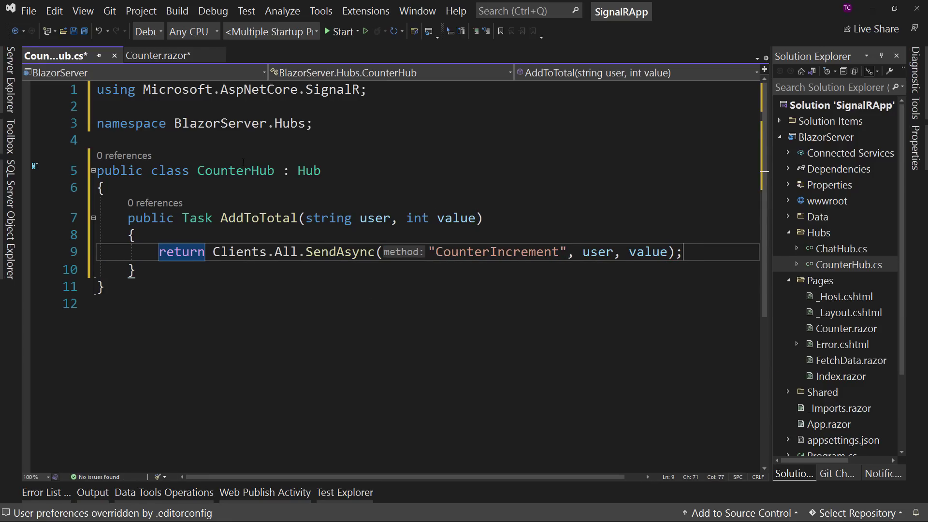
double_click(648, 251)
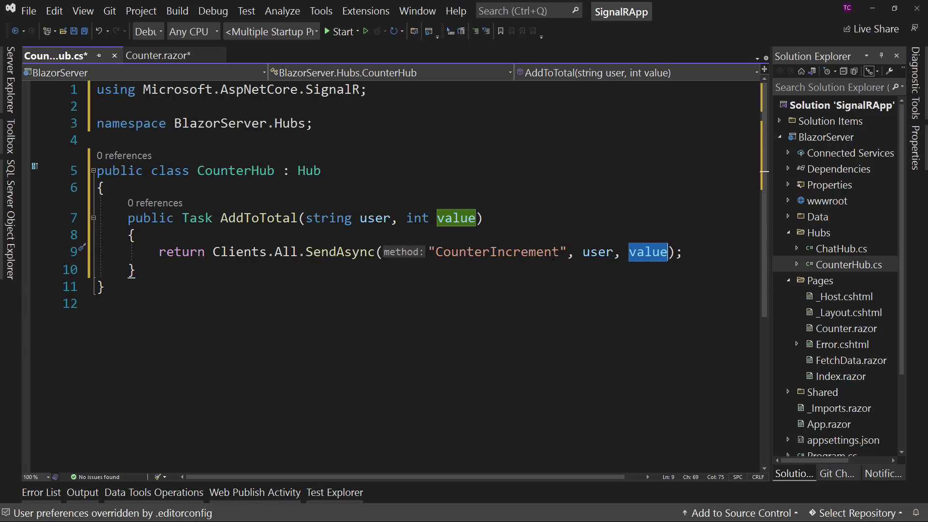
double_click(496, 251)
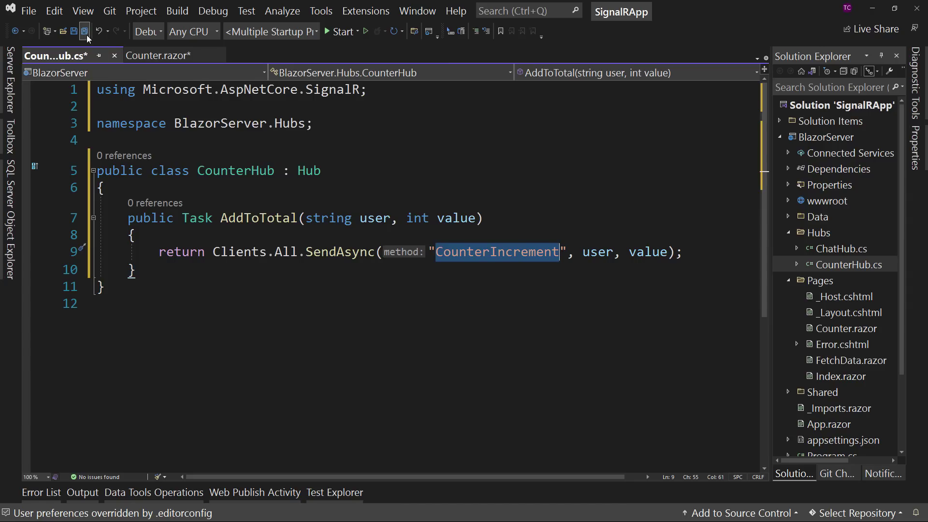
Step: Save all, then add app.MapHub<CounterHub>("/counterhub"); below the ChatHub mapping in Program.cs
click(84, 30)
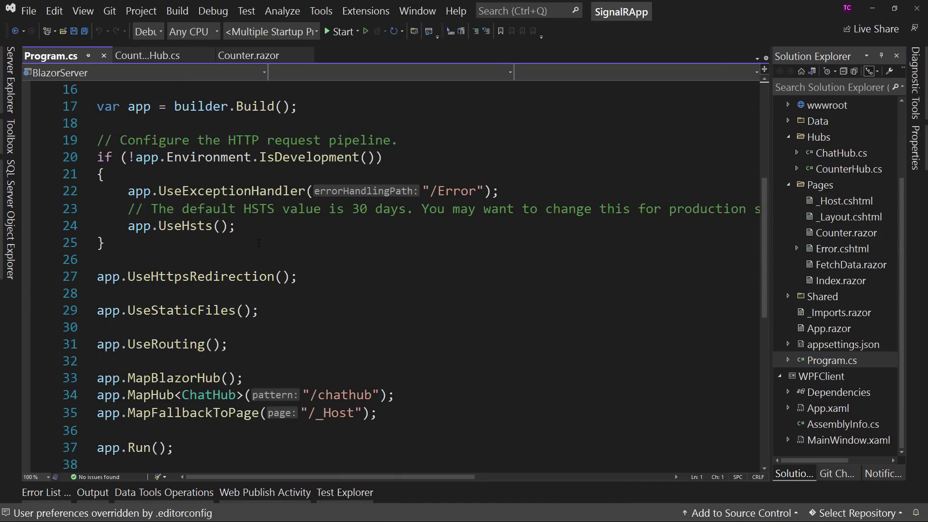
double_click(152, 294)
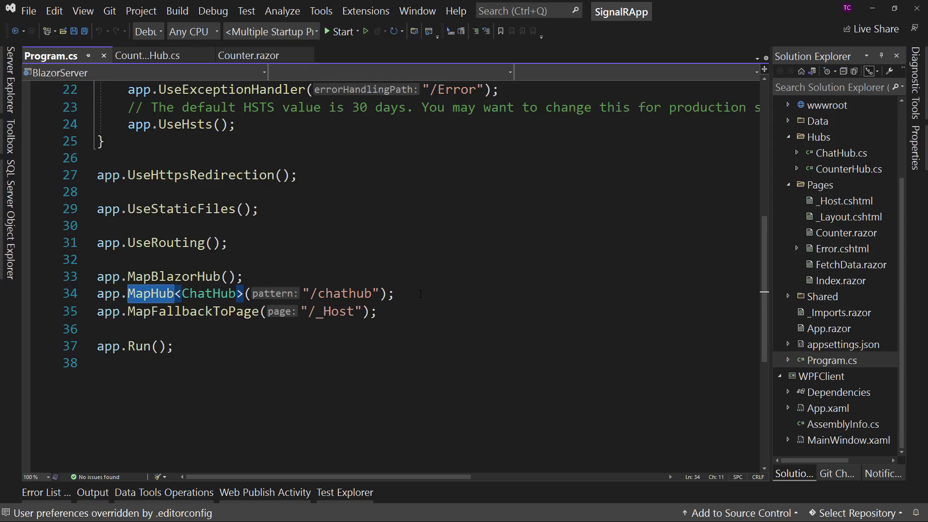
key(Enter)
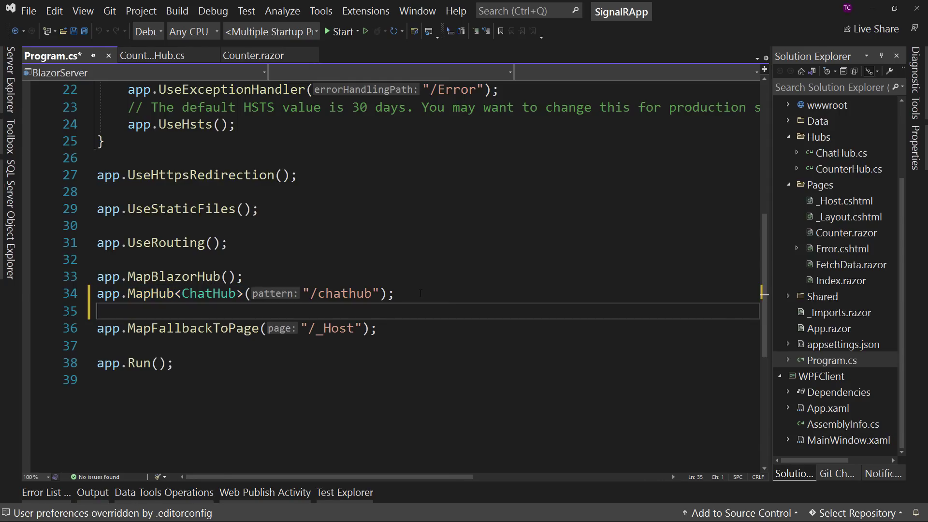
text(app.Ma)
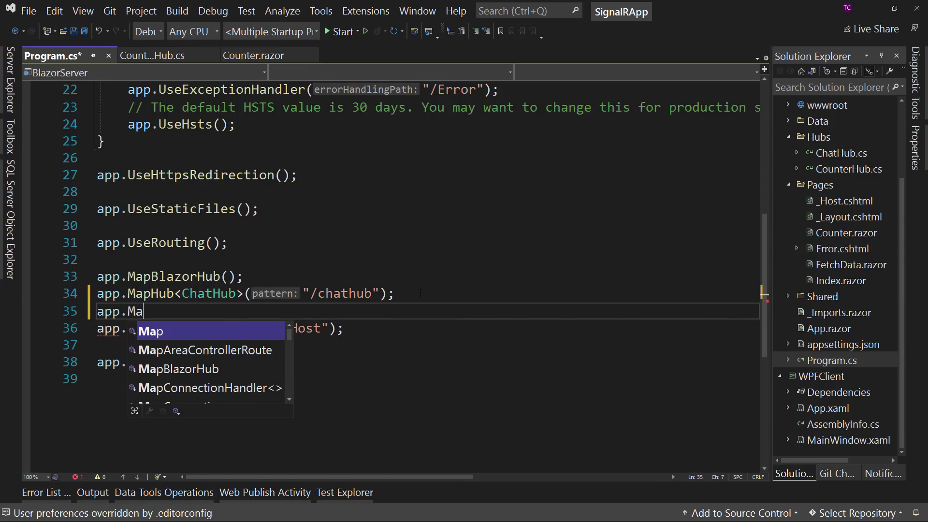
text(pHub)
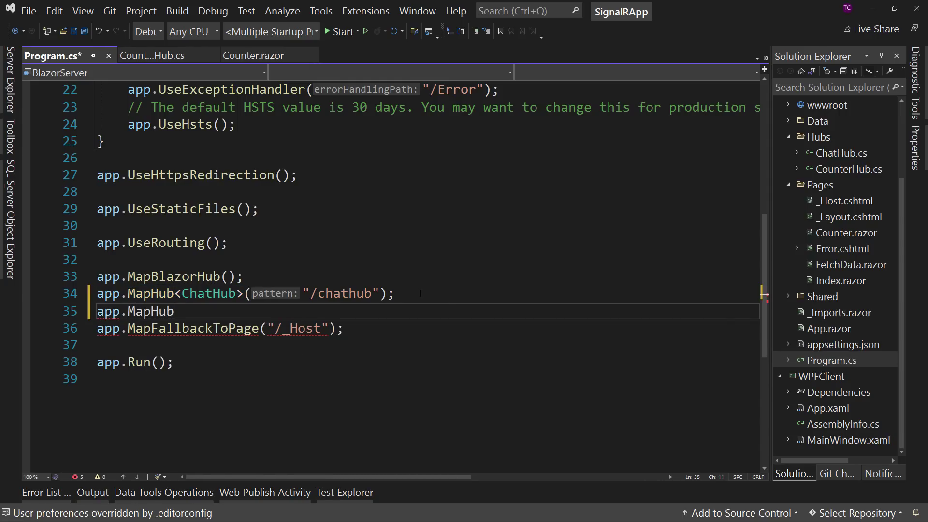
text(<>)
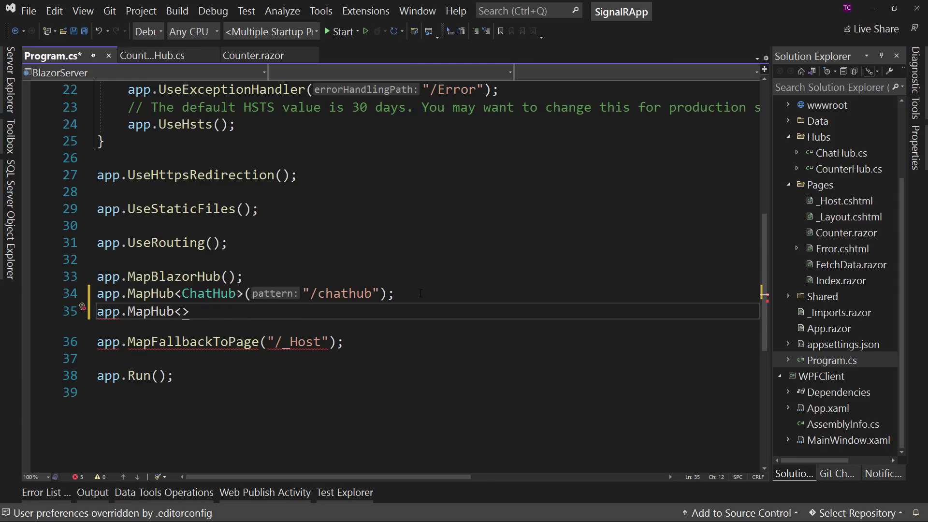
text(CounterHub)
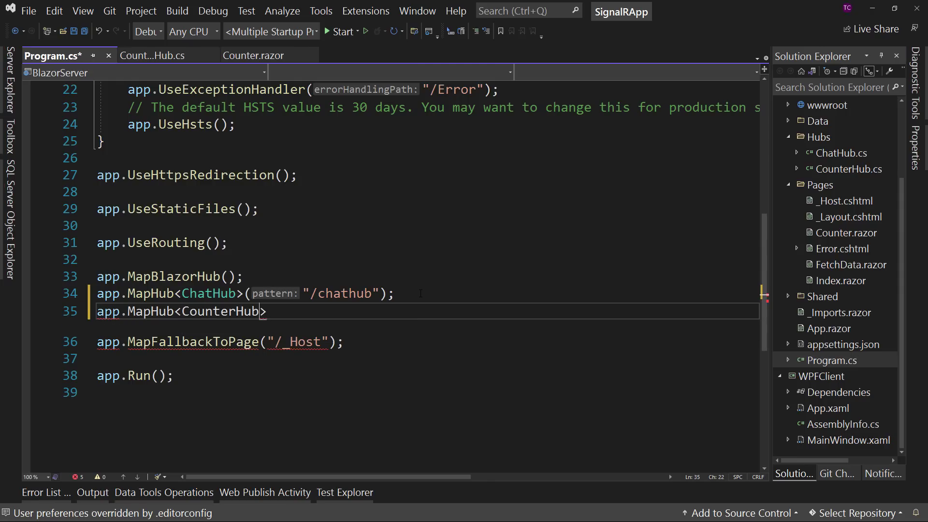
text(("/)
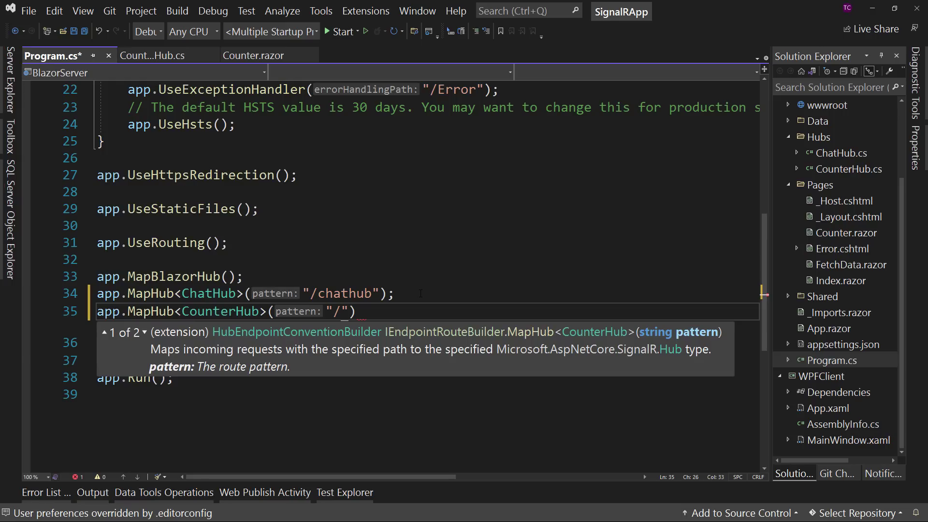
text(counterhub)
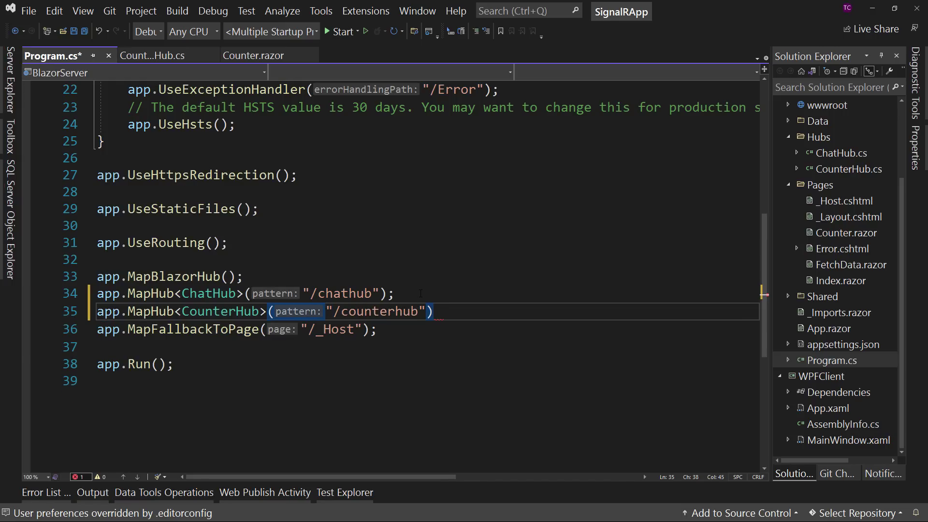
text(;)
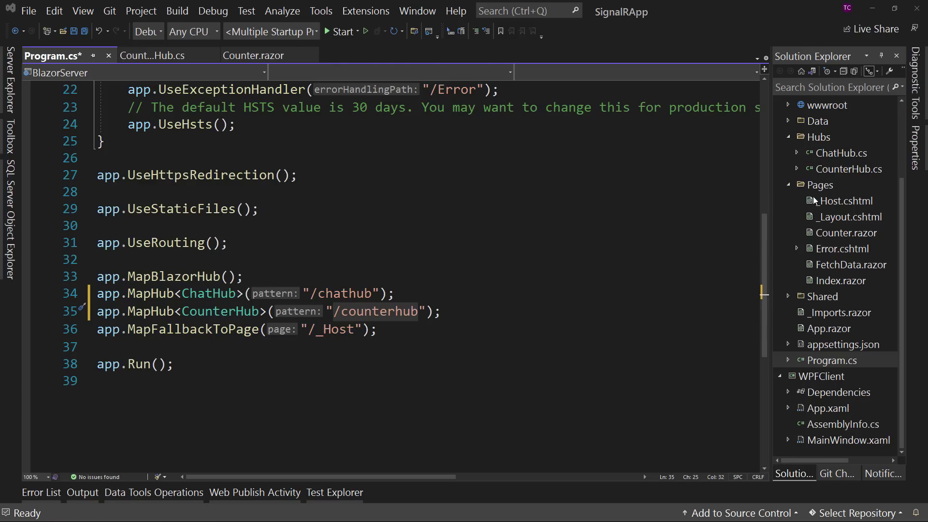
click(251, 55)
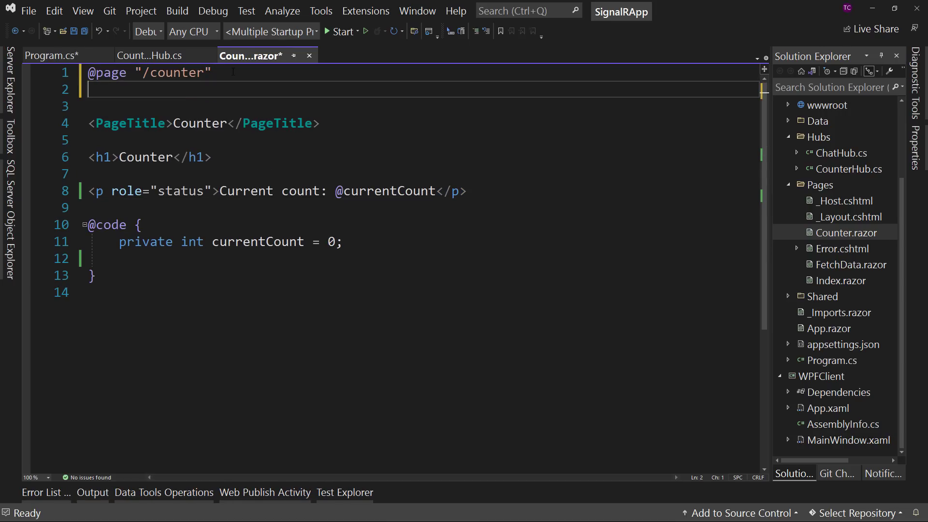
text(@using)
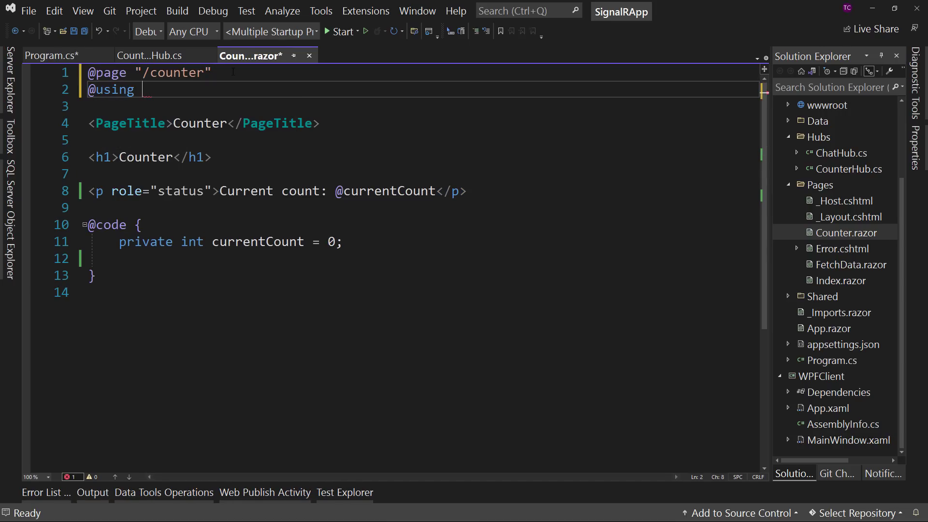
text(Microsoft)
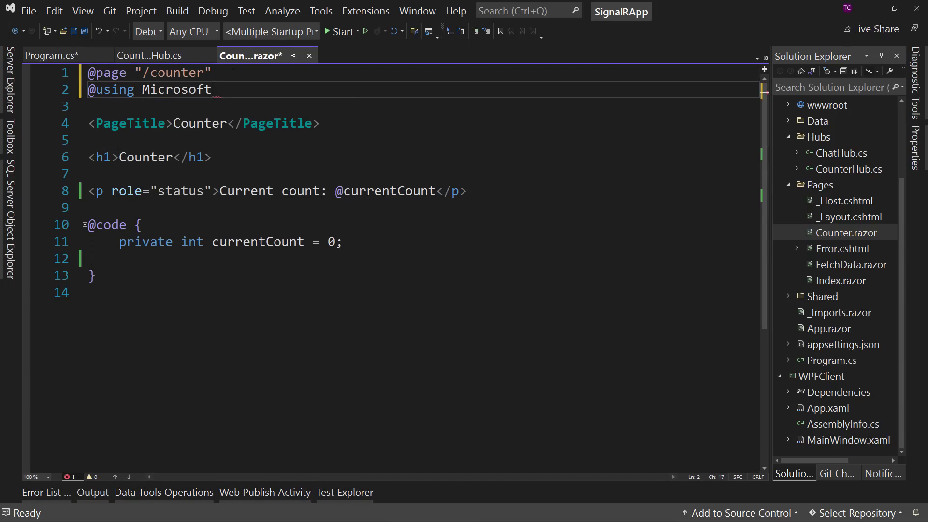
text(.AspNetCore.)
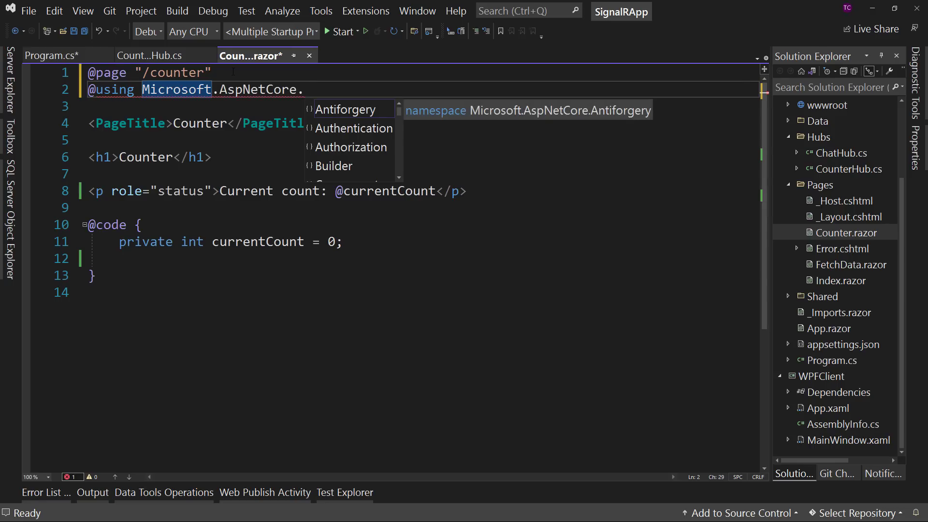
text(SignalR.Client)
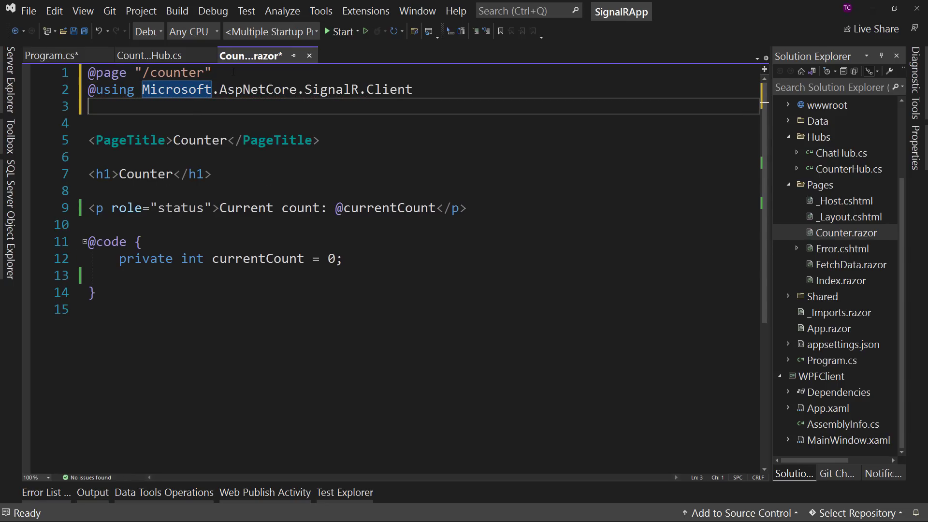
text(@inject N)
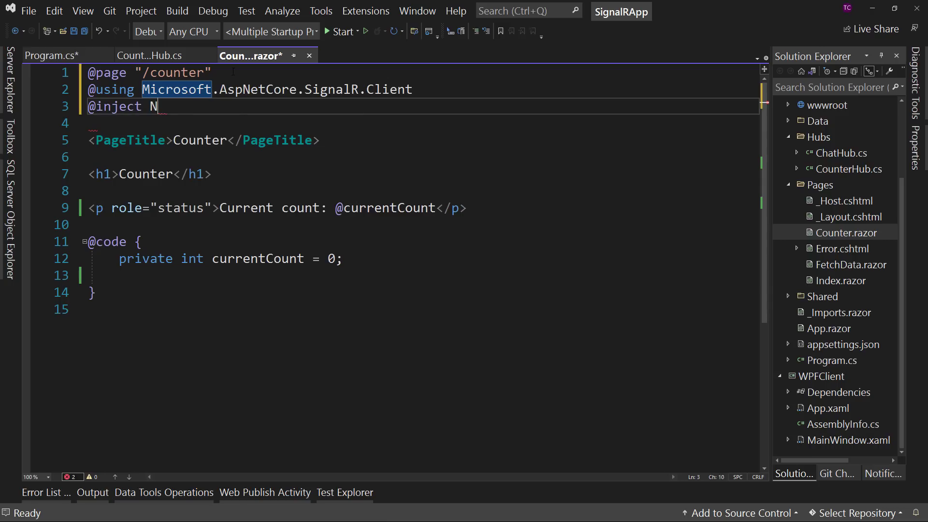
text(av)
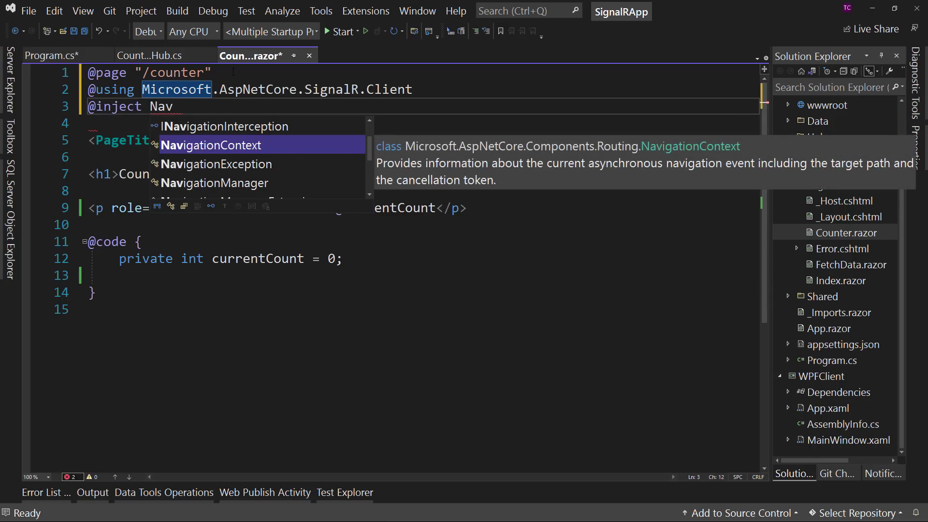
key(Tab)
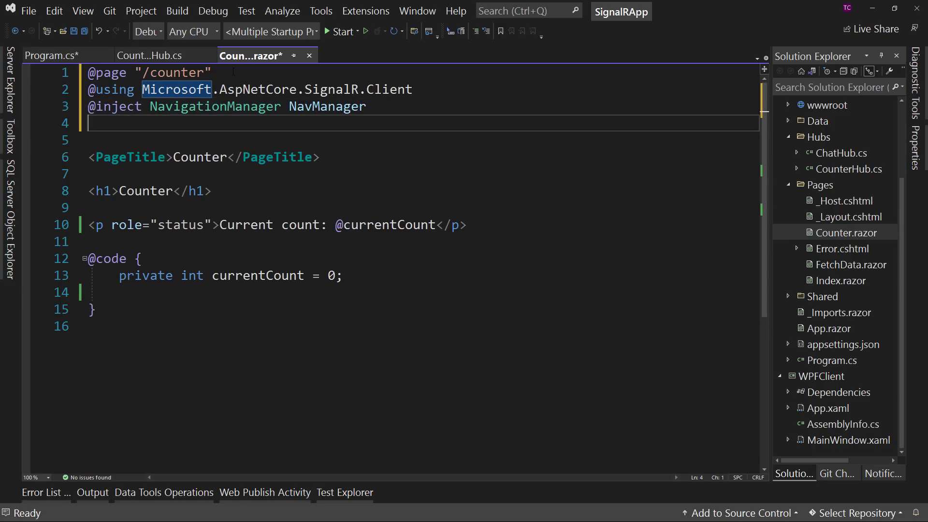
text(@implements)
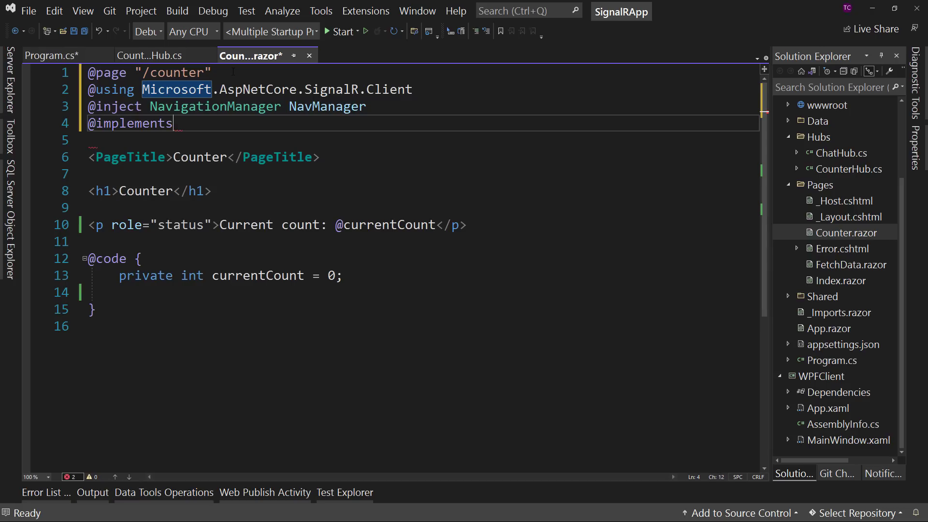
text(IAsyncDisposable)
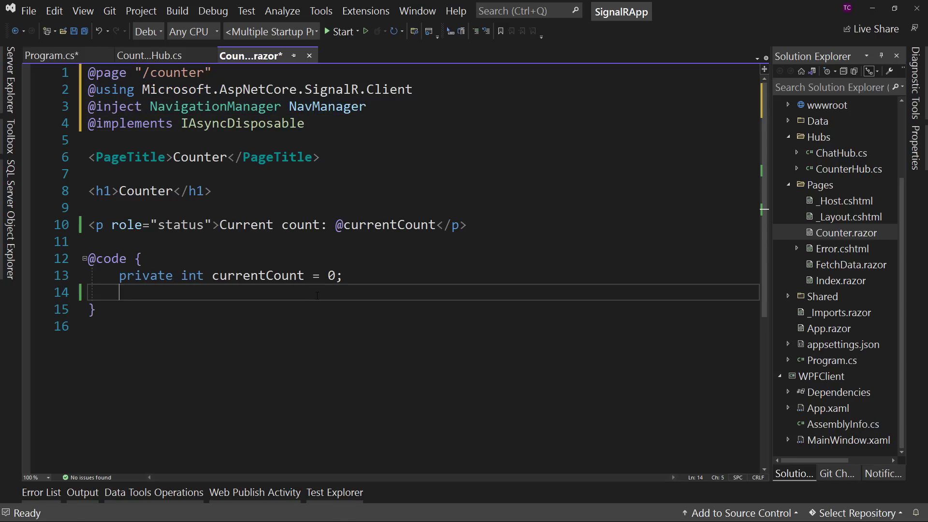
Step: Declare a private nullable HubConnection field named hubConnection
text(private)
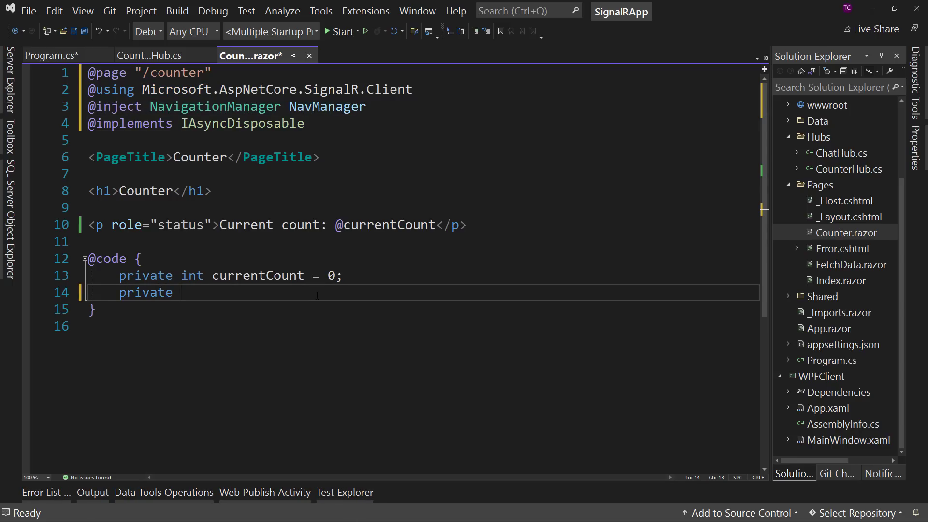
text(HubConnection)
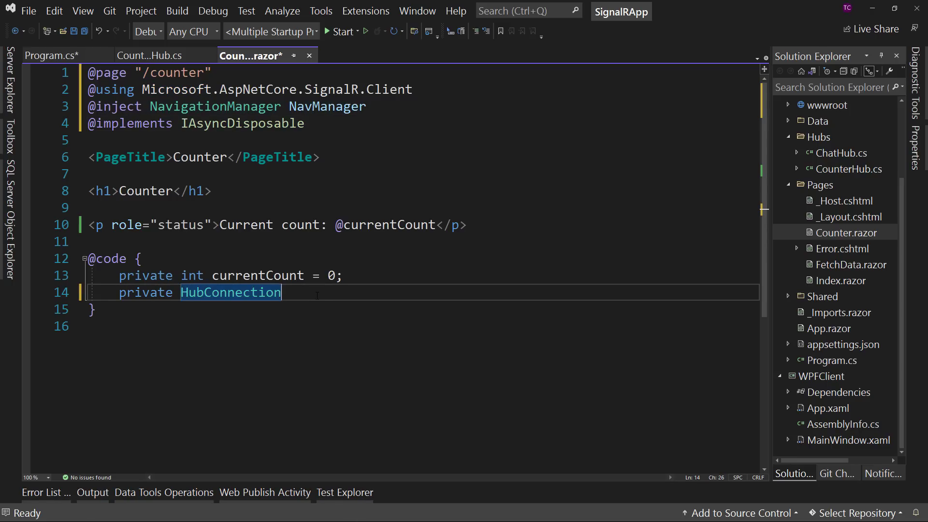
text(? hub)
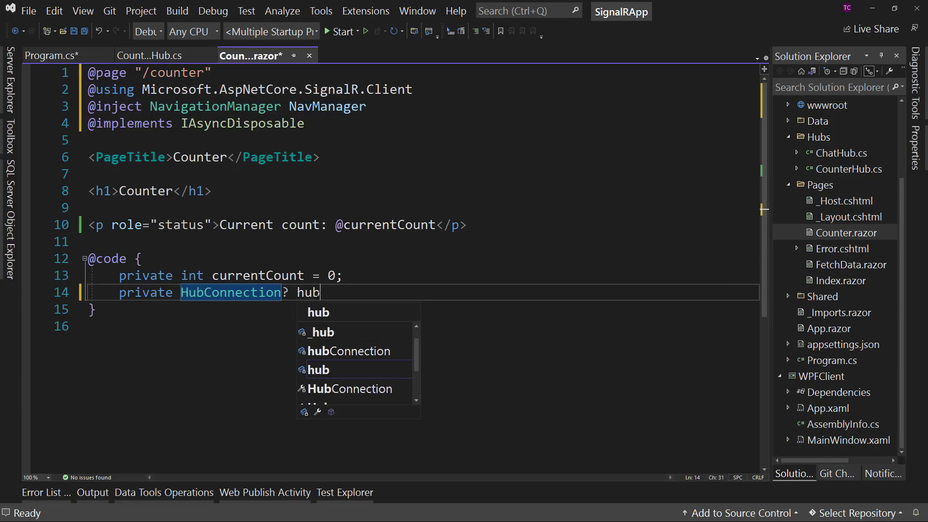
text(Connection)
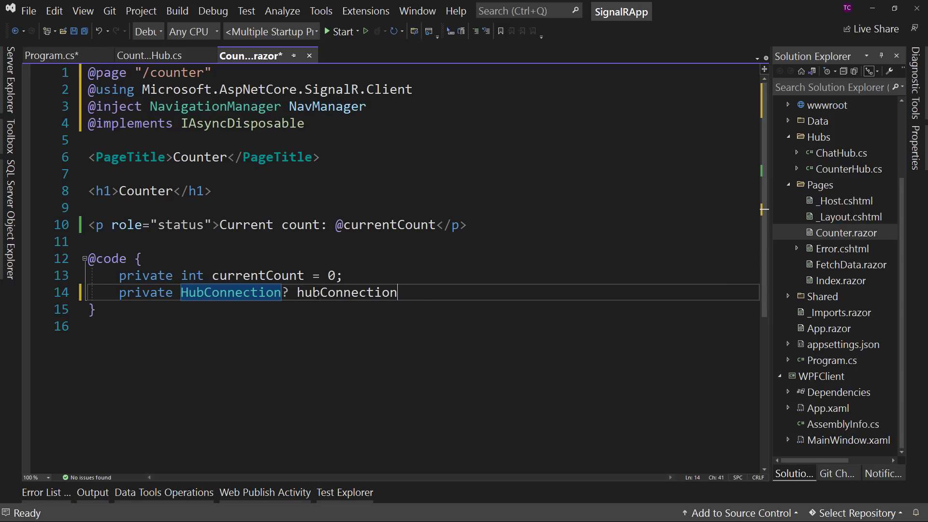
text(;)
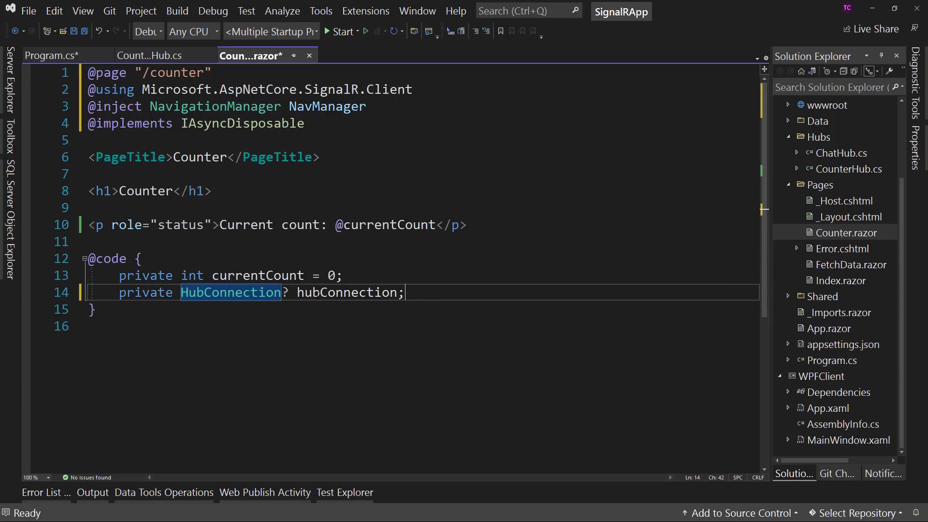
key(Enter)
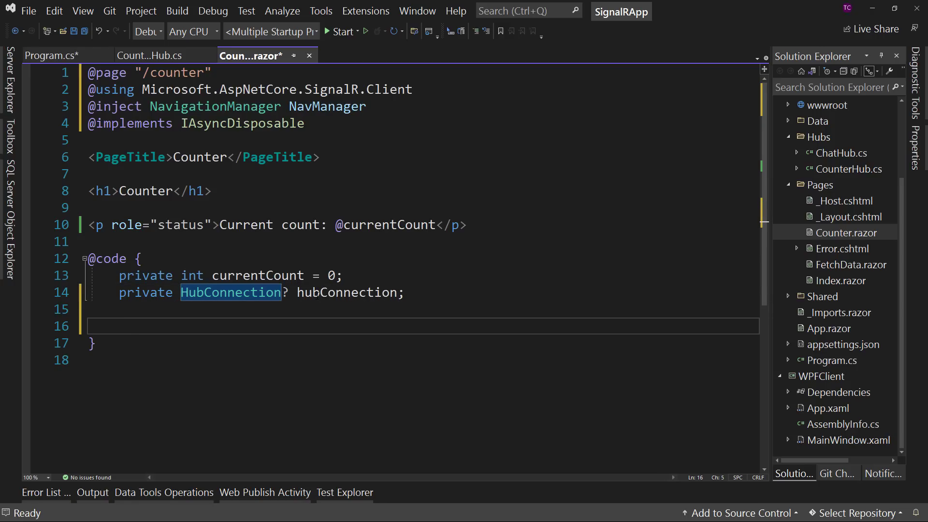
Step: Insert an empty protected override of OnInitializedAsync without the base call
text(protected override as)
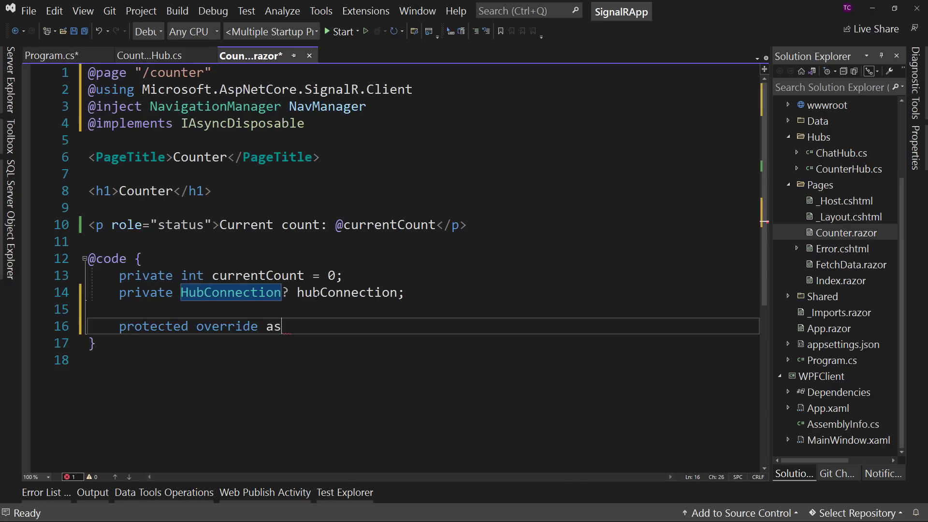
key(Backspace)
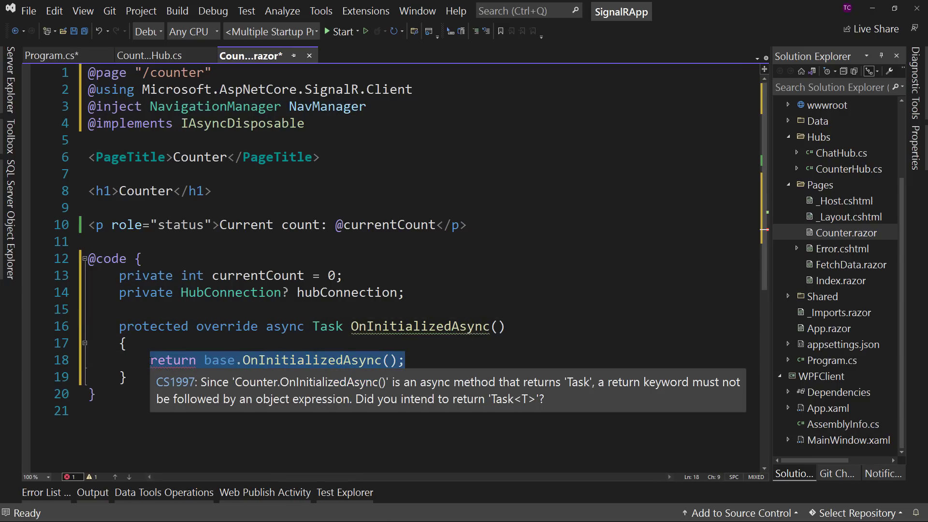
key(Delete)
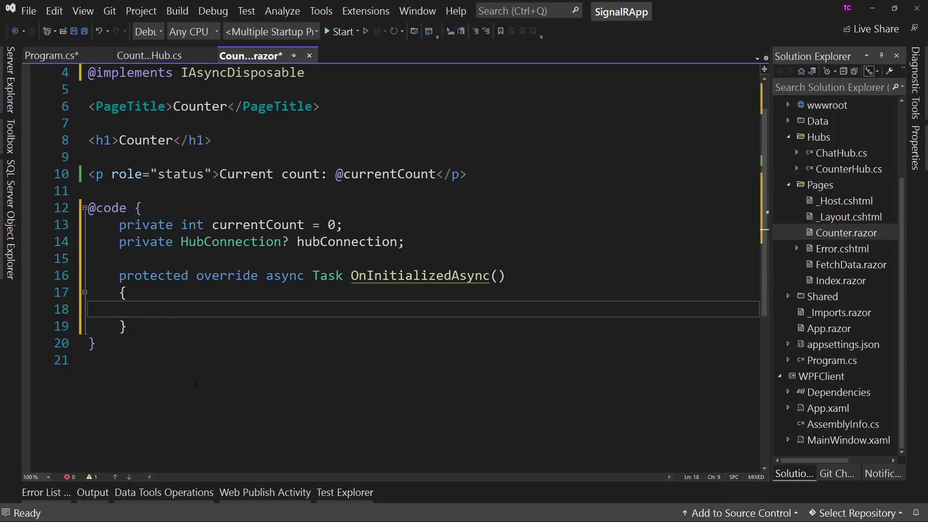
Step: Build hubConnection from NavManager's absolute URI for /counterhub via HubConnectionBuilder
text(hubConnection = new HubConnectionBu)
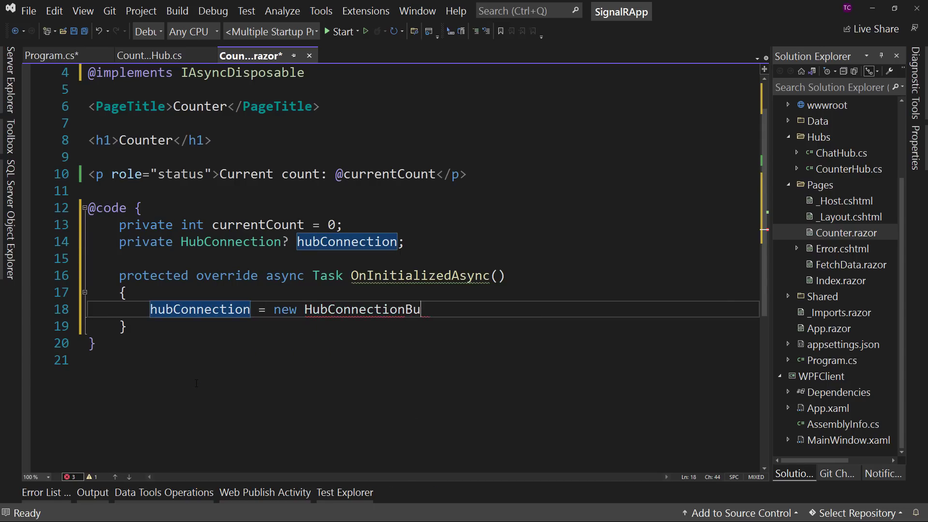
text(ilder()
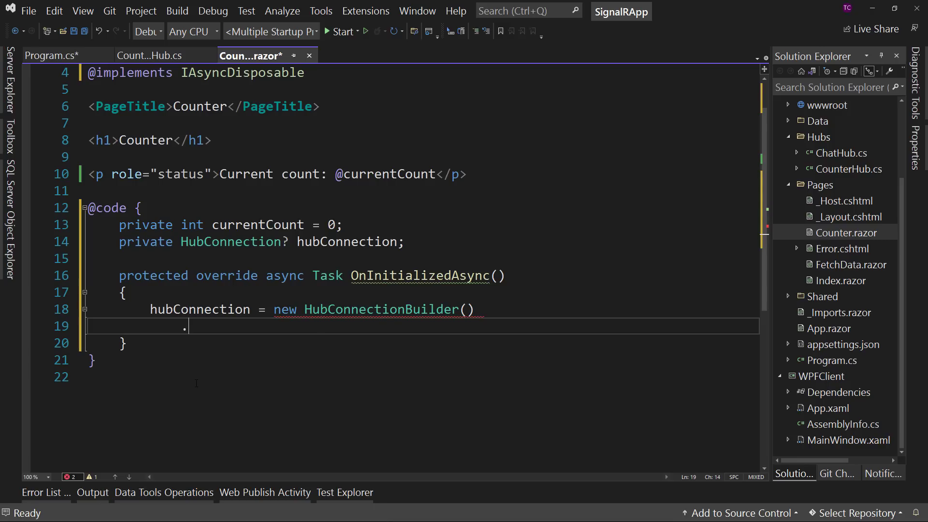
text(.us)
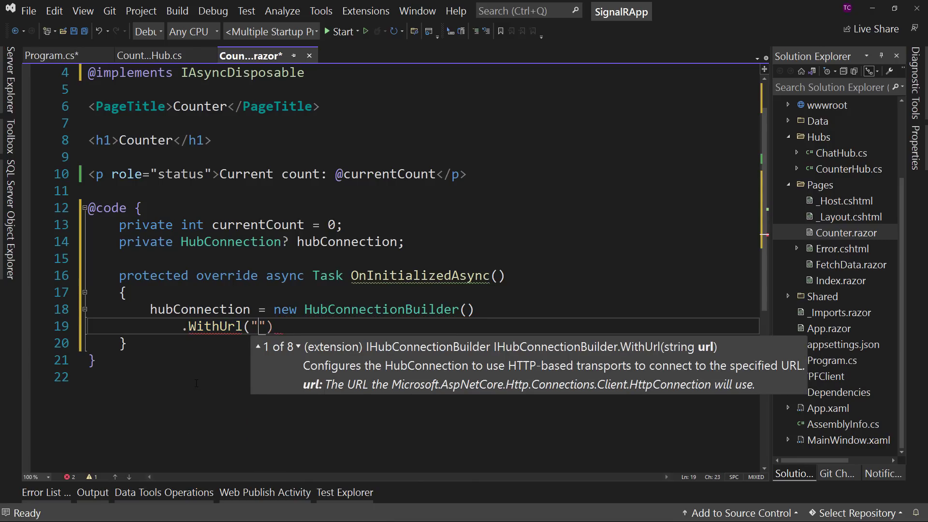
text(NavManager)
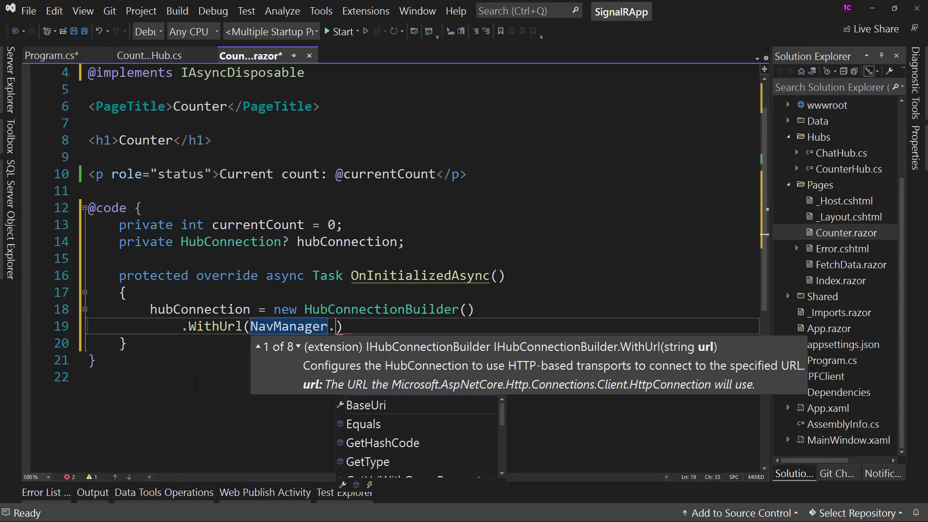
text(.toa)
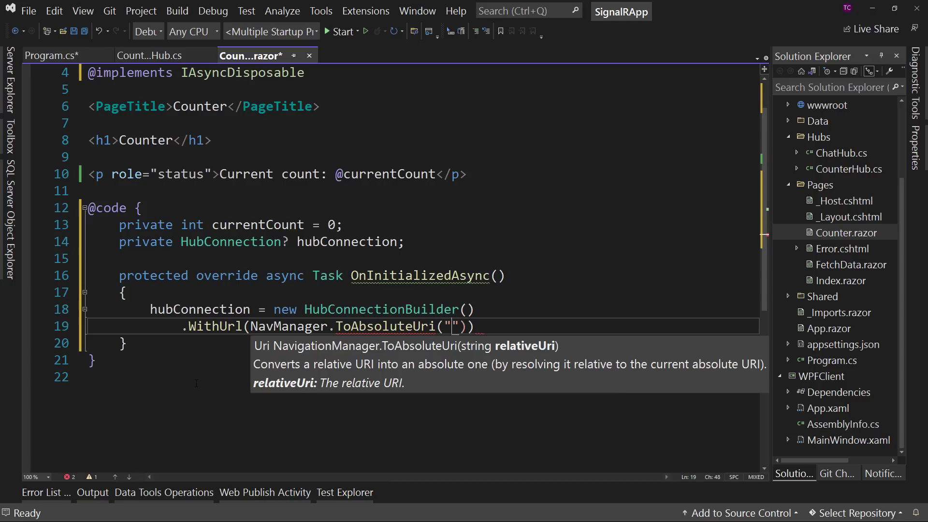
text(/counter)
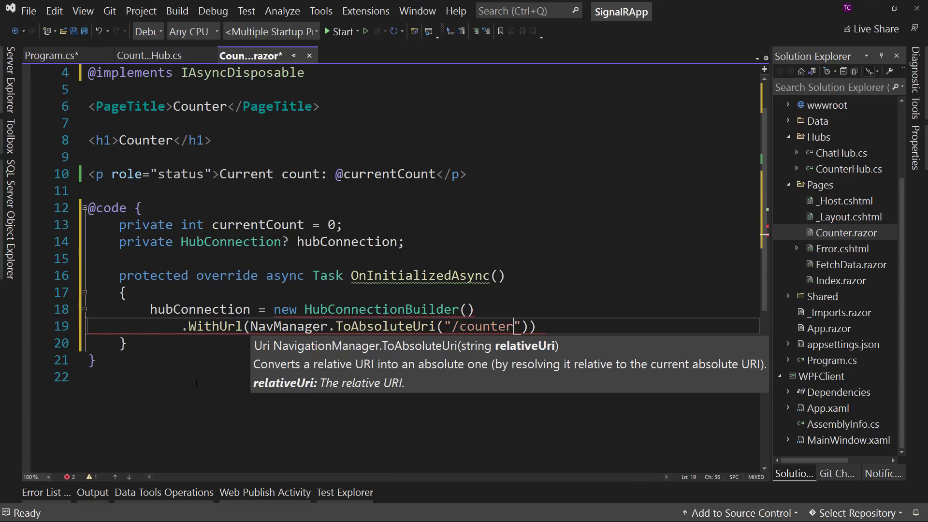
text(hub)
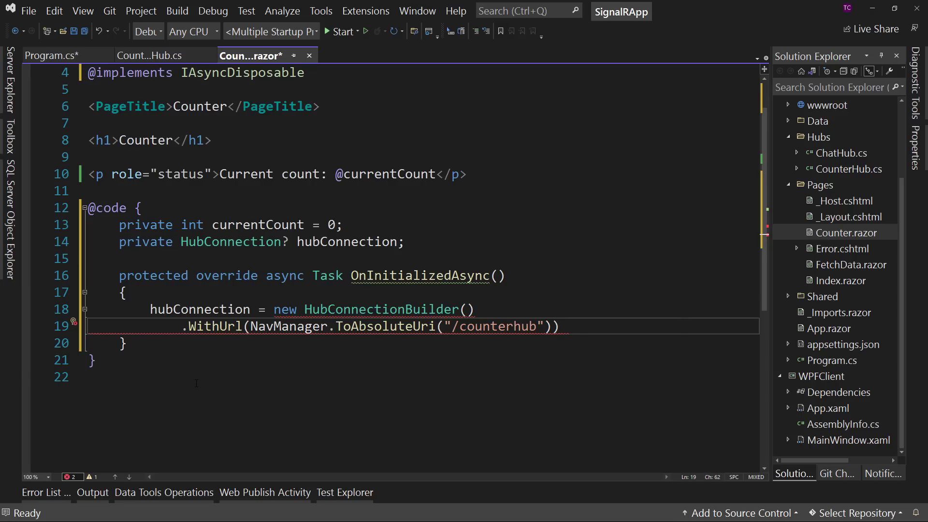
Step: Append .WithAutomaticReconnect() and .Build(); to the connection chain
text(.)
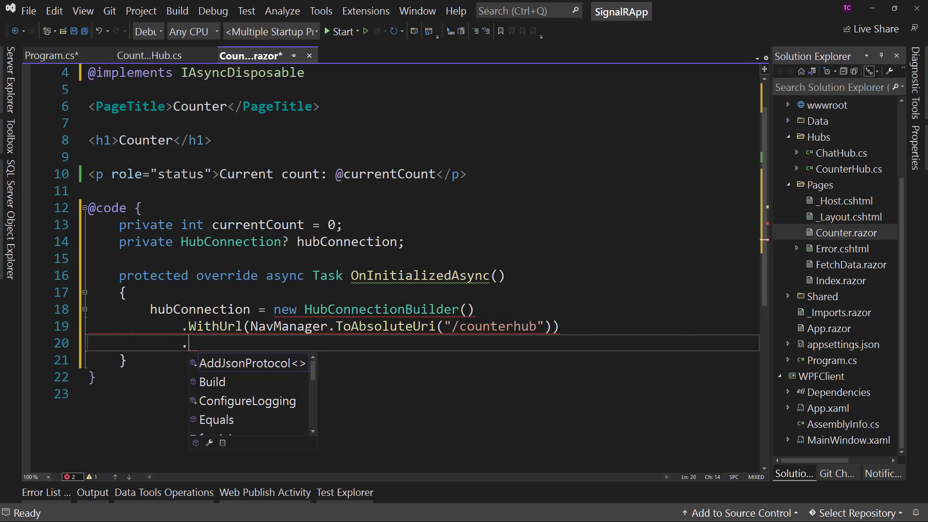
text(WithAutomaticReconnect())
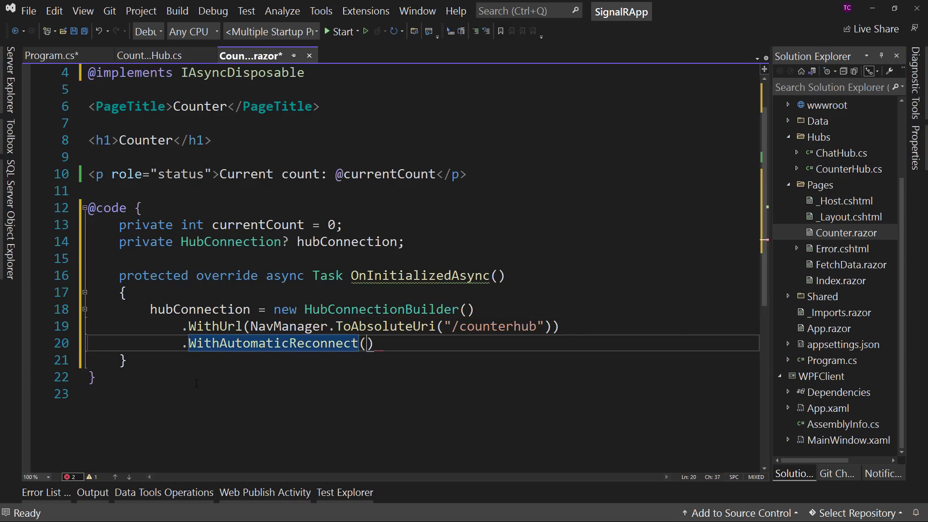
text(.bui)
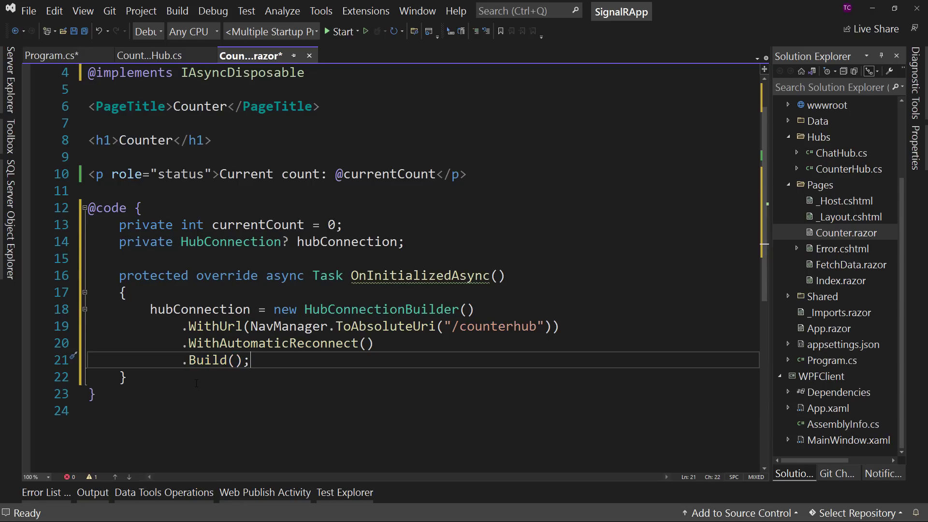
key(enter)
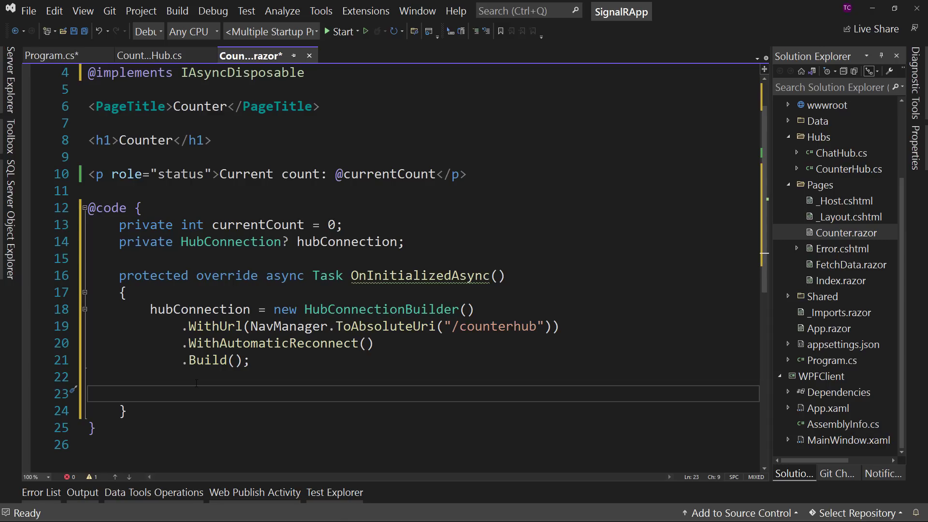
Step: Start a hubConnection.On<string, int> handler registration
text(hub)
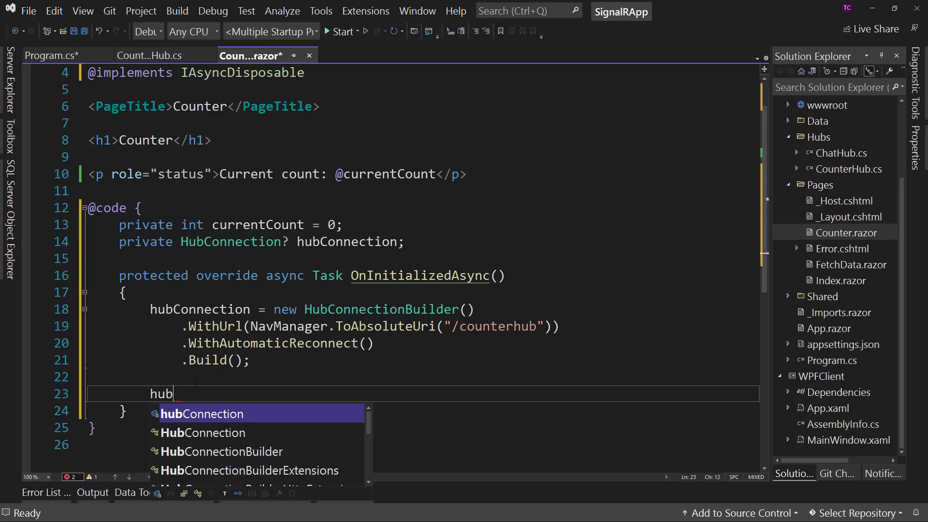
text(Connection.on)
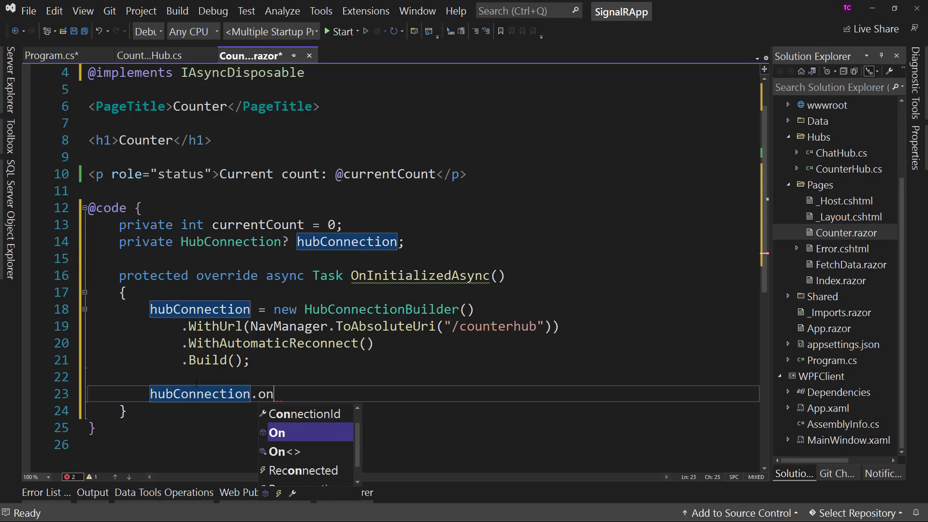
text(<)
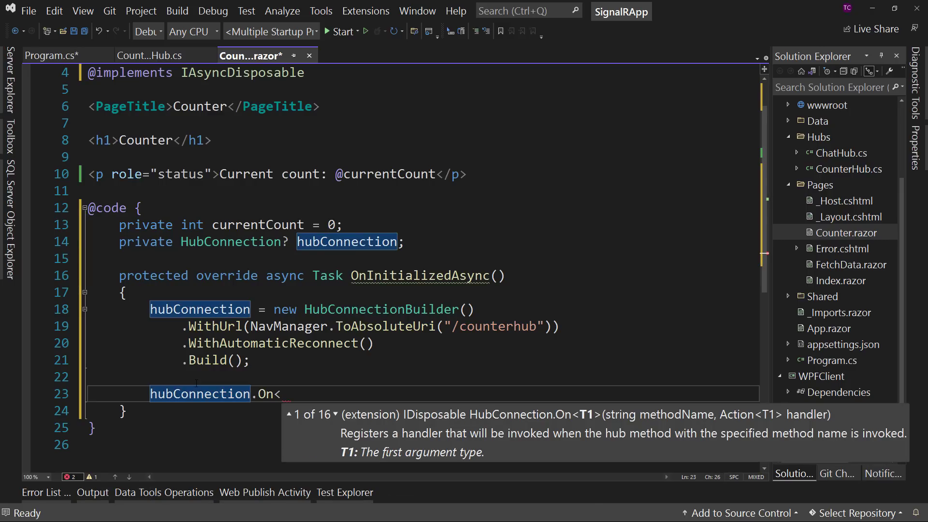
text(string,)
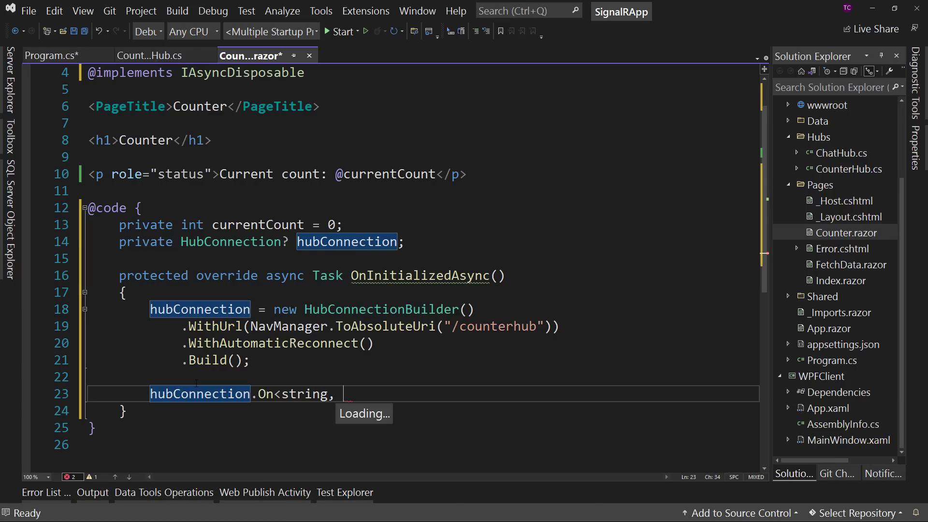
text(int>)
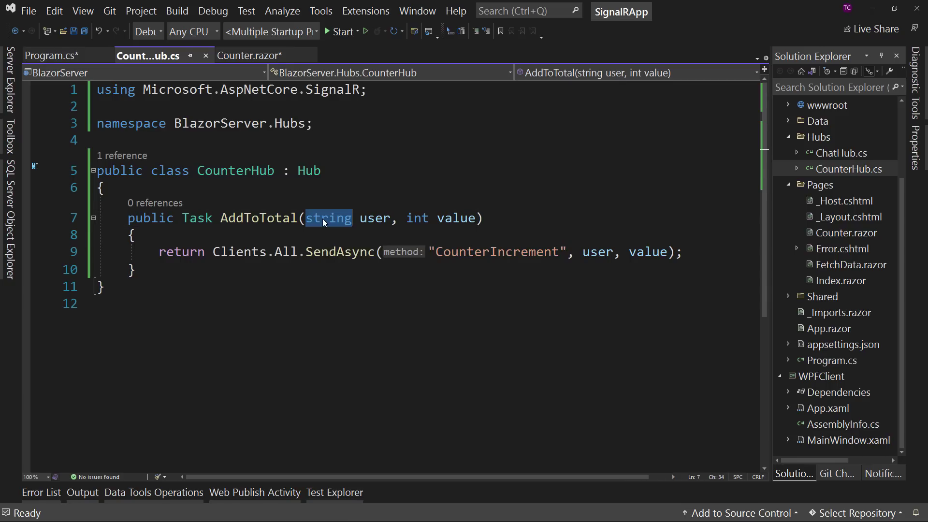
mouse_move(417, 217)
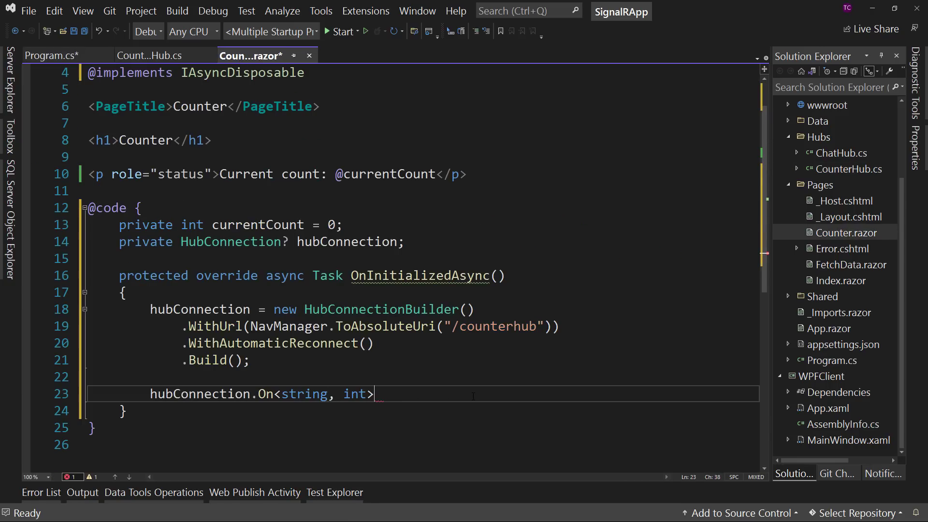
Step: Name the message "CounterIncremented" and check it against CounterHub's CounterIncrement name
text(()
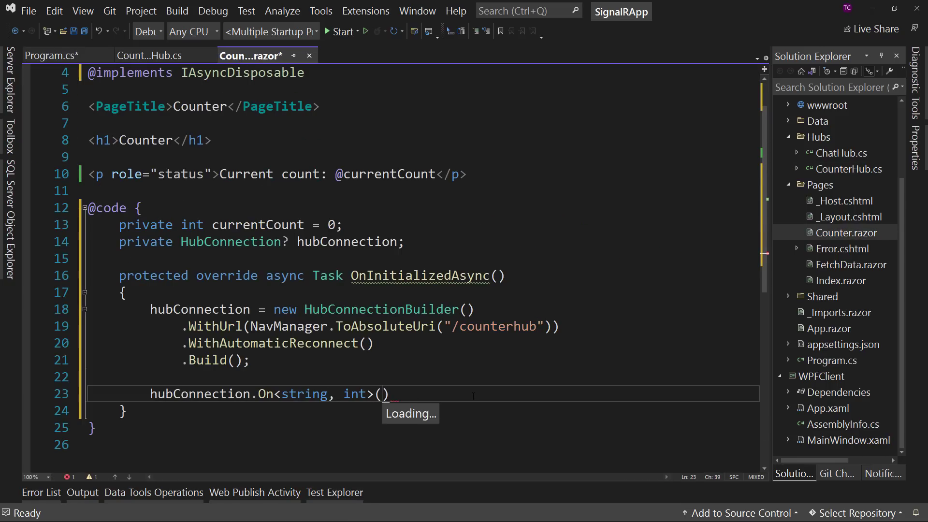
text("Counter")
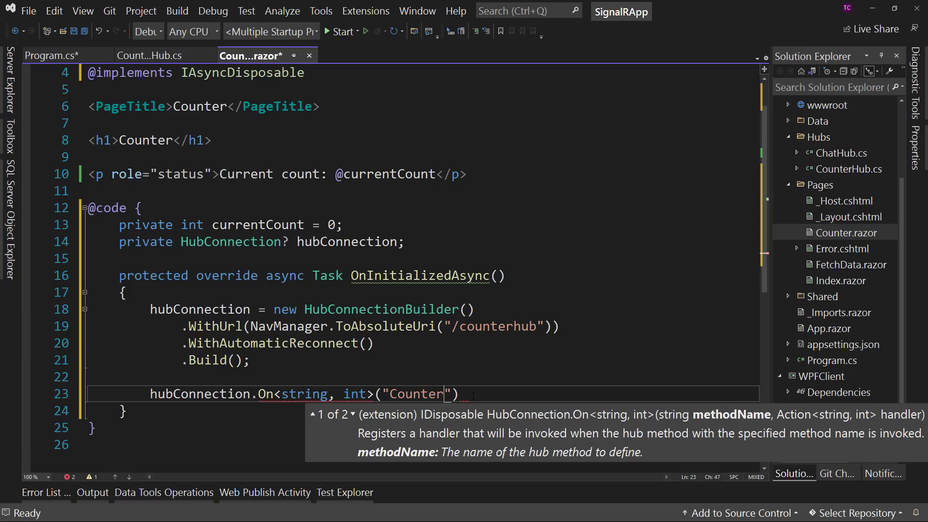
text(Incremente)
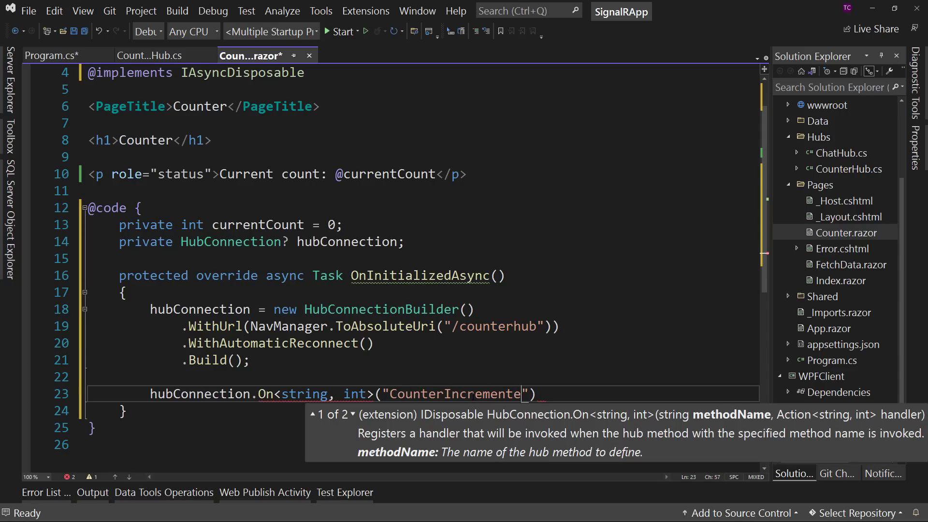
text(d)
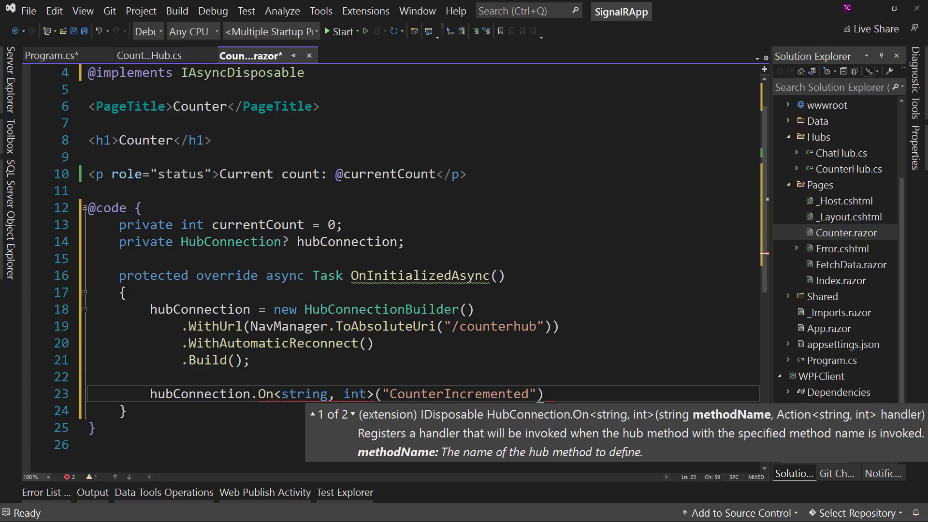
text(,)
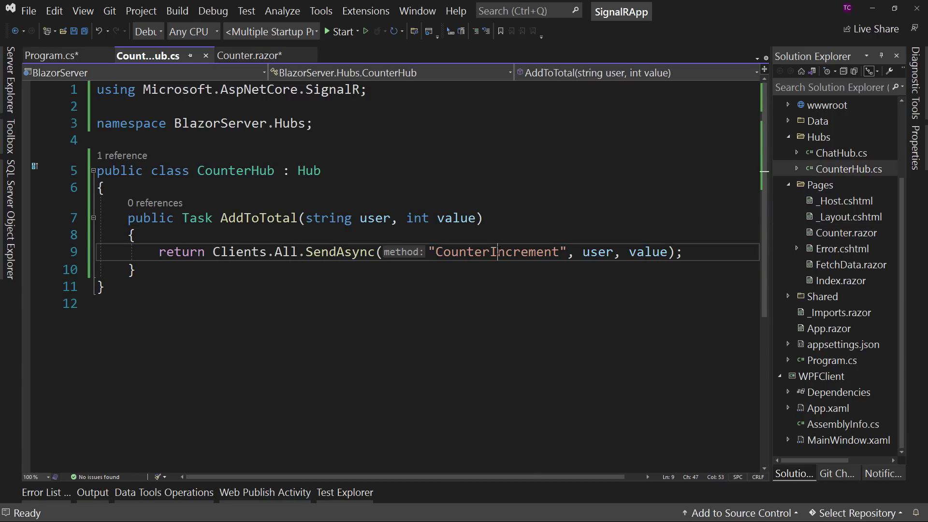
double_click(496, 252)
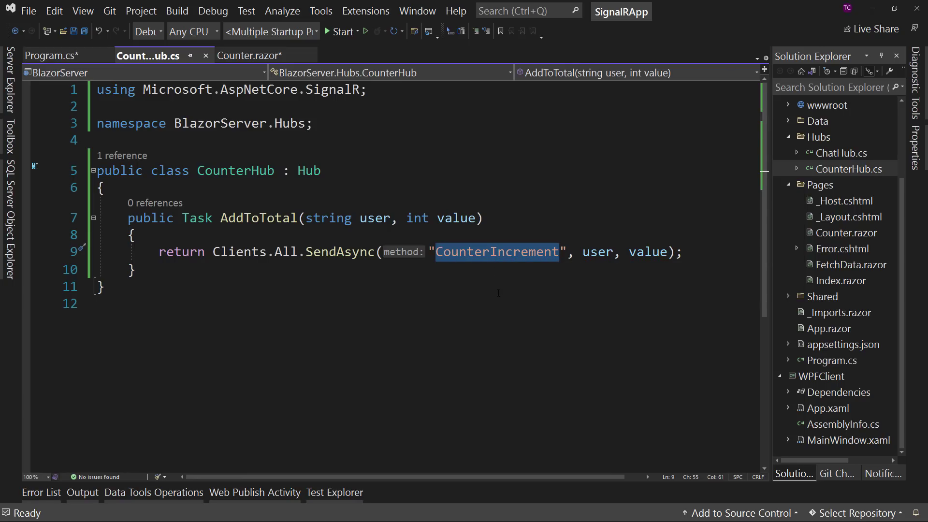
click(249, 55)
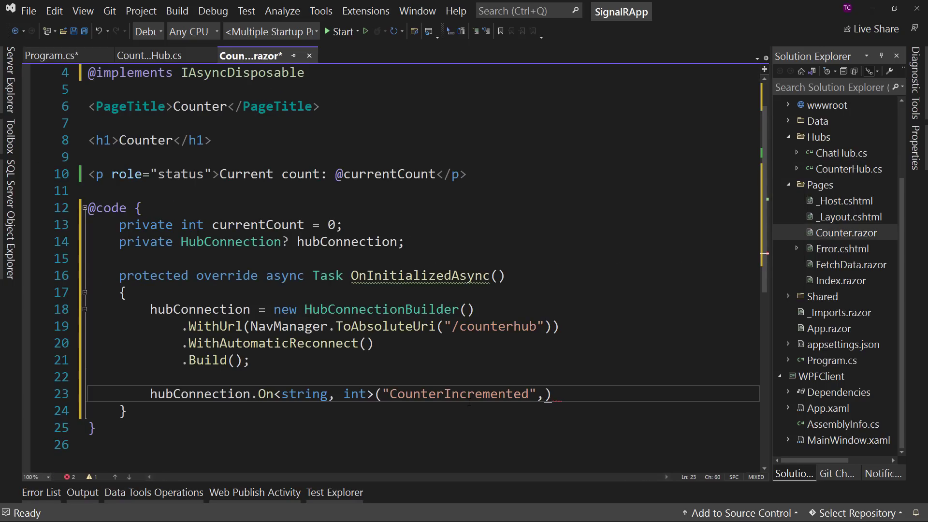
Step: Handle (user, value) by adding value to currentCount and calling InvokeAsync(StateHasChanged)
text((user,)
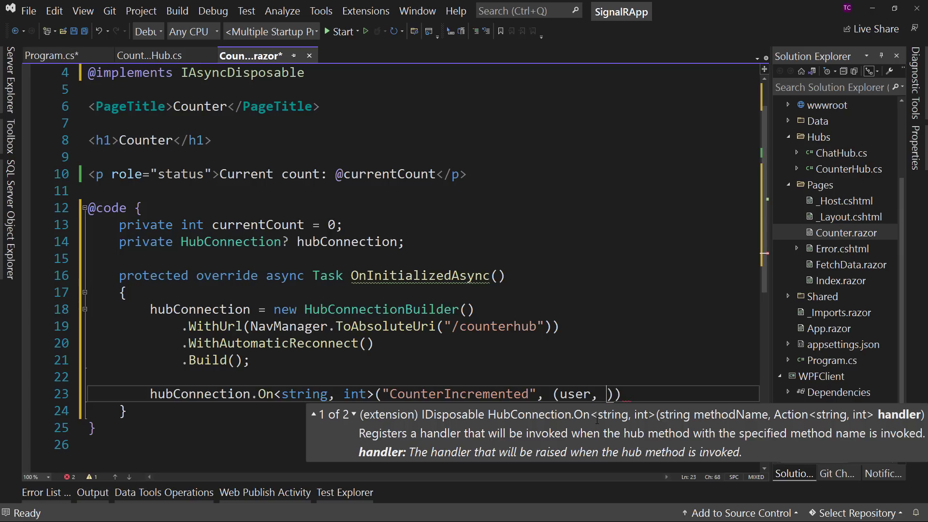
text(value)
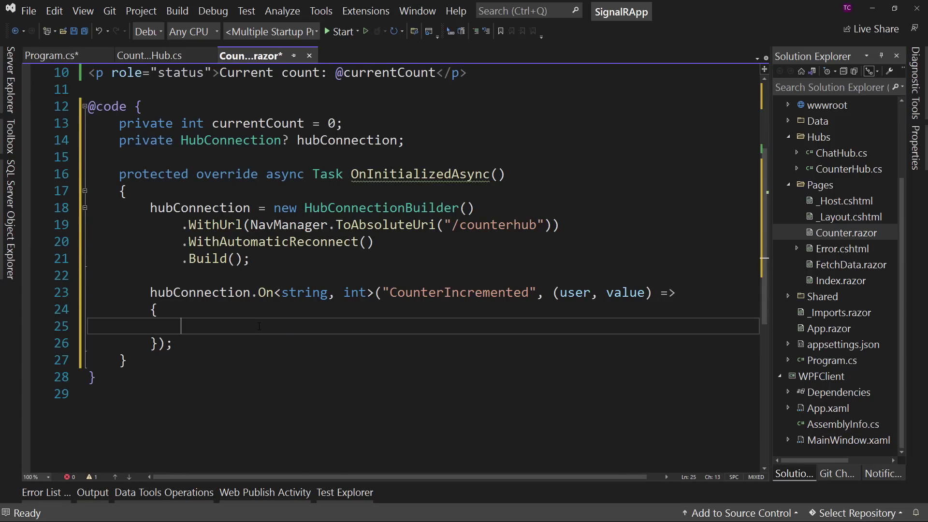
text(c)
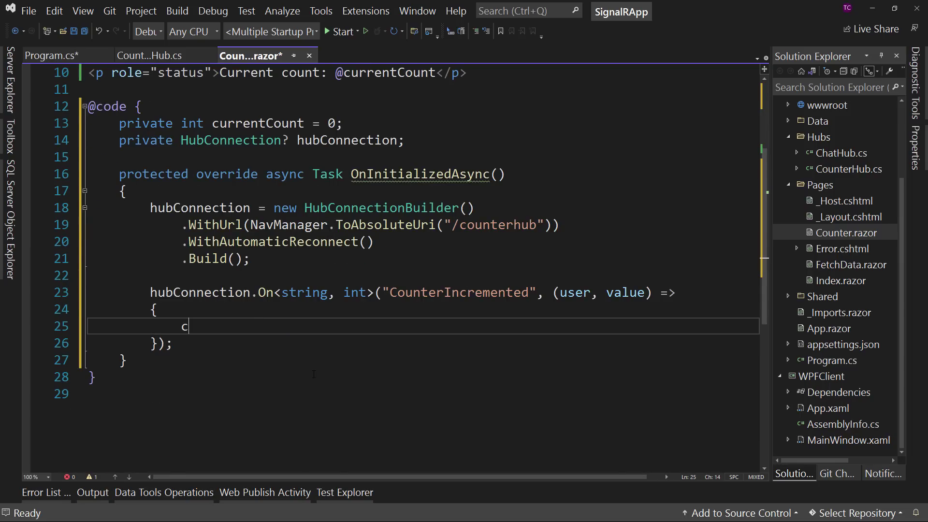
text(currentCount += value;)
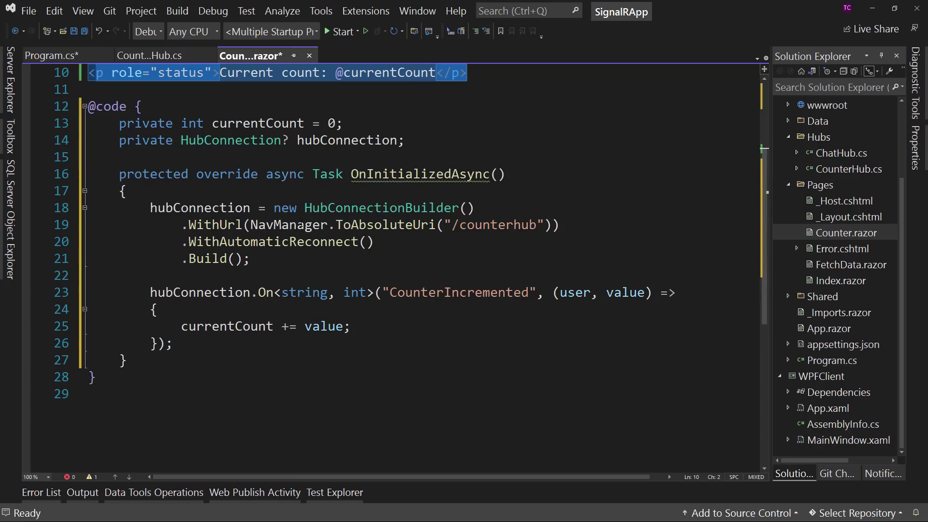
key(enter)
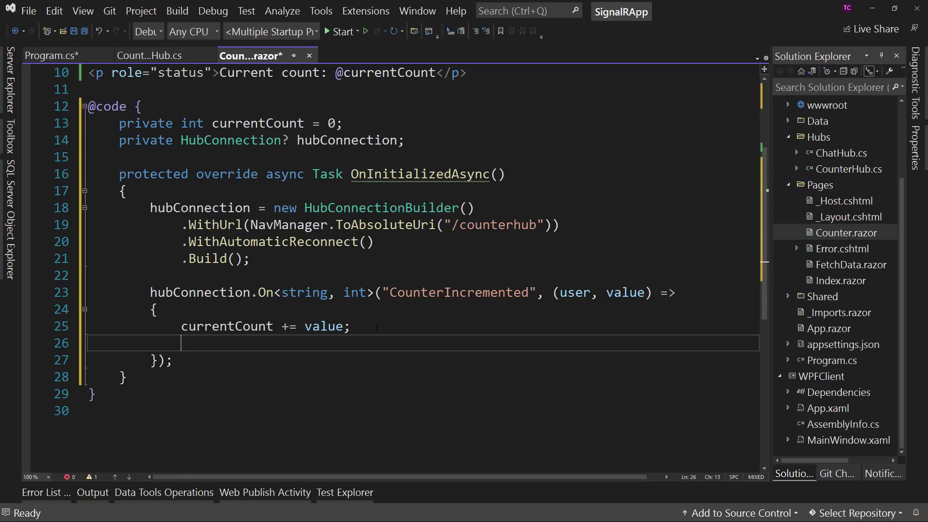
text(InvokeAsync)
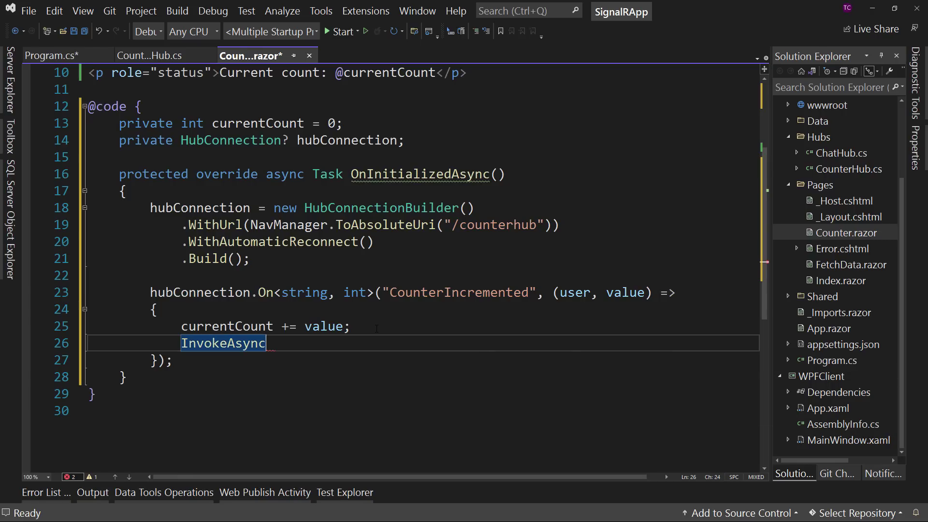
text((S)
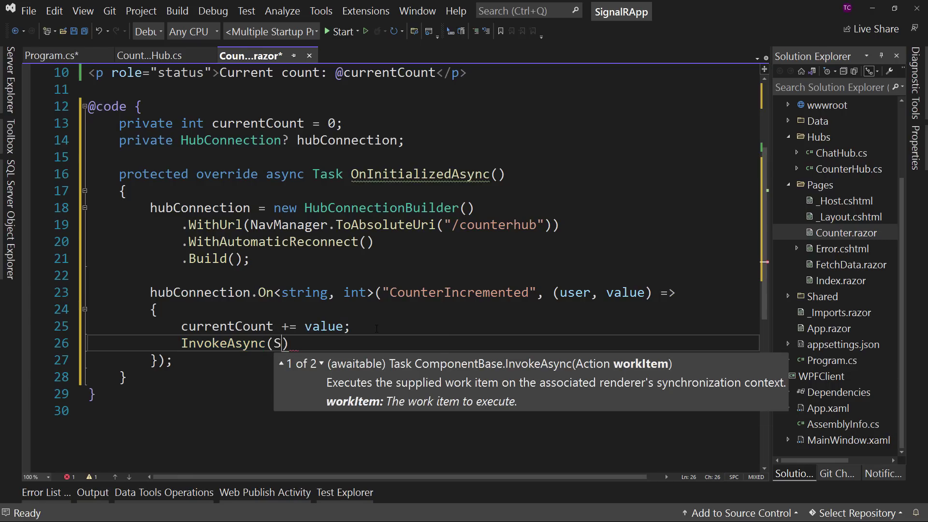
text(tateHasChanged)
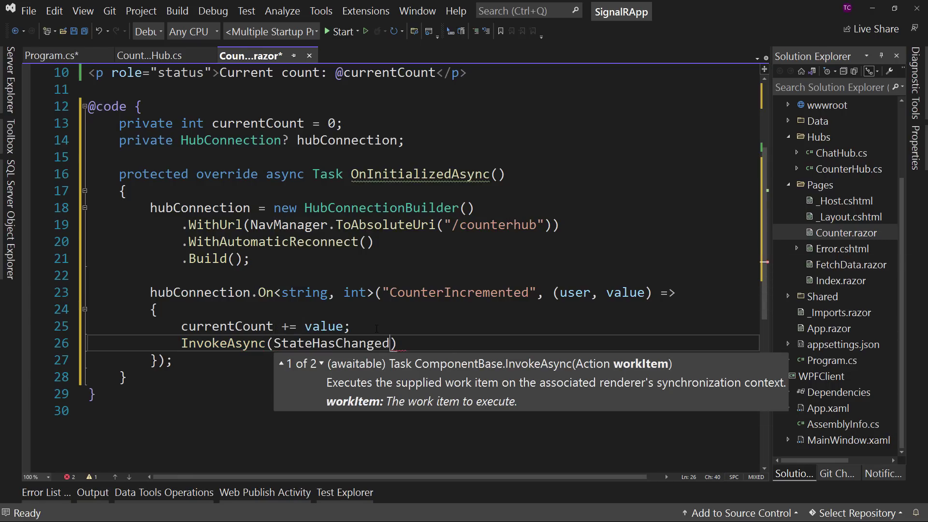
text(;)
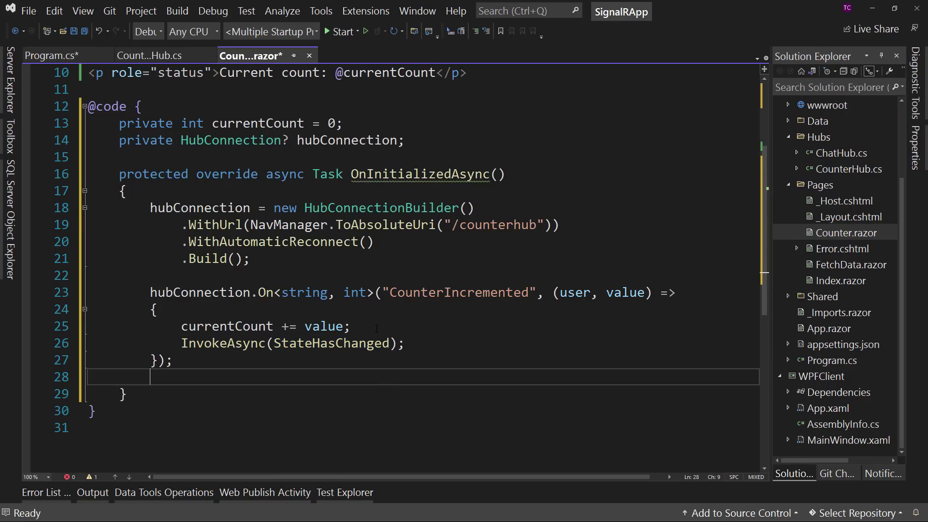
Step: Await hubConnection.StartAsync() and save Counter.razor
text(await)
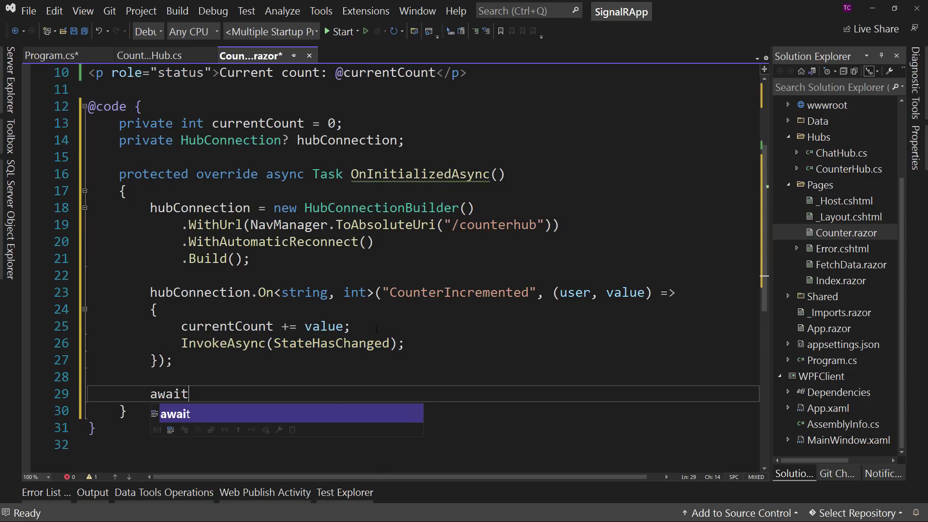
text(hubConnection.)
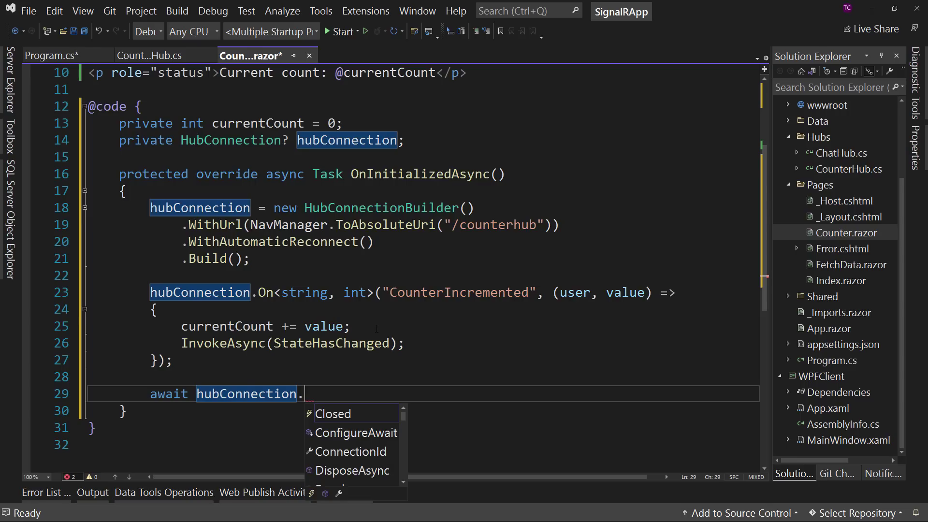
text(StartAsync();)
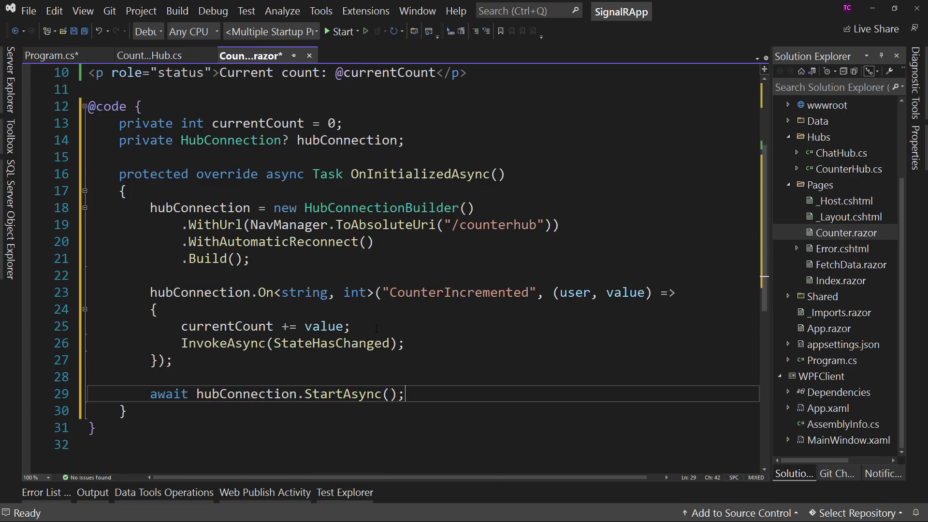
drag(150, 292, 172, 359)
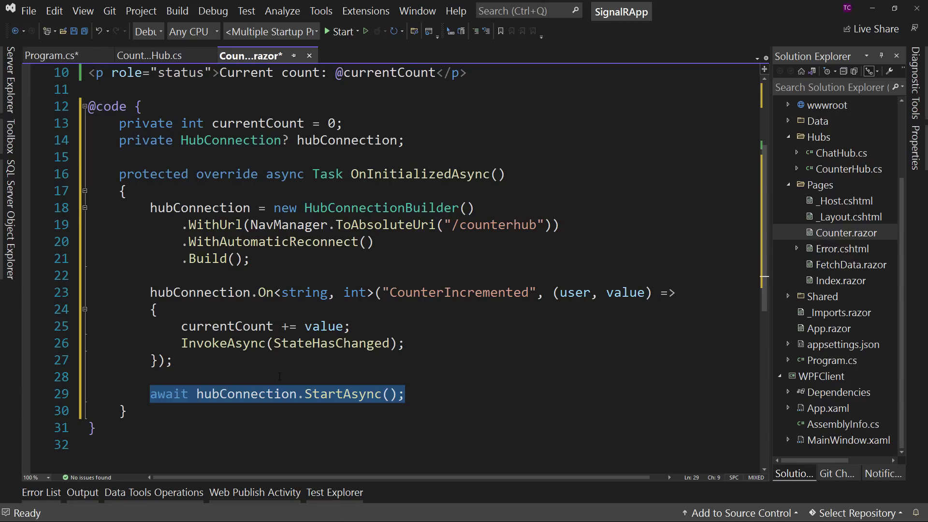
key(ctrl+s)
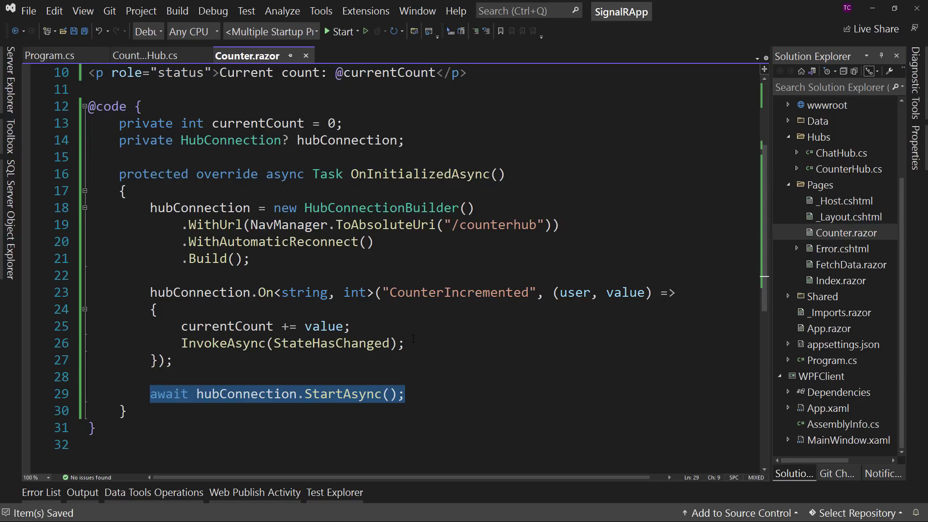
mouse_move(304, 292)
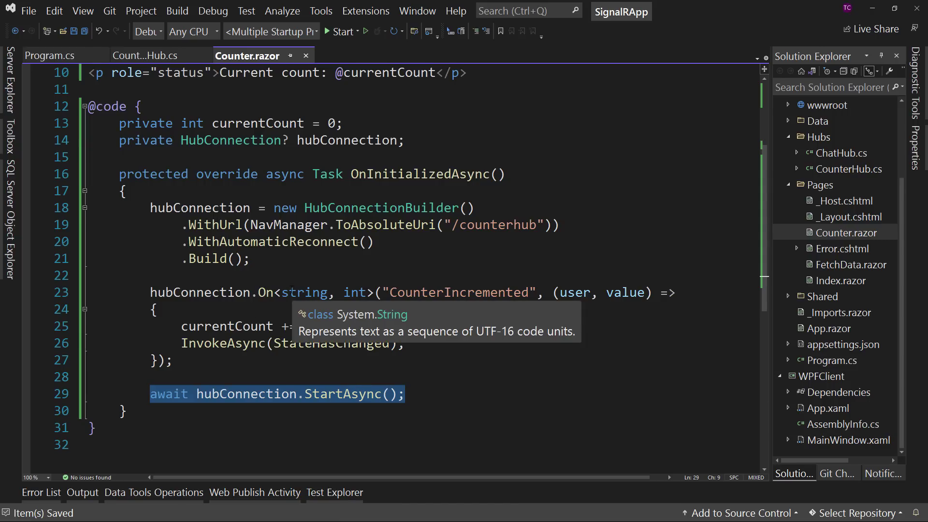
scroll(down, 3)
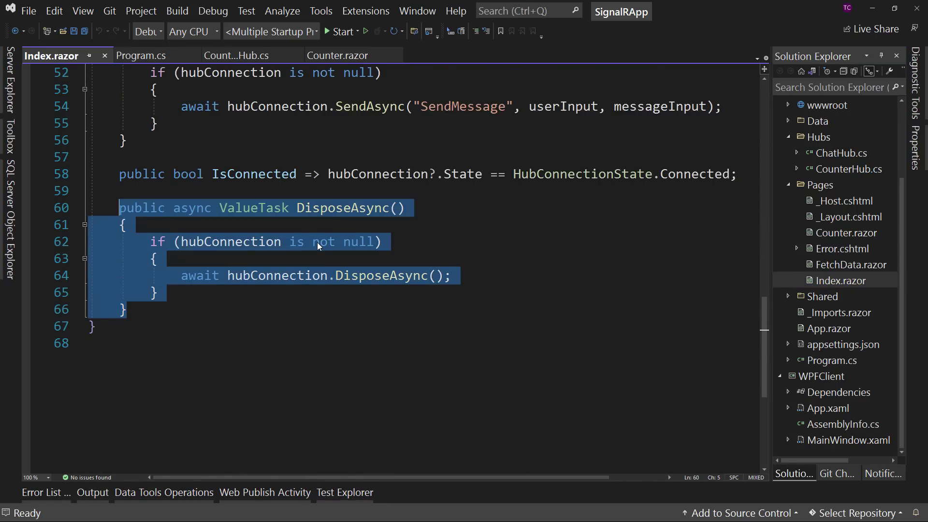
click(246, 55)
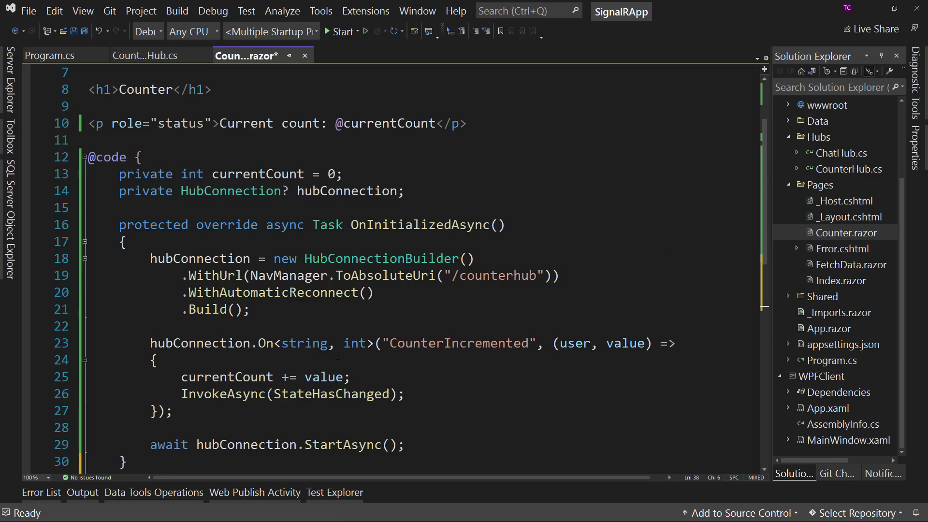
scroll(down, 3)
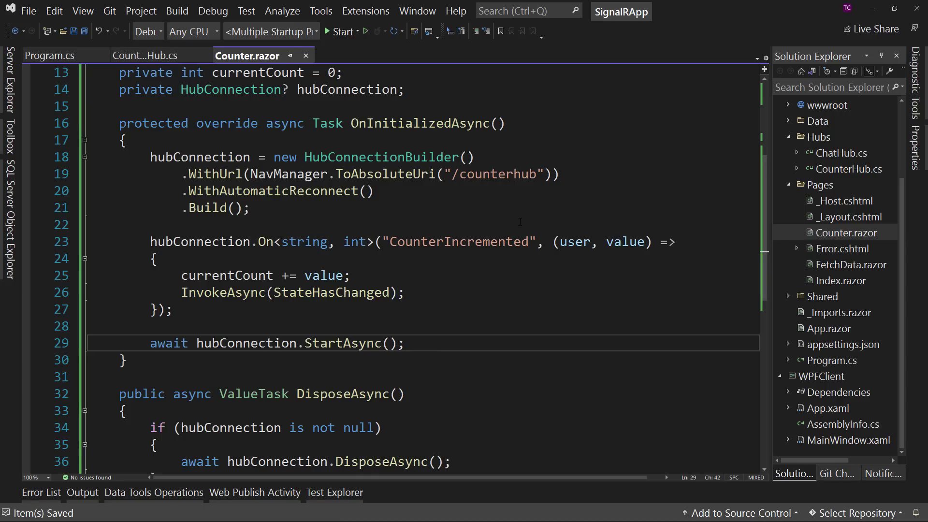
mouse_move(510, 221)
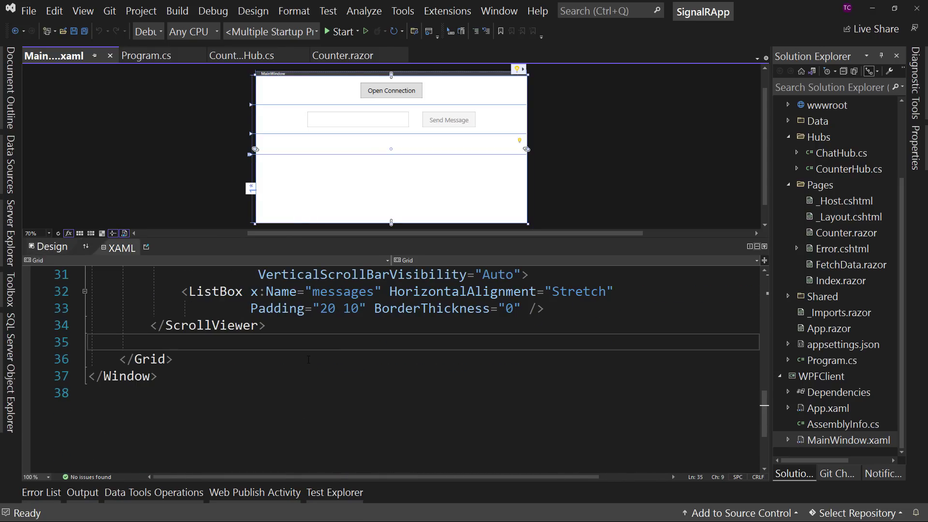
Step: Add a Horizontal StackPanel in Grid.Row 3 with HorizontalAlignment Center to MainWindow.xaml
key(enter)
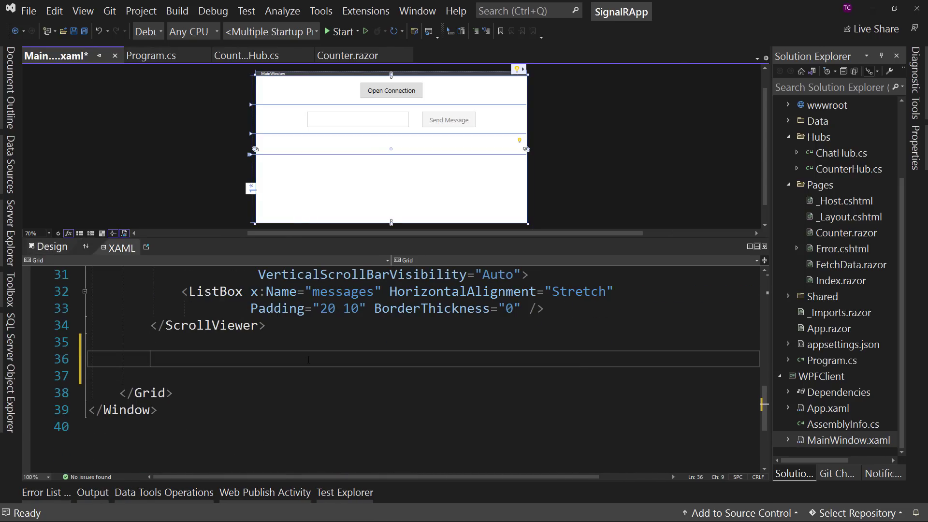
text(<)
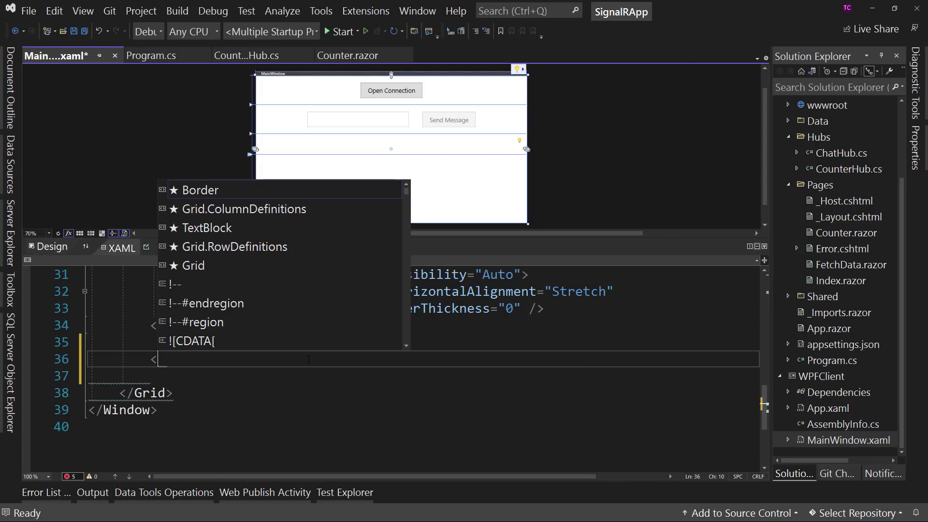
text(StackPanel)
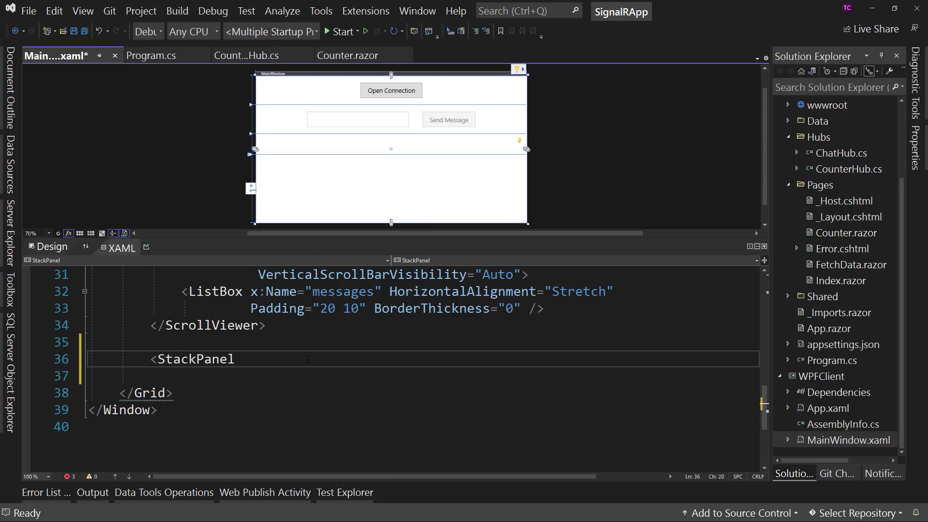
text(Orientation=")
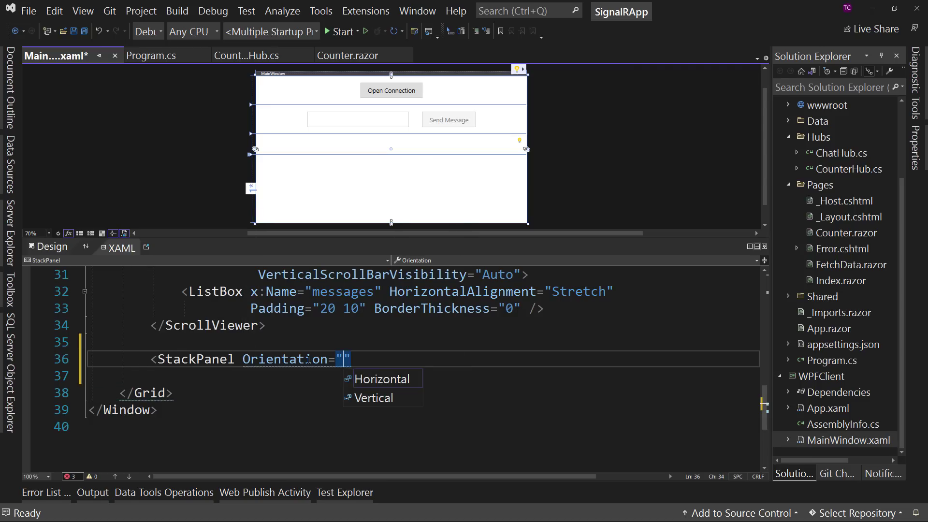
click(381, 379)
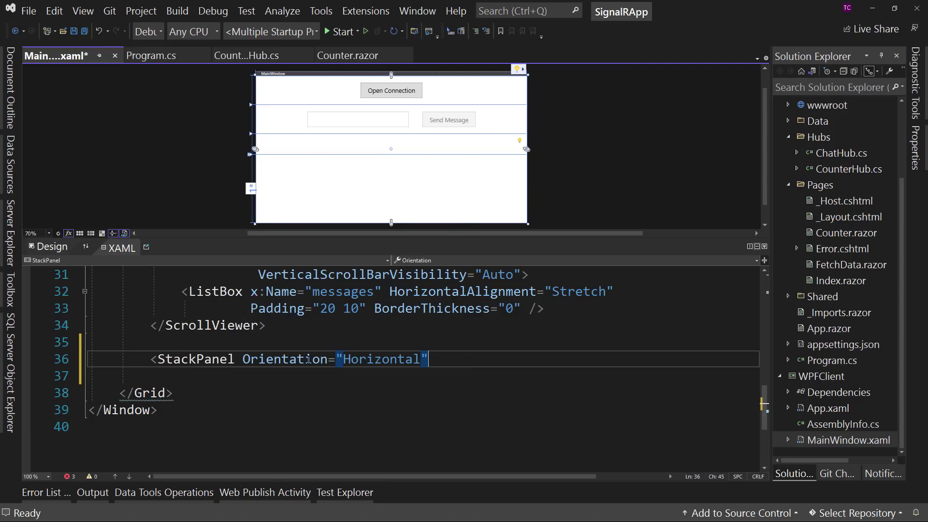
text(Grid.Row="3")
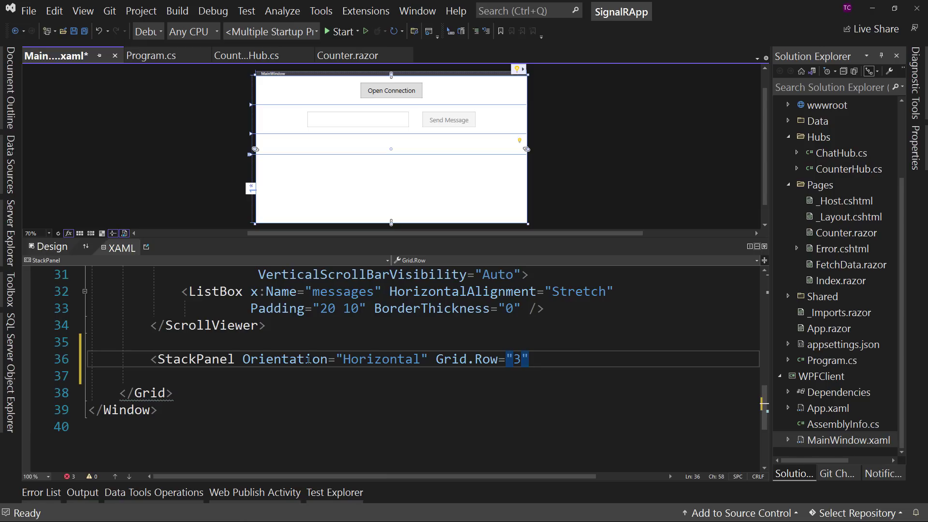
text(HorizontalAlignment=")
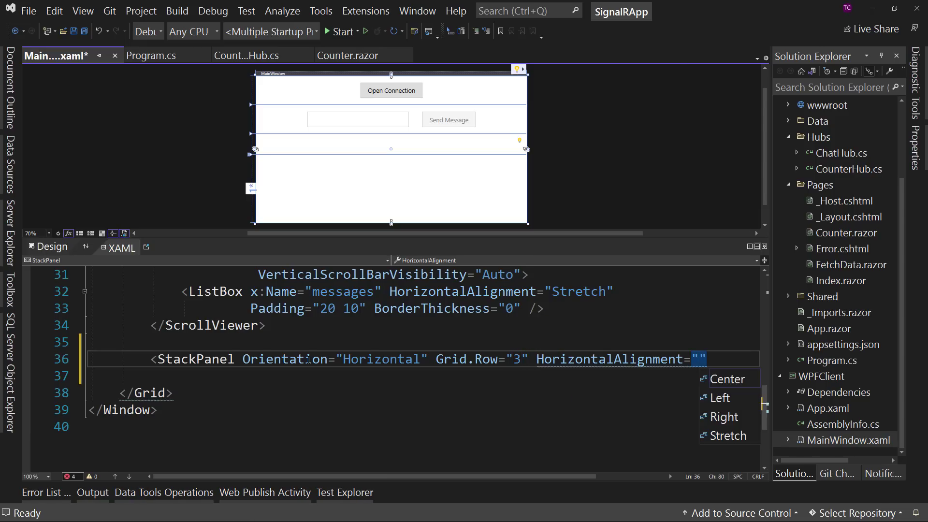
click(728, 379)
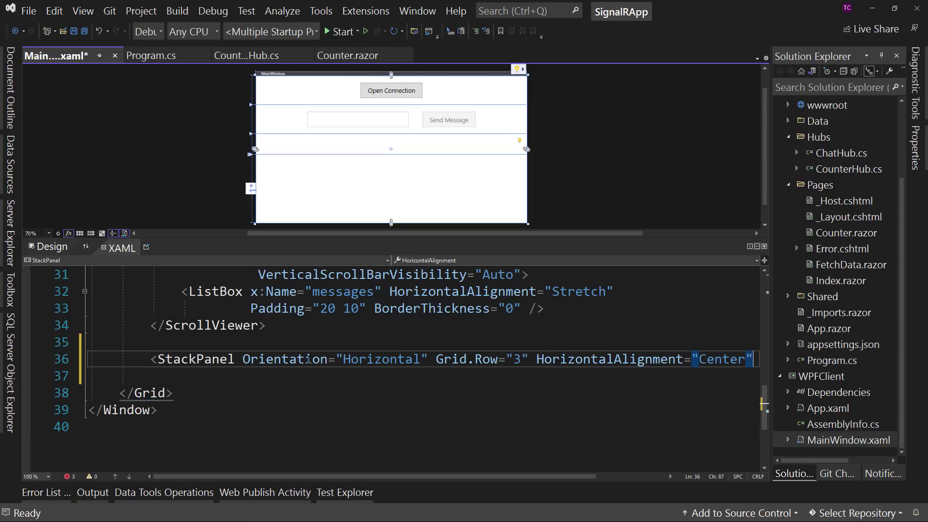
Step: Inside it add Button openCounter with Padding "20 10" and Margin "20"
text(<)
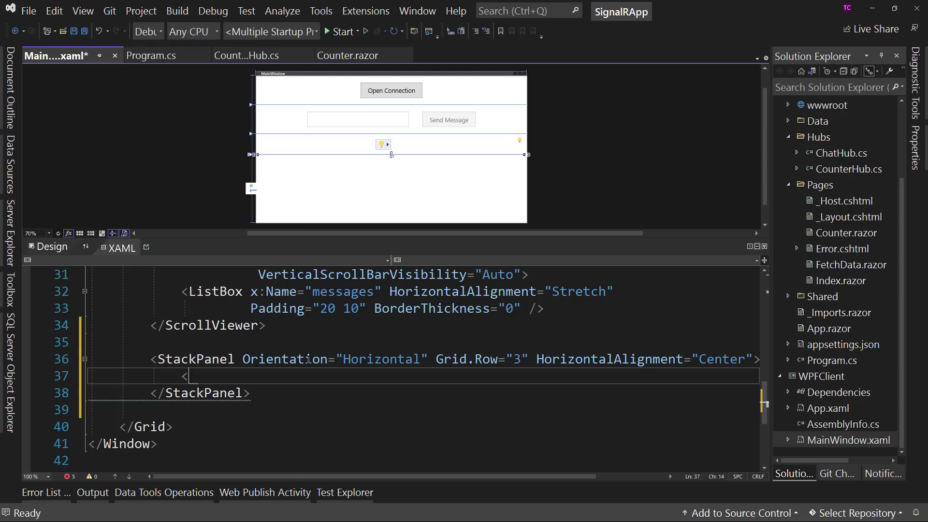
text(Button)
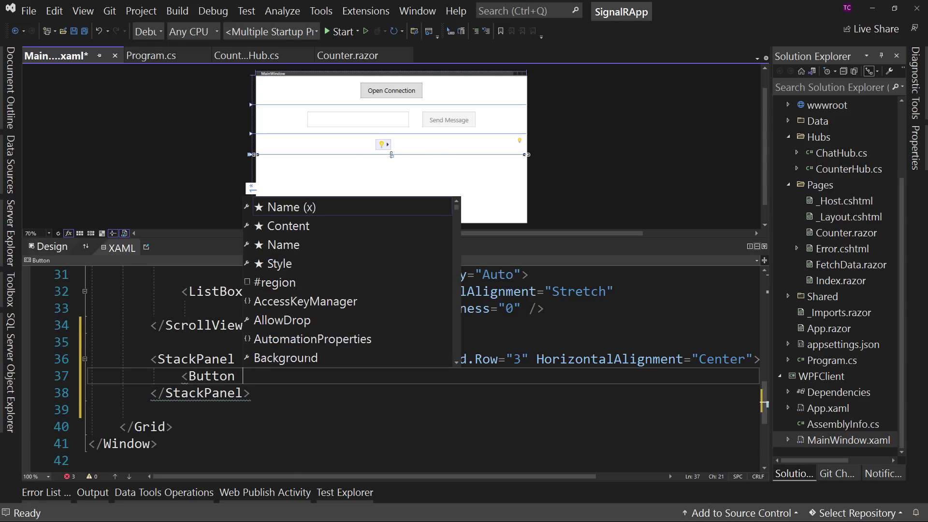
click(293, 207)
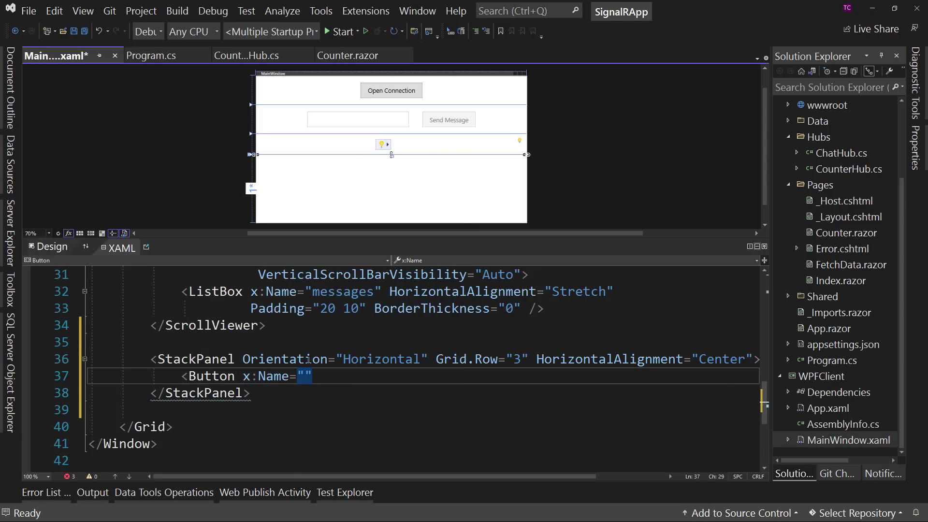
text(openCounter)
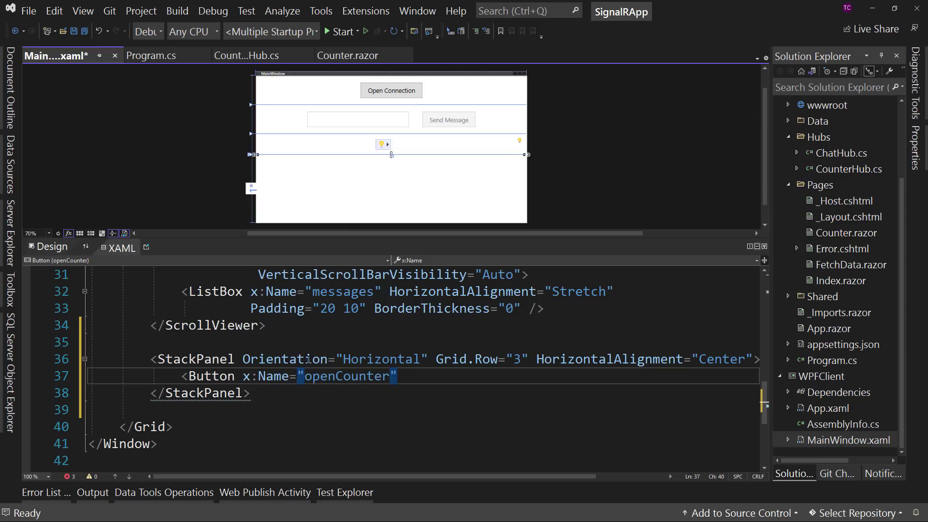
text(Padding="")
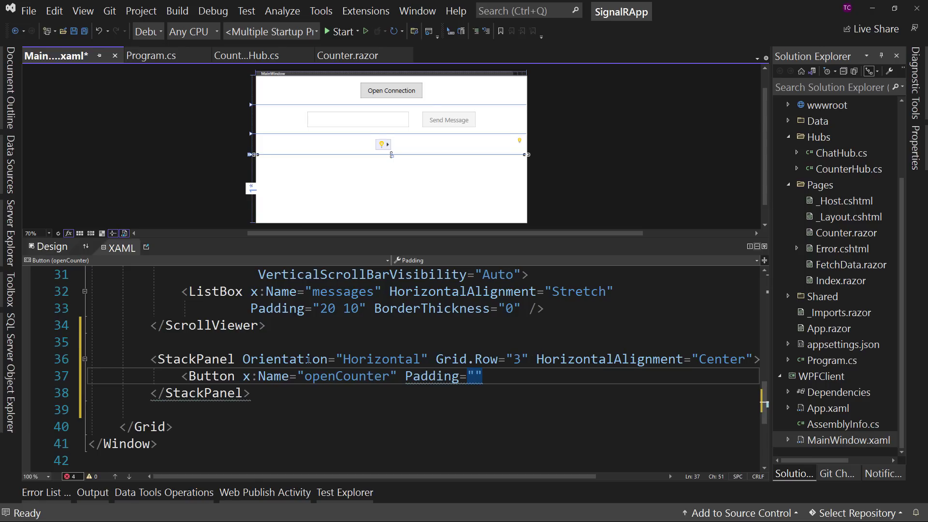
text(20)
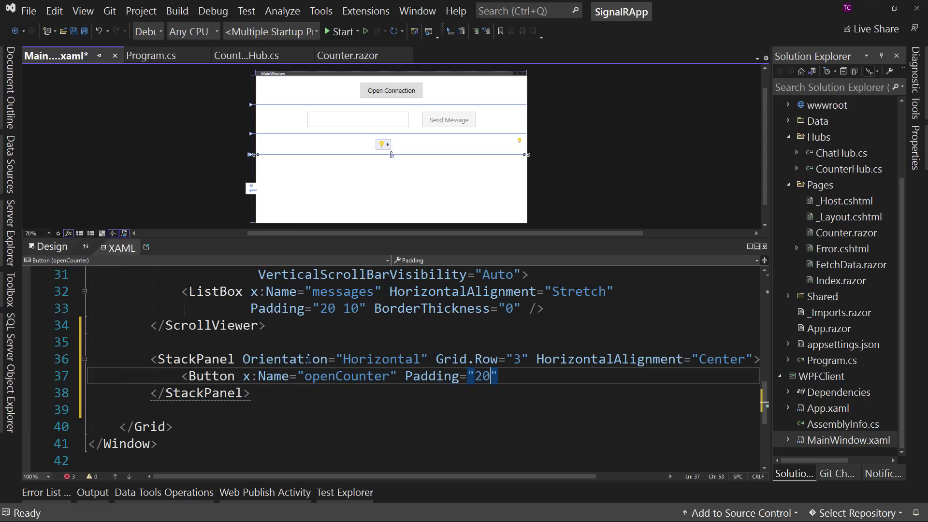
text(10)
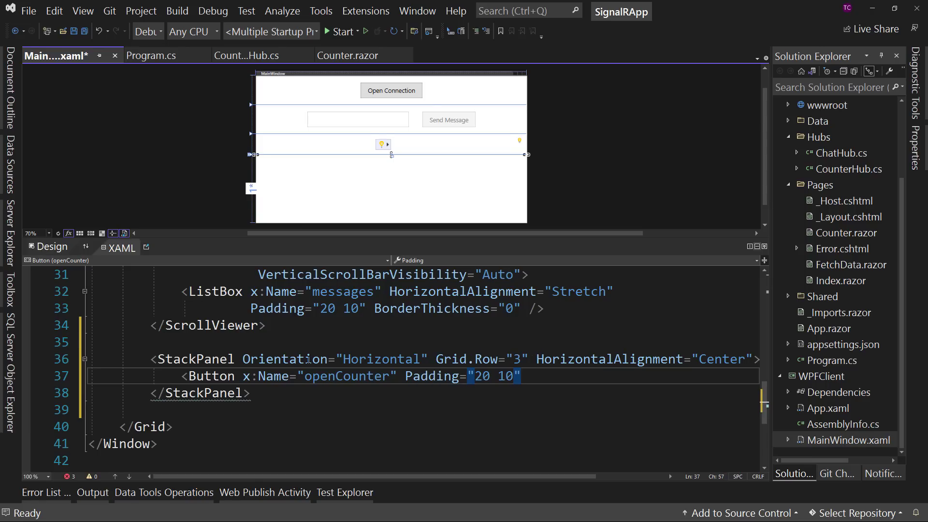
text(Margin="2")
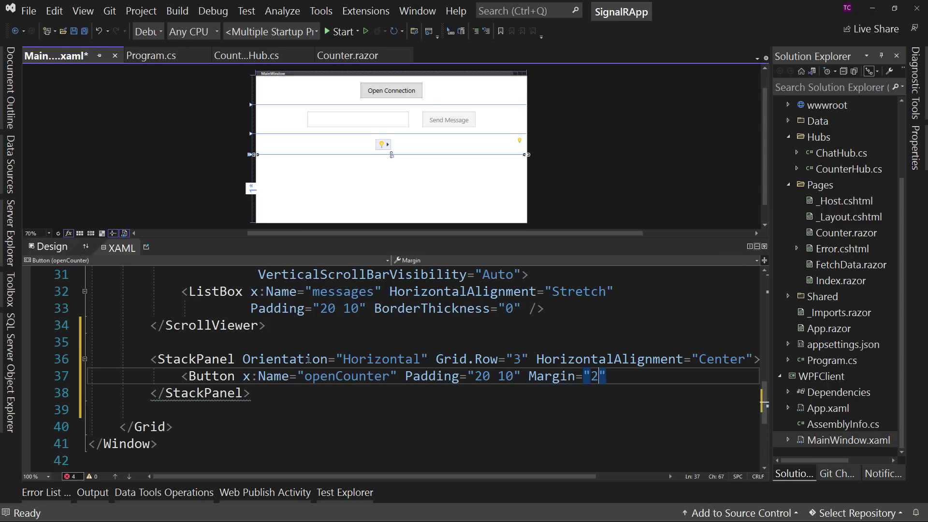
text(0)
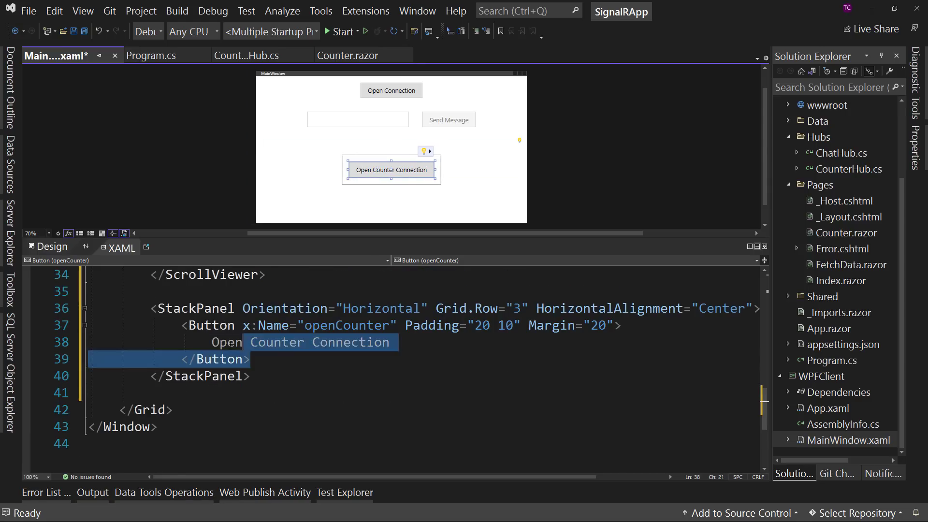
Step: Duplicate the button as incrementCounter labelled Increment Counter, leaving an empty openCounter_Click handler
key(ctrl+v)
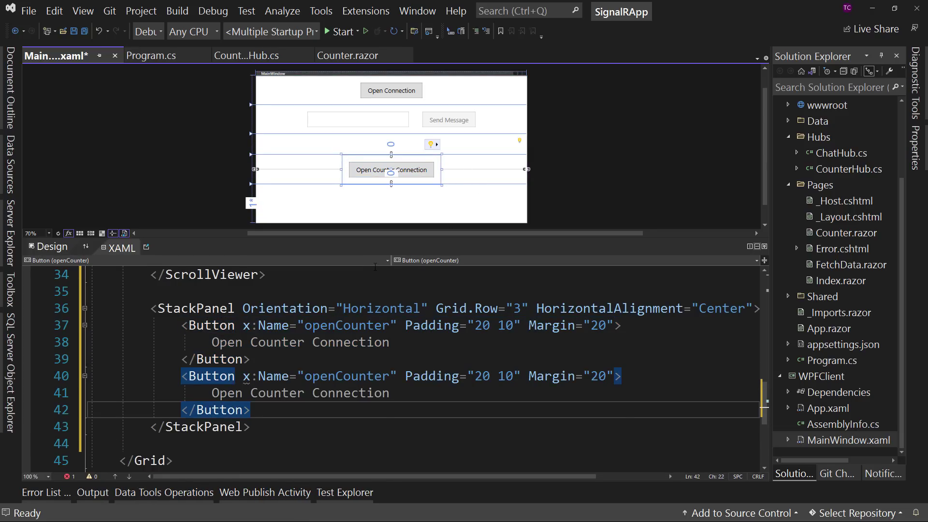
double_click(347, 376)
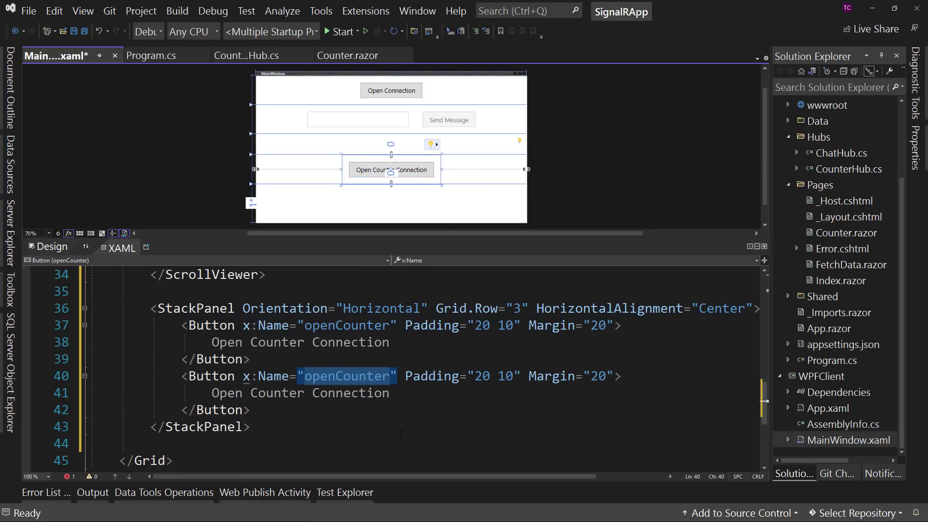
text(increment)
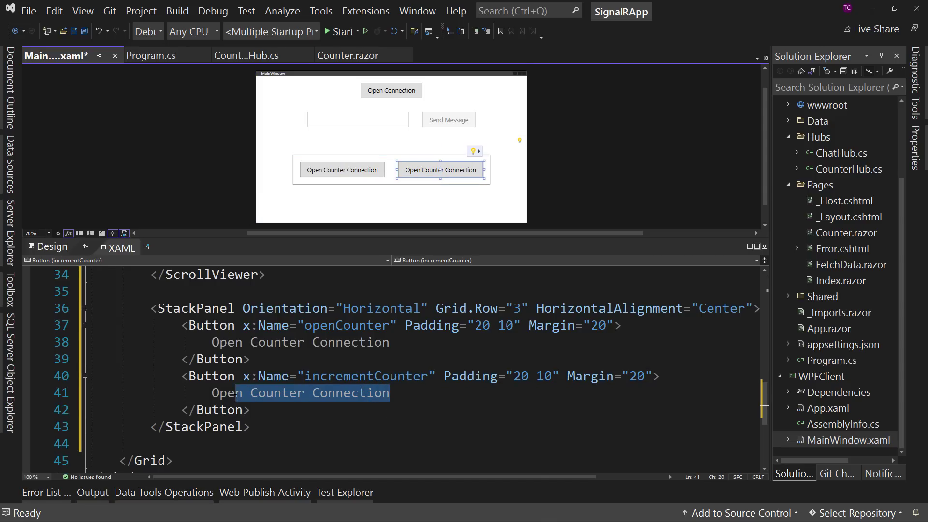
text(In)
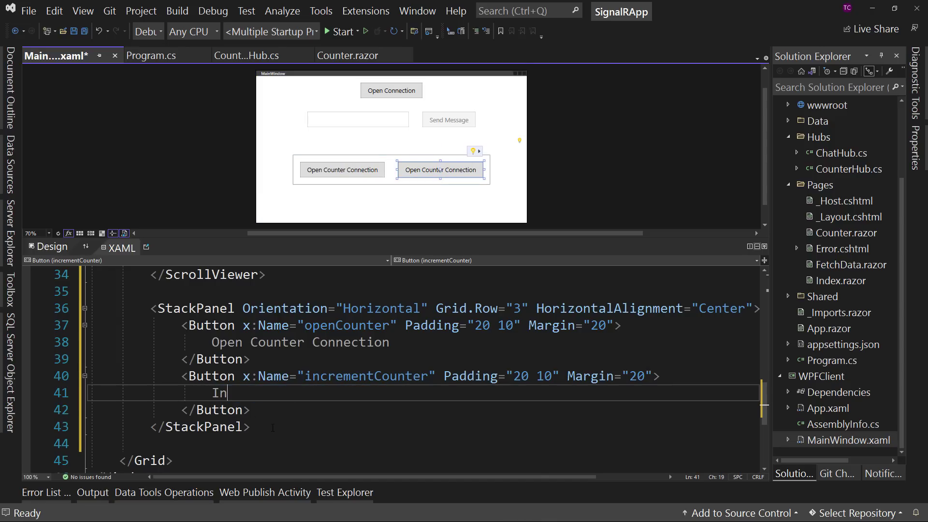
text(crement Counter)
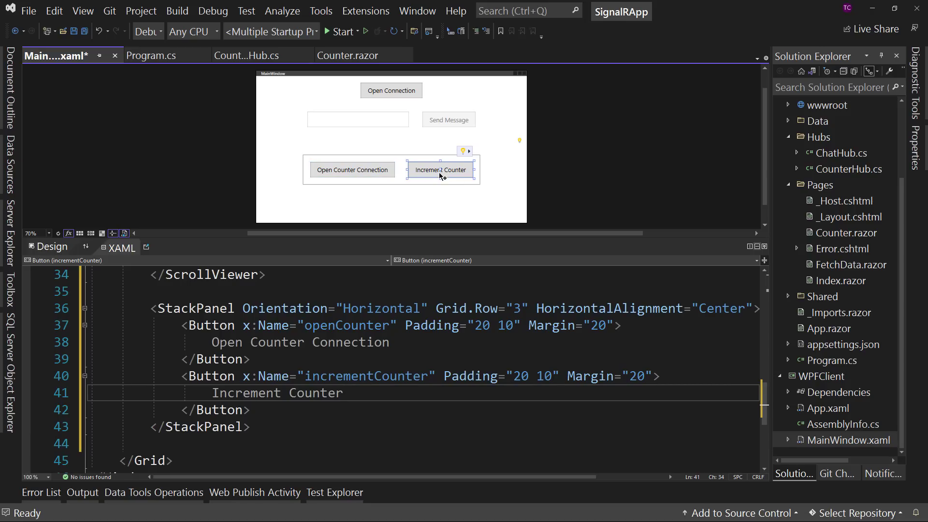
mouse_move(459, 218)
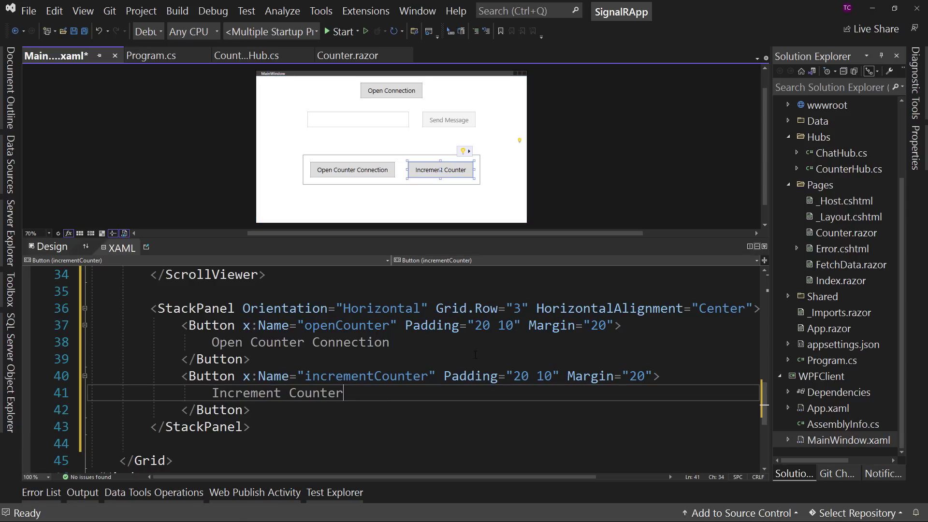
click(352, 170)
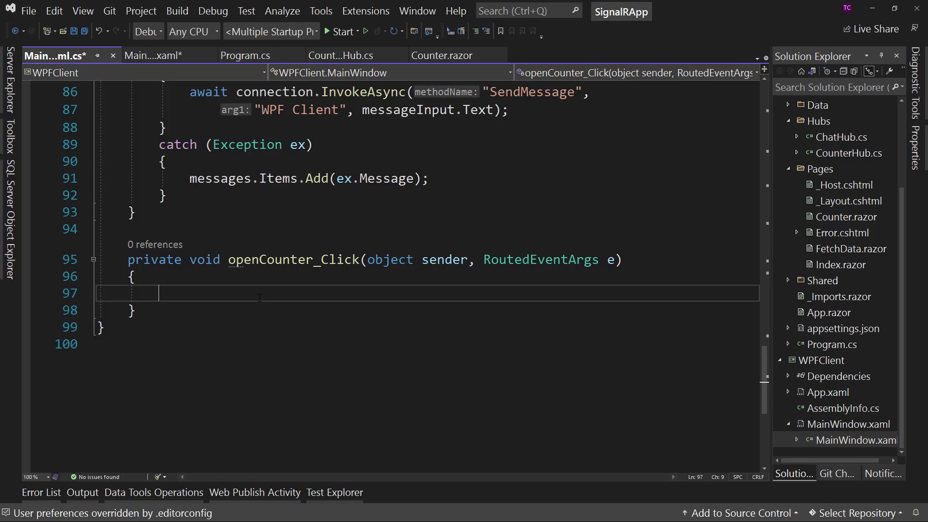
Step: Give openCounter_Click a try/catch whose catch adds ex.Message to messages.Items
text(try)
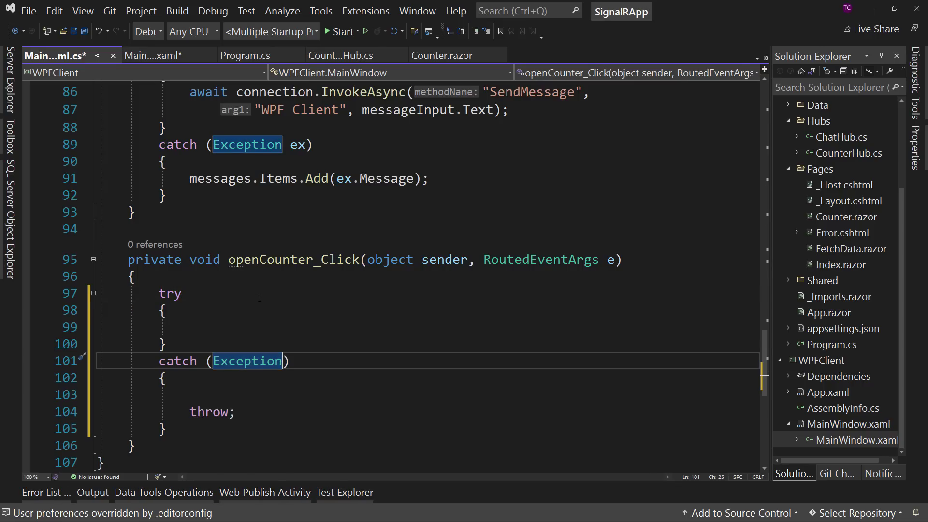
text(ex)
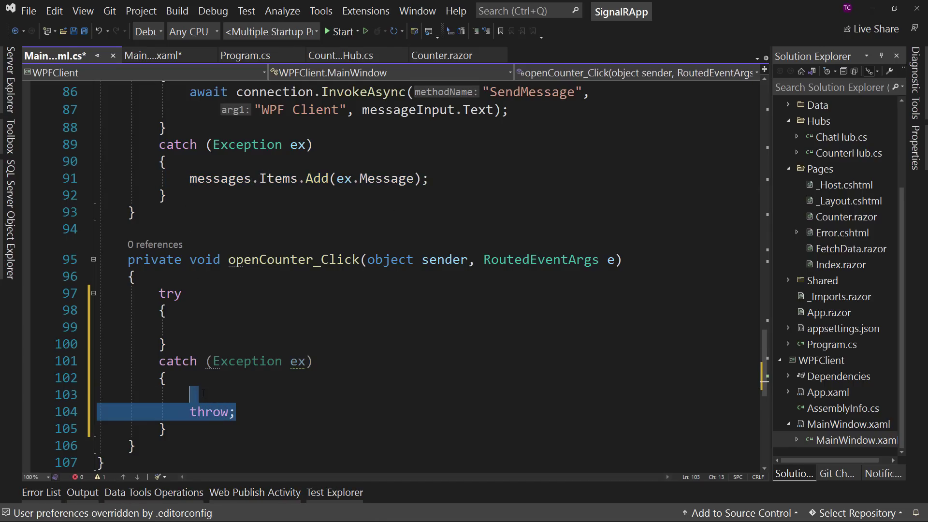
text(messages.Items.Add(ex.Message);)
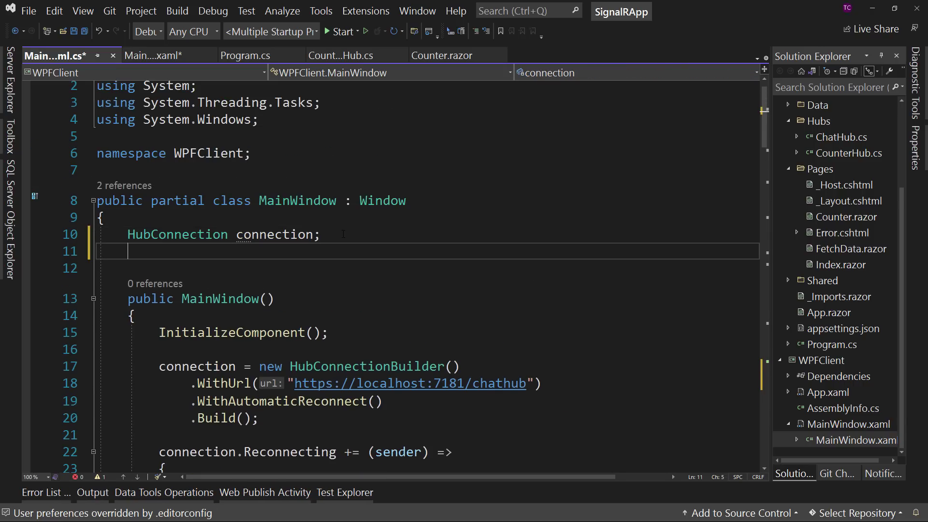
Step: Declare a second HubConnection field, counterConnection, in MainWindow
text(HubConnection counterConn)
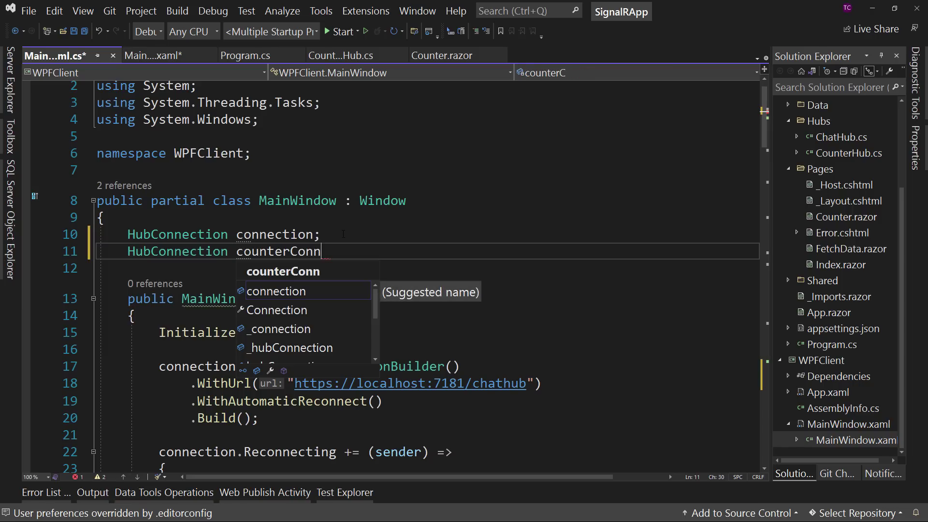
text(ection;)
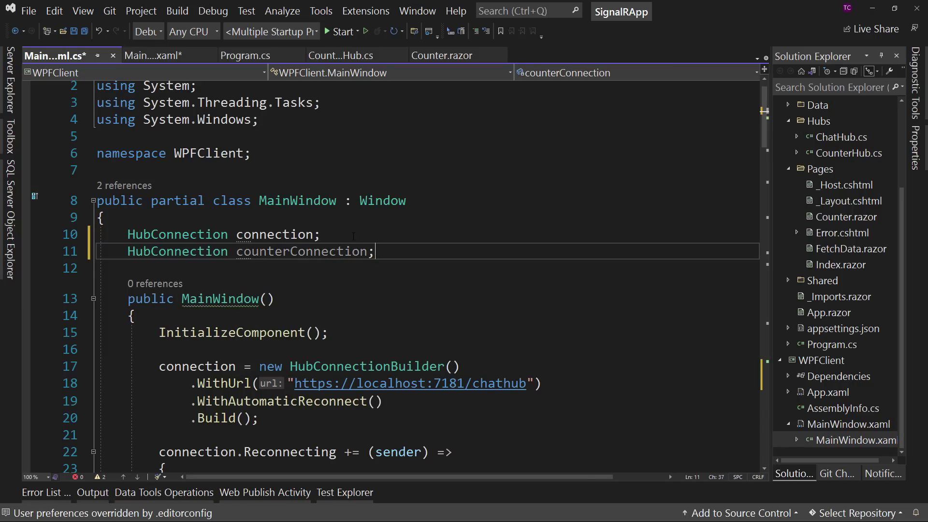
scroll(down, 3)
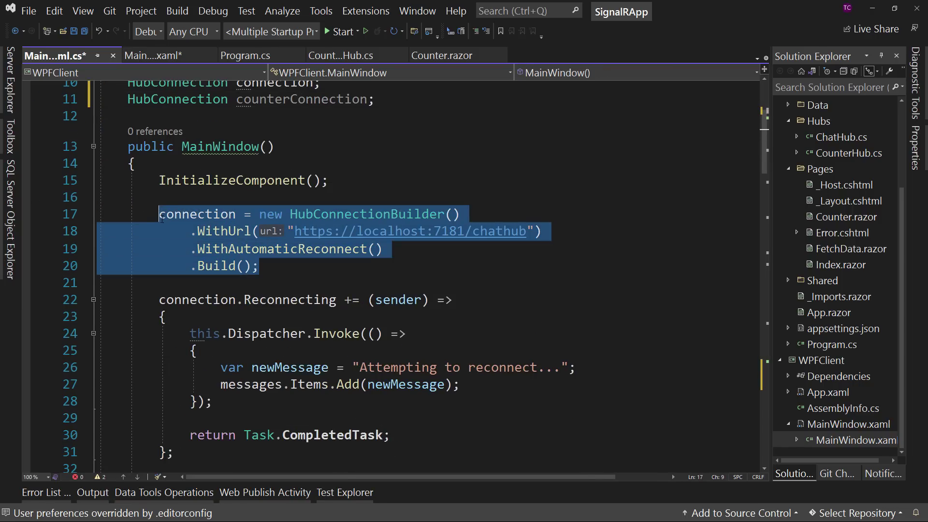
Step: Duplicate the chathub builder block as counterConnection pointing at the /counterhub URL
key(ctrl+v)
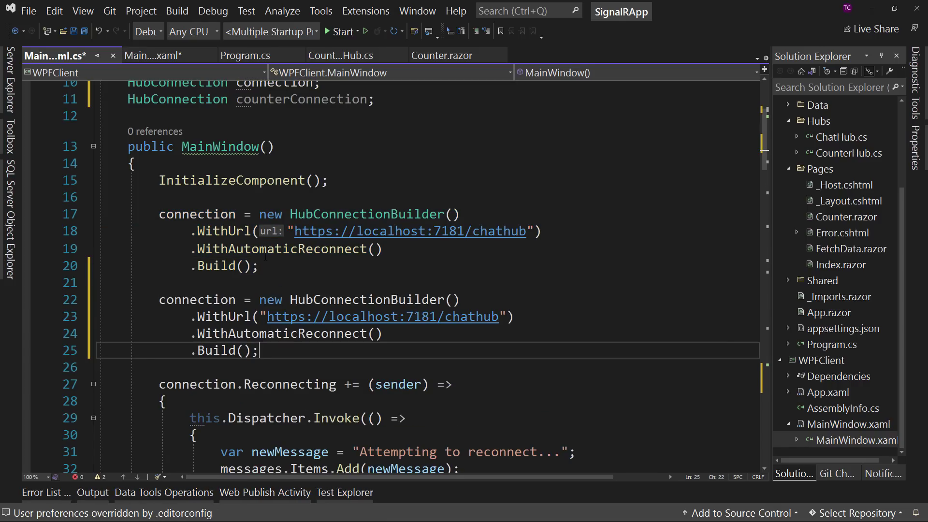
double_click(301, 99)
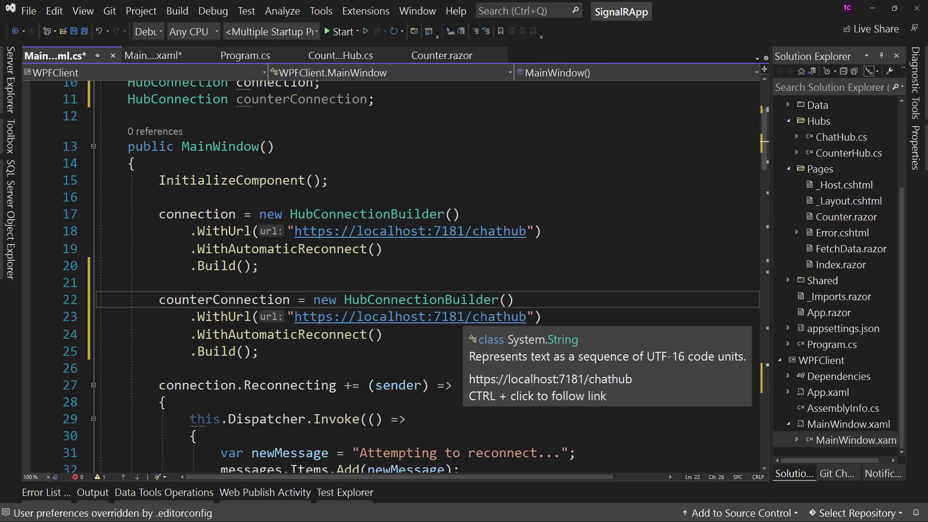
text(counter)
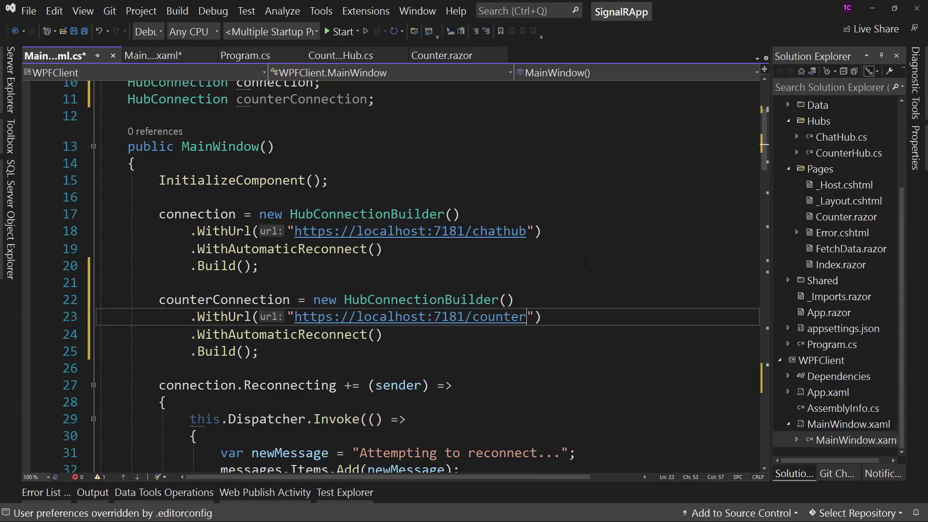
text(hub)
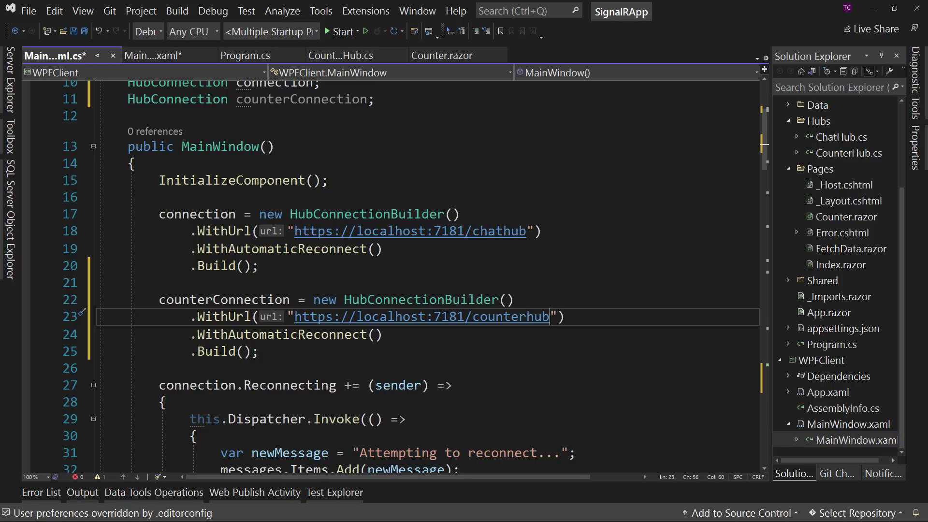
scroll(down, 3)
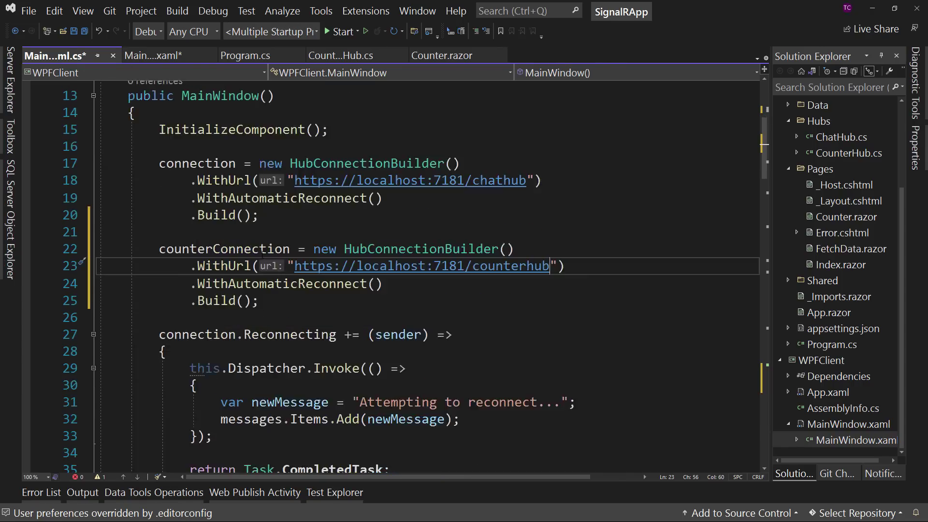
scroll(down, 3)
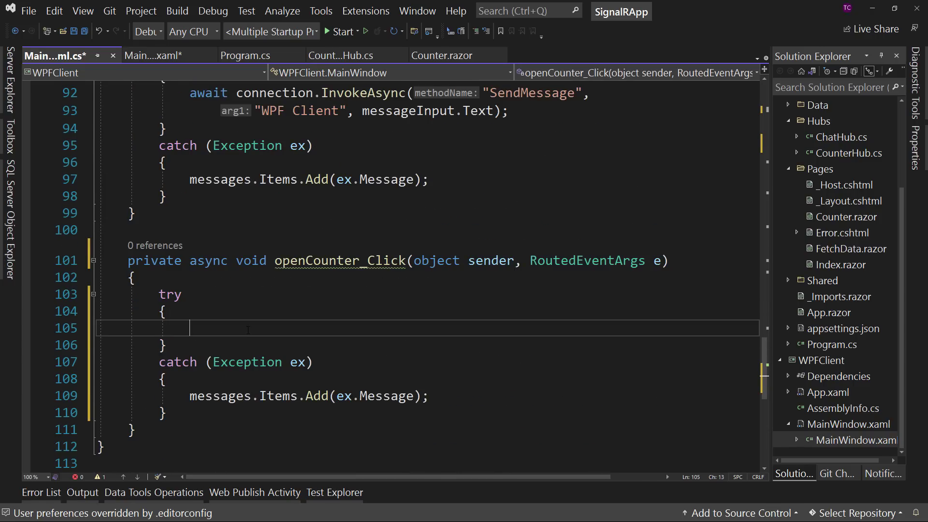
Step: Await counterConnection.StartAsync() in openCounter_Click, then generate incrementCounter_Click from the XAML
text(aw)
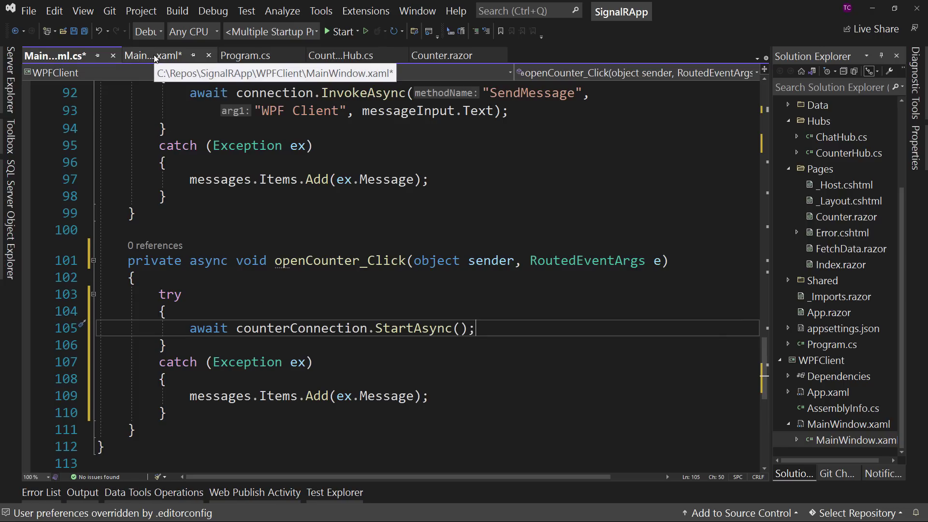
click(149, 55)
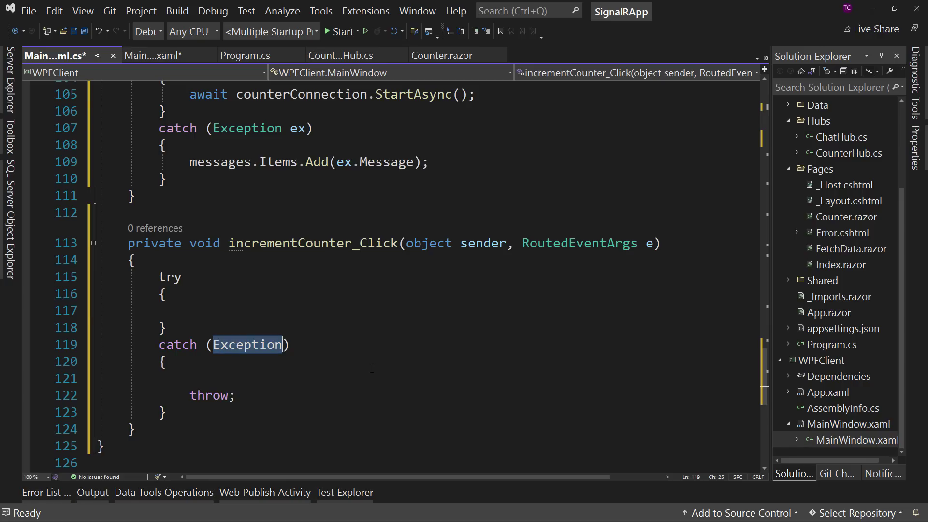
Step: Give incrementCounter_Click's catch block messages.Items.Add(ex.Message)
text(ex)
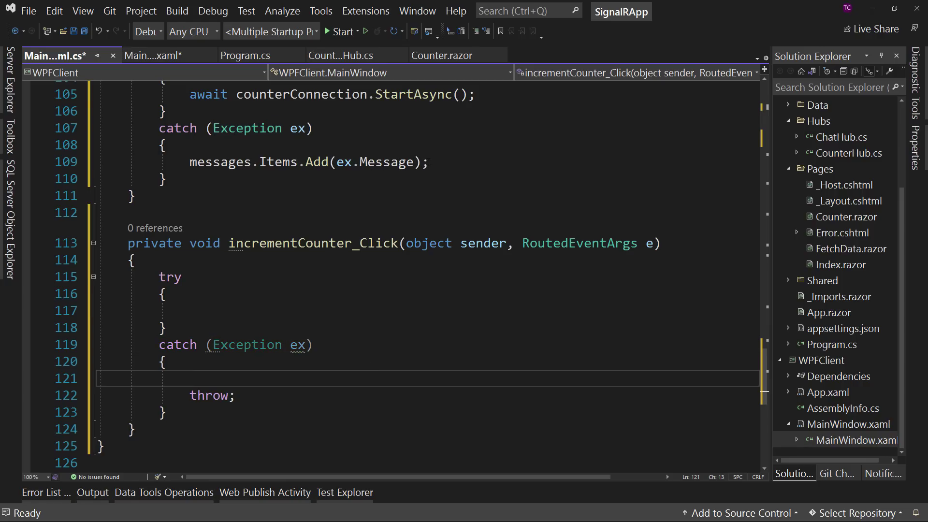
triple_click(307, 161)
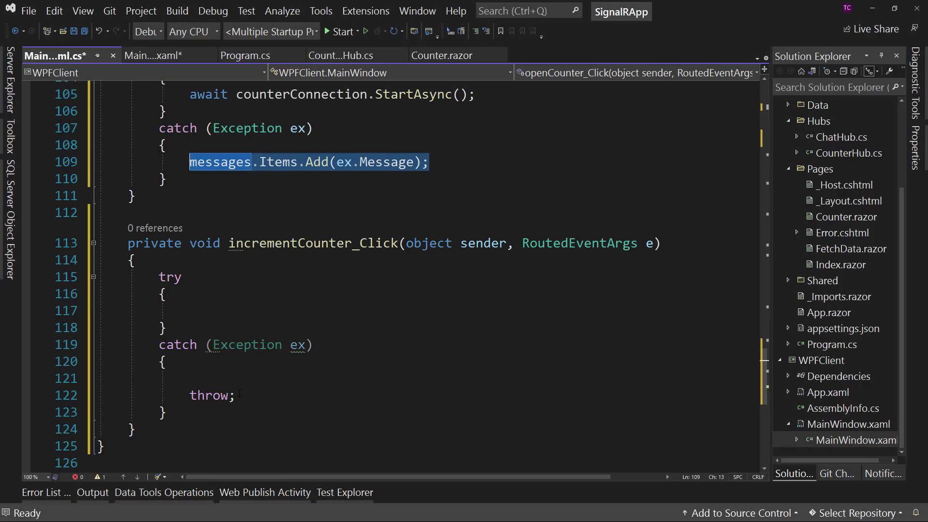
text(messages.Items.Add(ex.Message);)
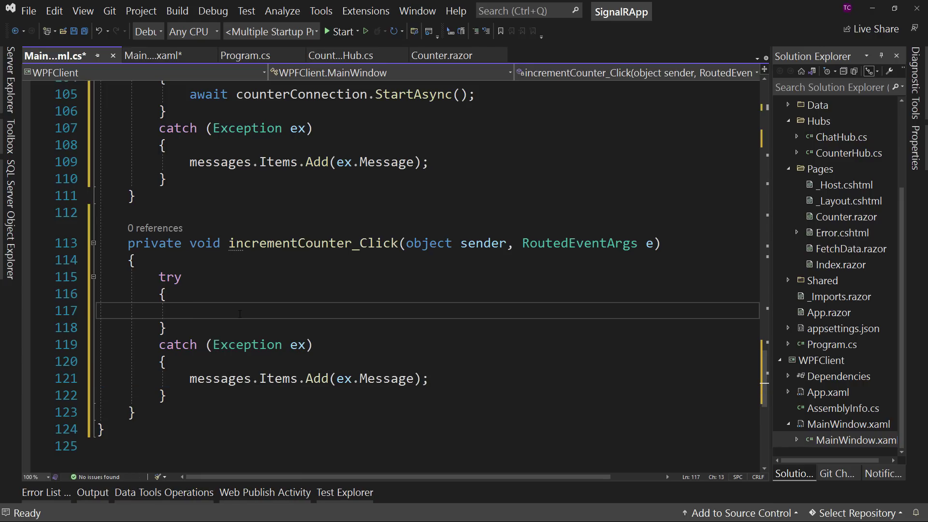
Step: Await counterConnection.InvokeAsync("AddToTotal", "WPF Client", 1) in its try block
text(await)
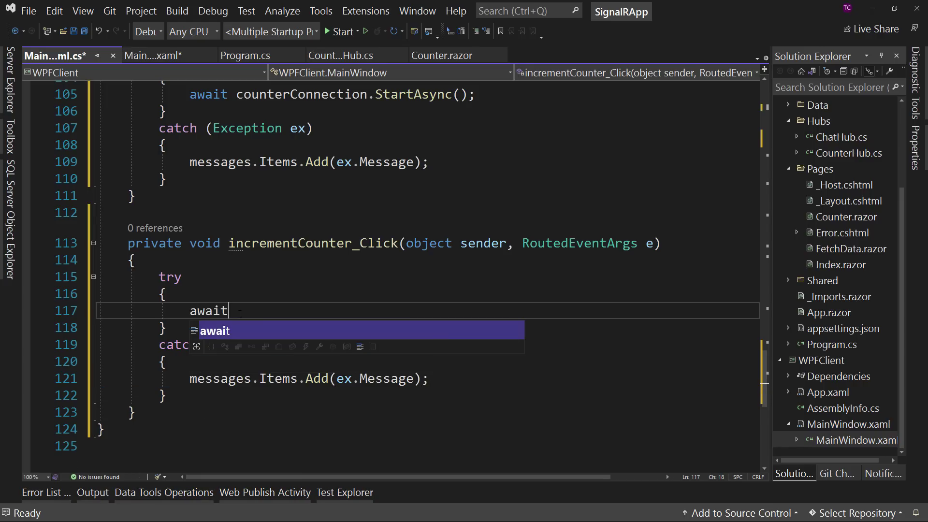
text(counterConnection)
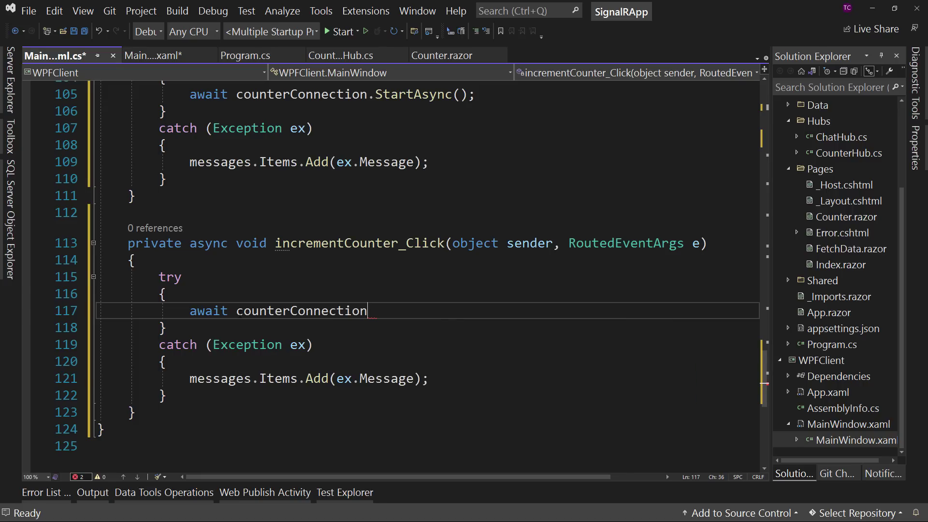
text(.InvokeAsync(")
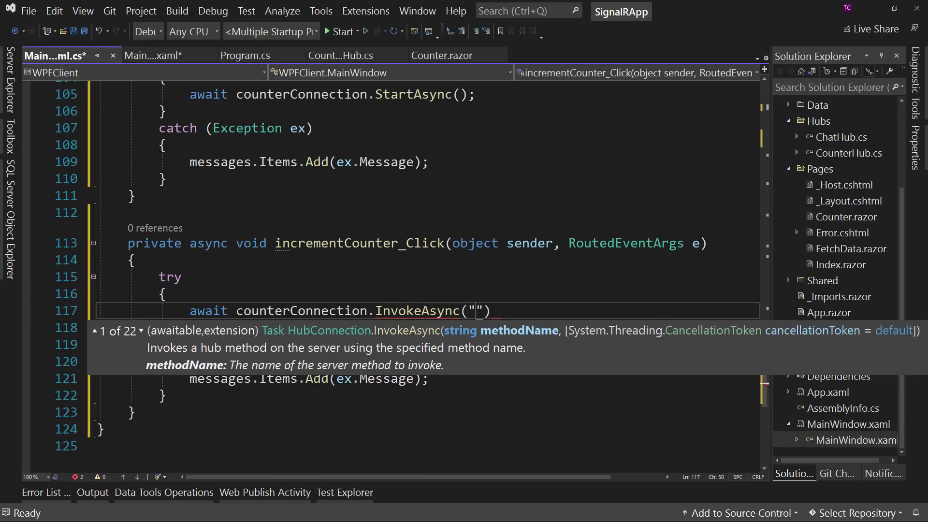
text(AddToT)
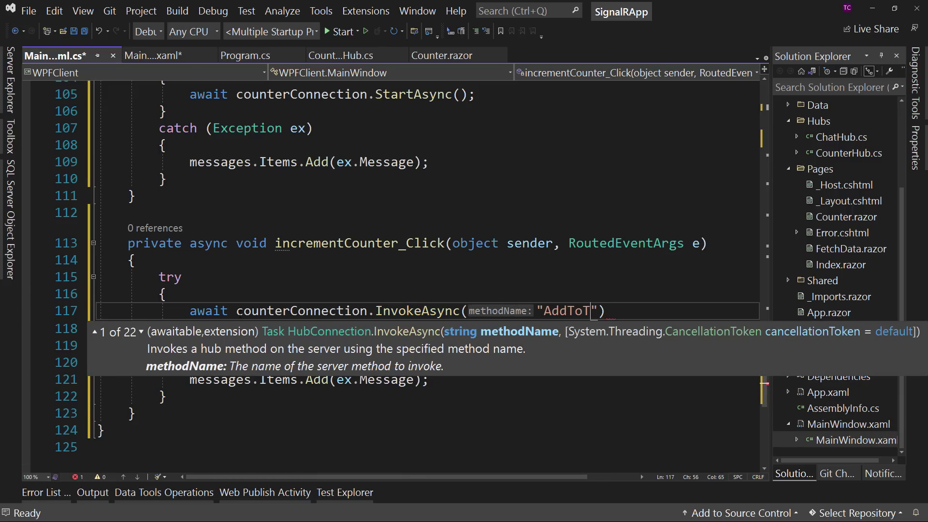
text(otal)
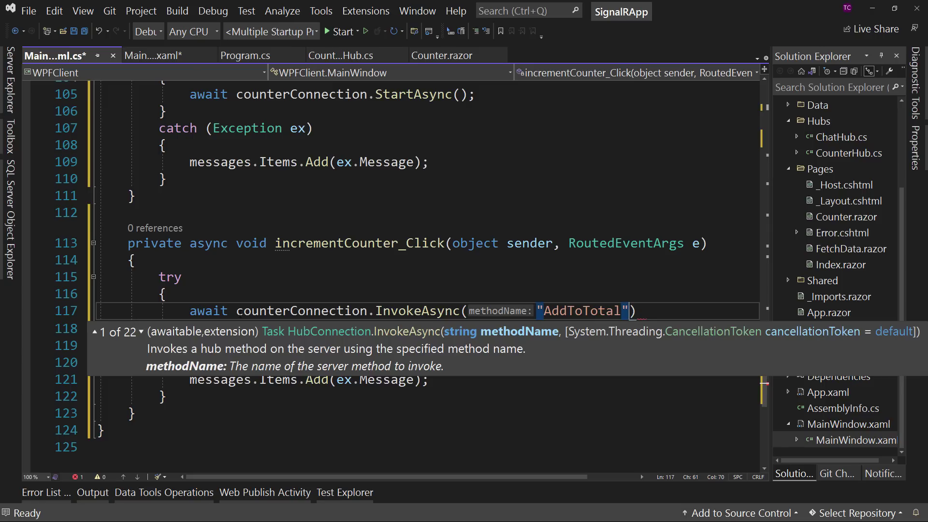
text(,)
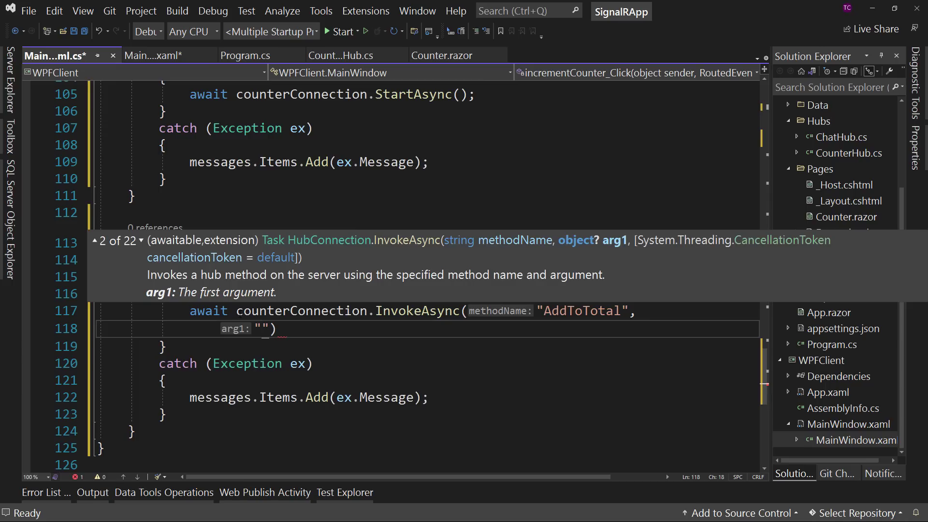
text(WPF)
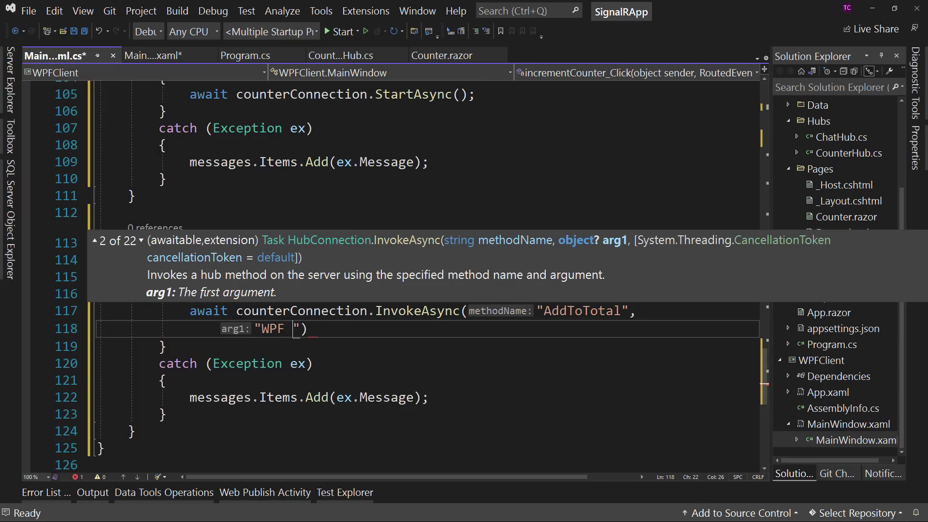
text(Client)
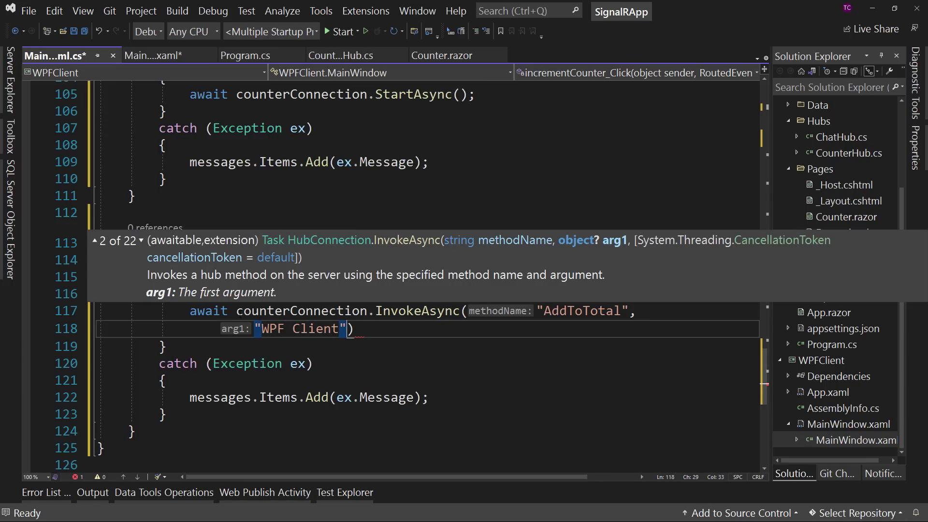
text(, 1)
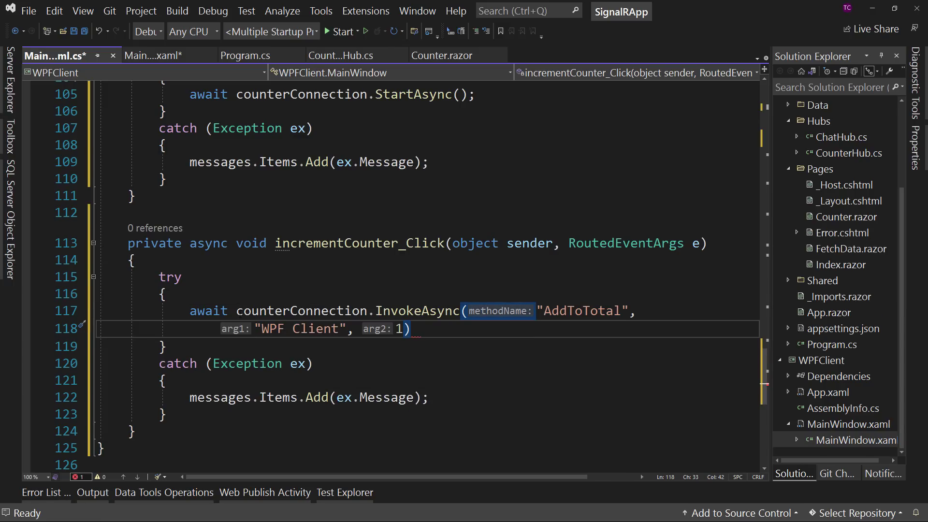
text(;)
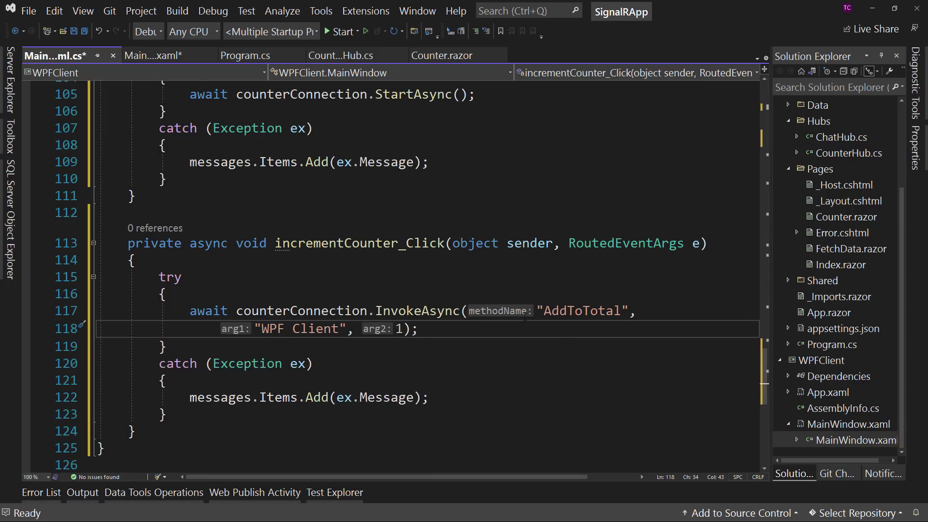
double_click(581, 310)
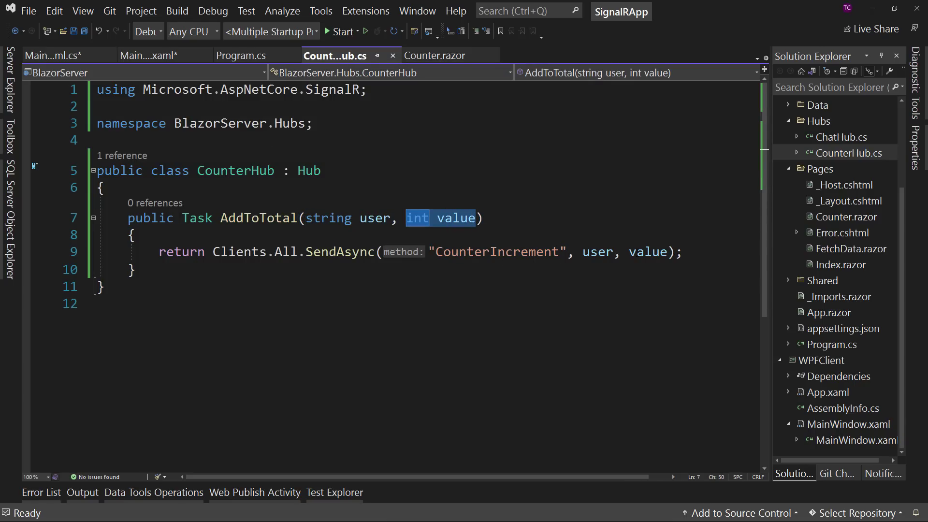
click(598, 252)
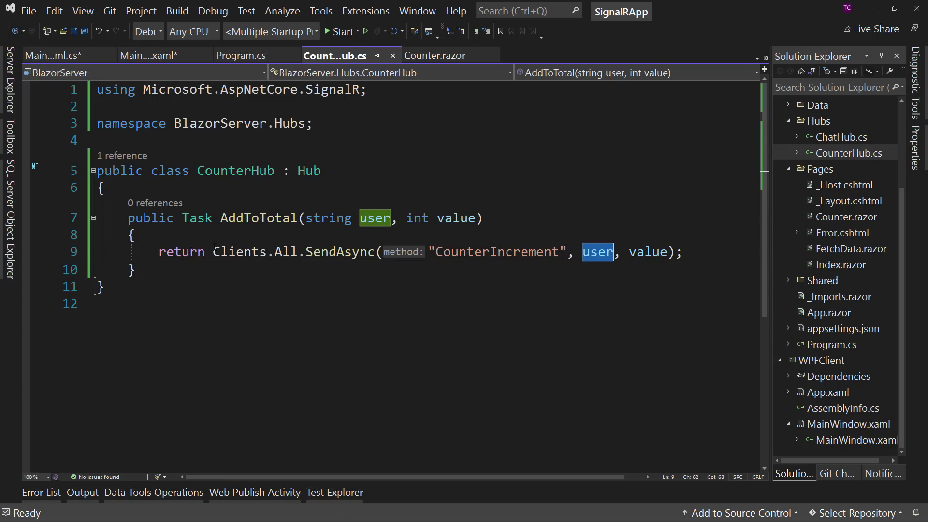
double_click(496, 251)
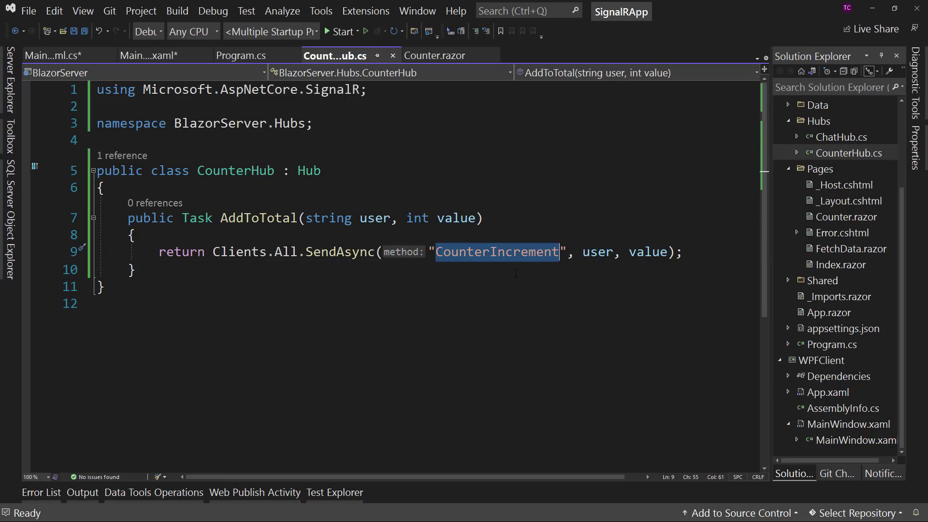
mouse_move(149, 55)
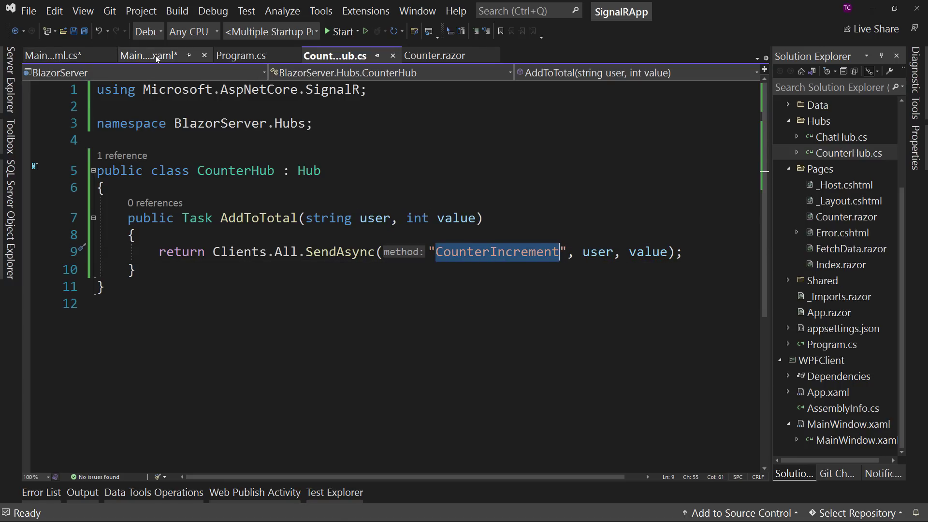
click(54, 55)
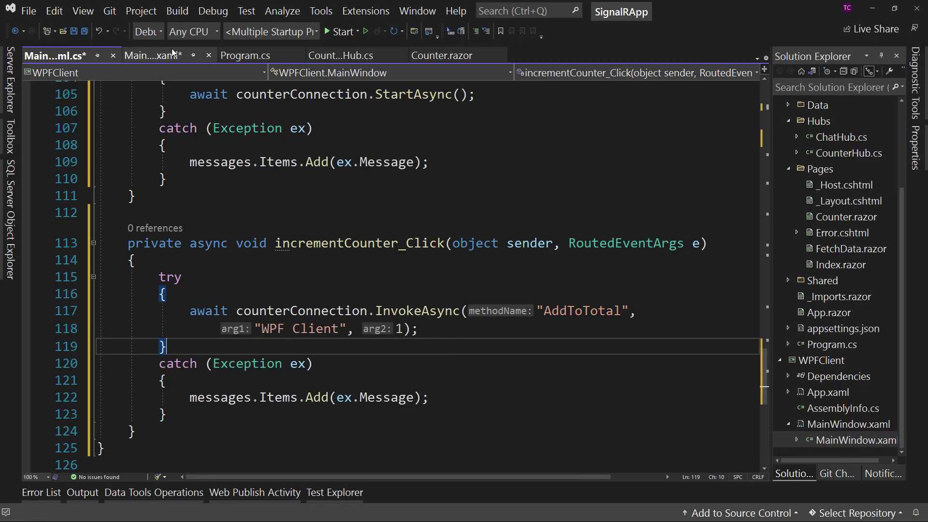
key(ctrl+s)
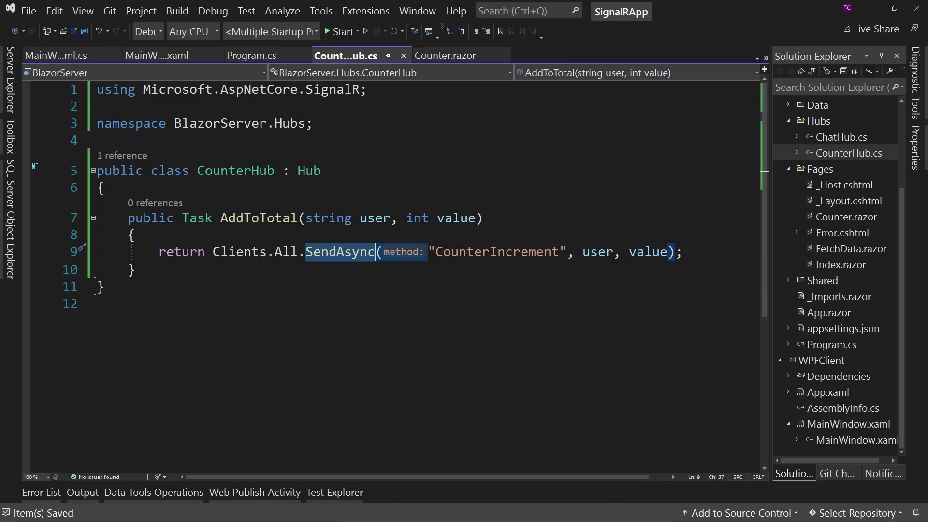
double_click(497, 251)
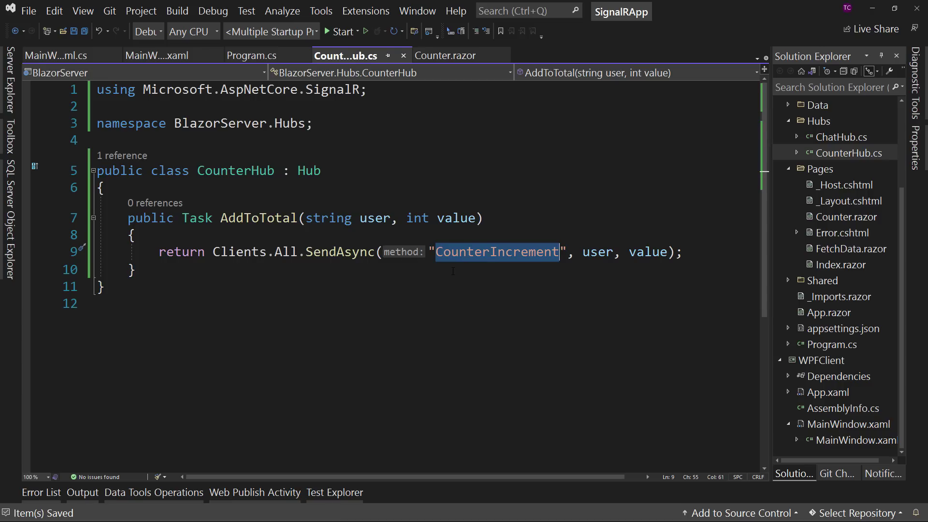
mouse_move(340, 31)
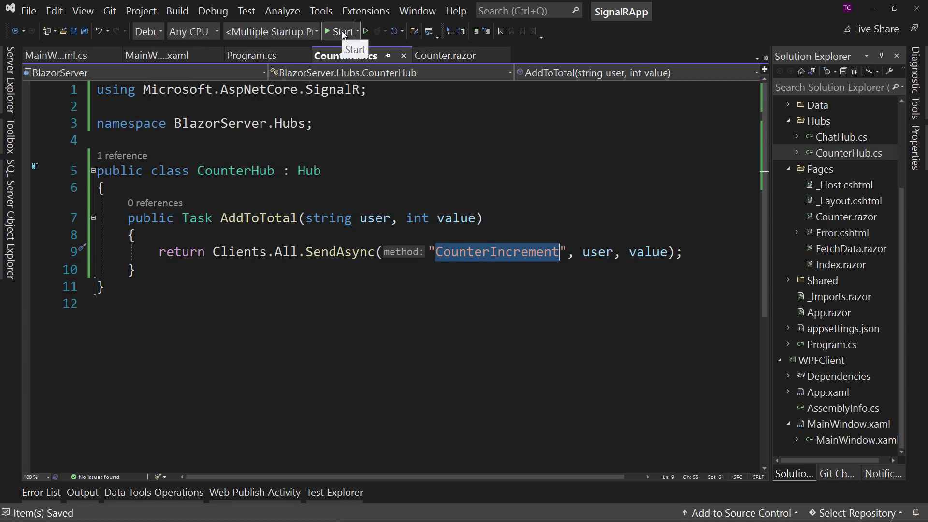
Step: Run the solution, open the Counter page, connect and increment from WPF (state error, count 0), then stop debugging
click(340, 31)
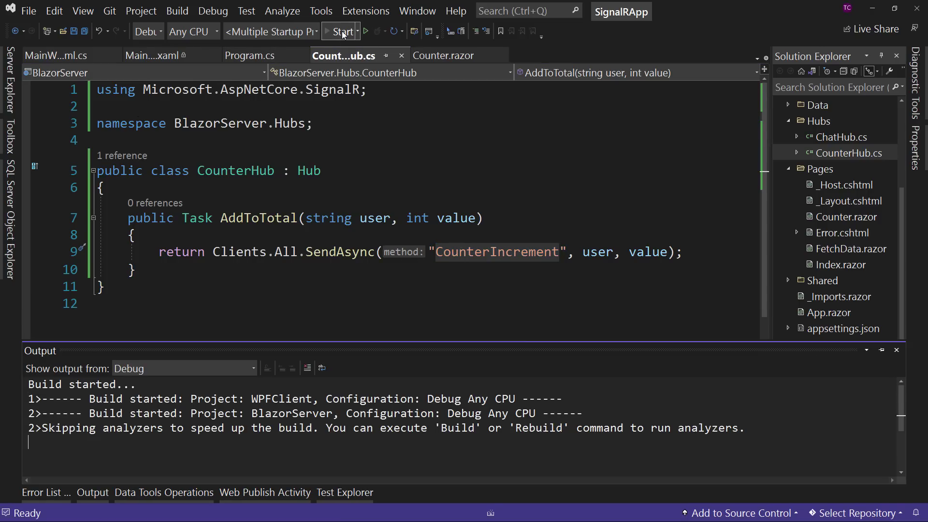
click(341, 31)
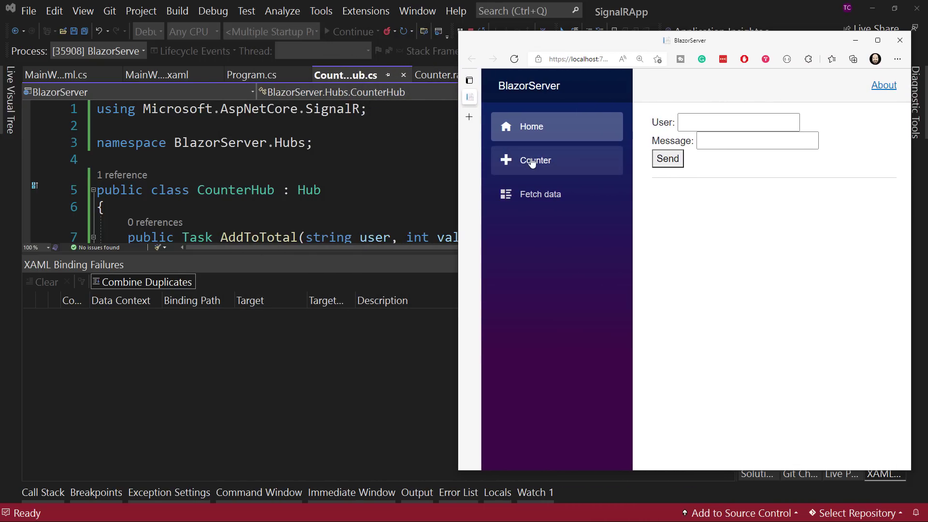
click(535, 160)
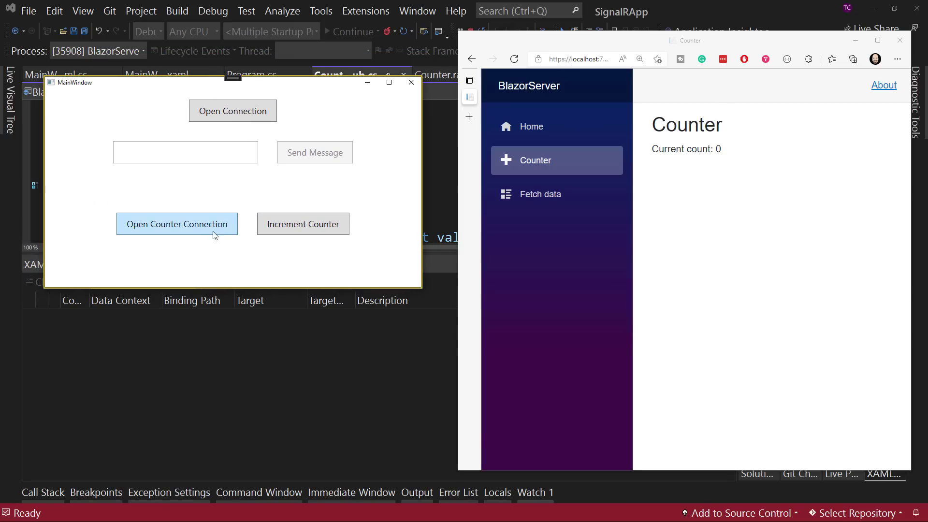
click(176, 224)
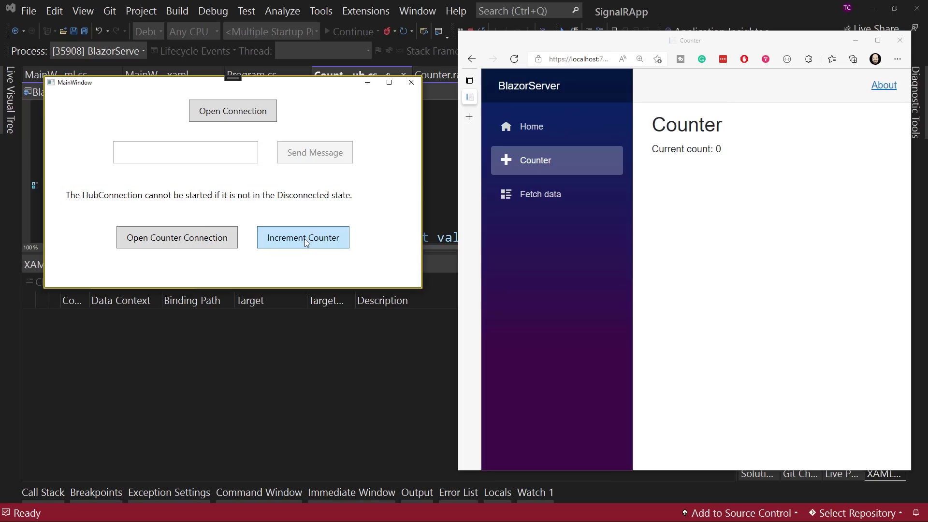
mouse_move(398, 249)
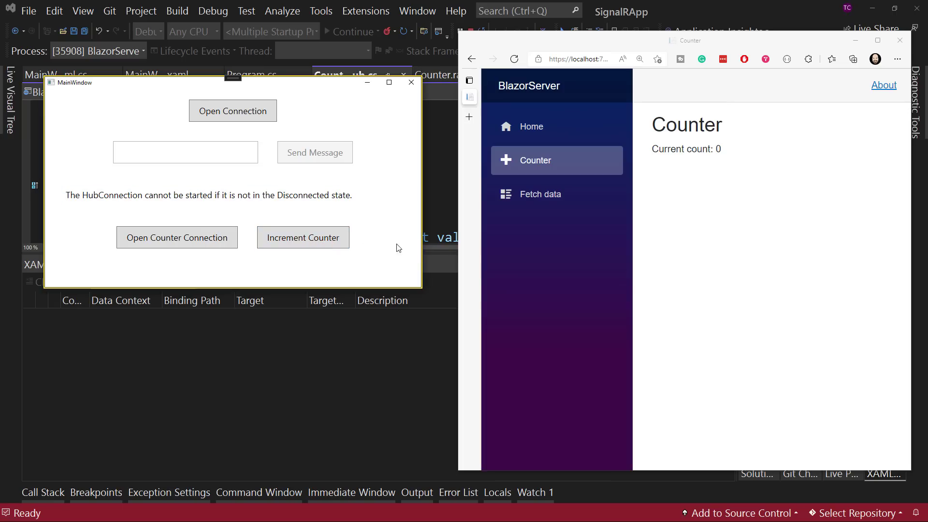
mouse_move(489, 186)
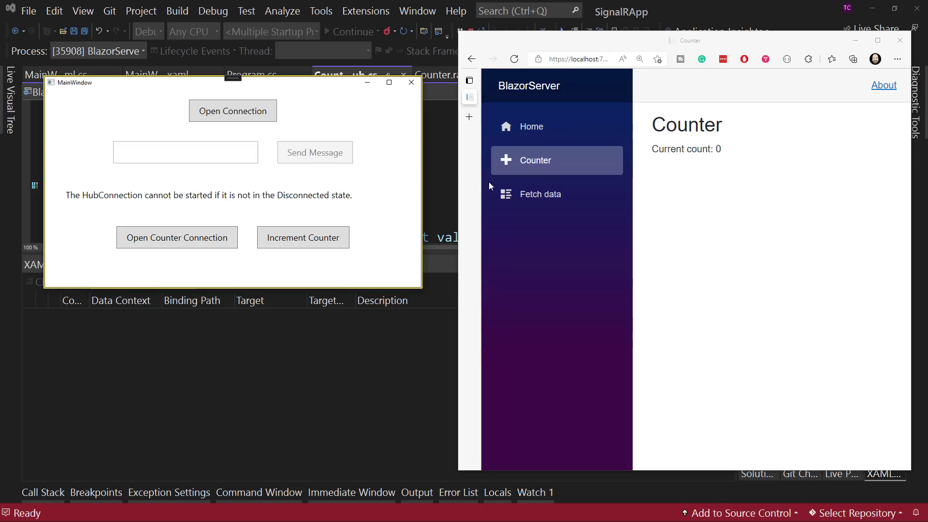
click(470, 80)
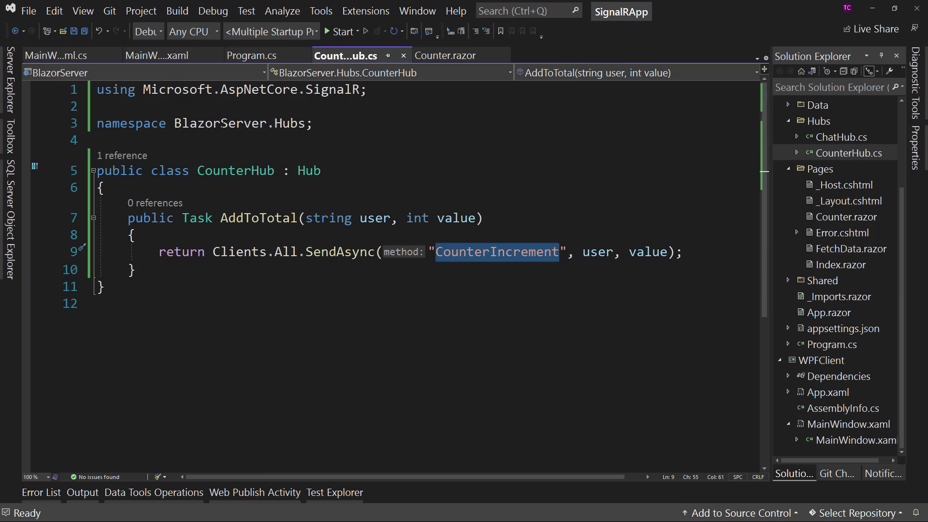
Step: Breakpoint CounterHub's SendAsync line and disable the open button via IsEnabled = false after StartAsync
click(52, 56)
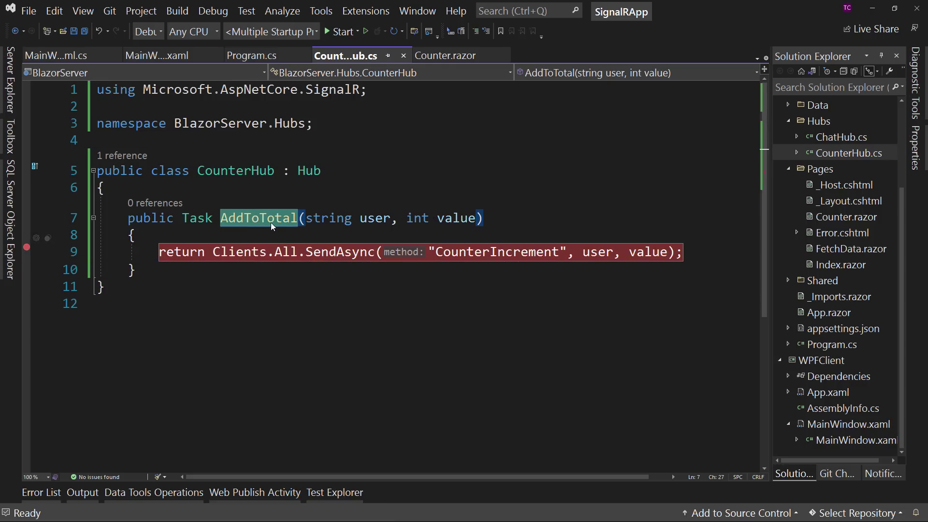
click(56, 55)
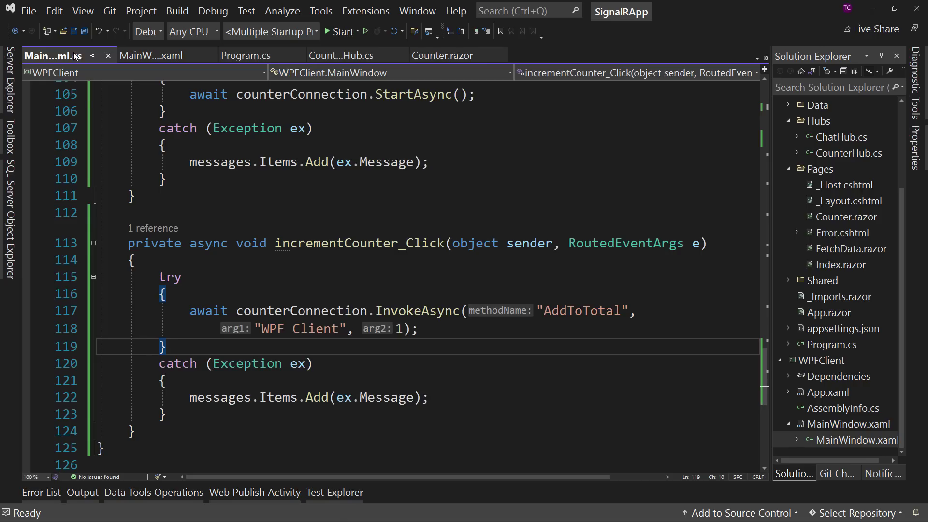
mouse_move(34, 320)
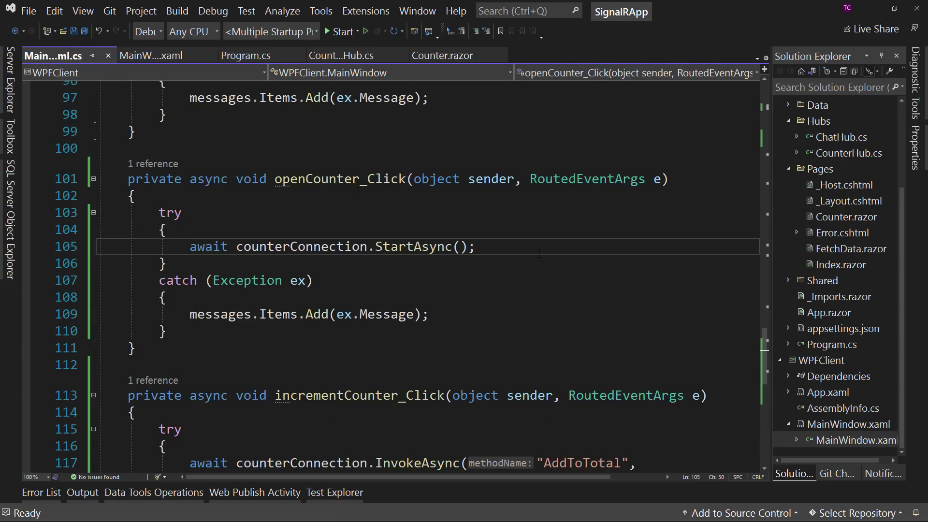
text(openConnection.IsEnabled = false;)
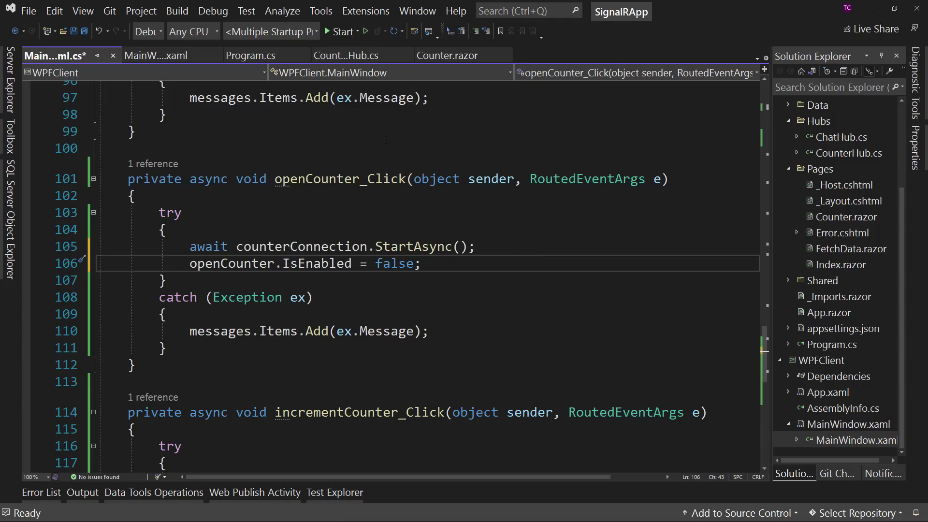
click(443, 55)
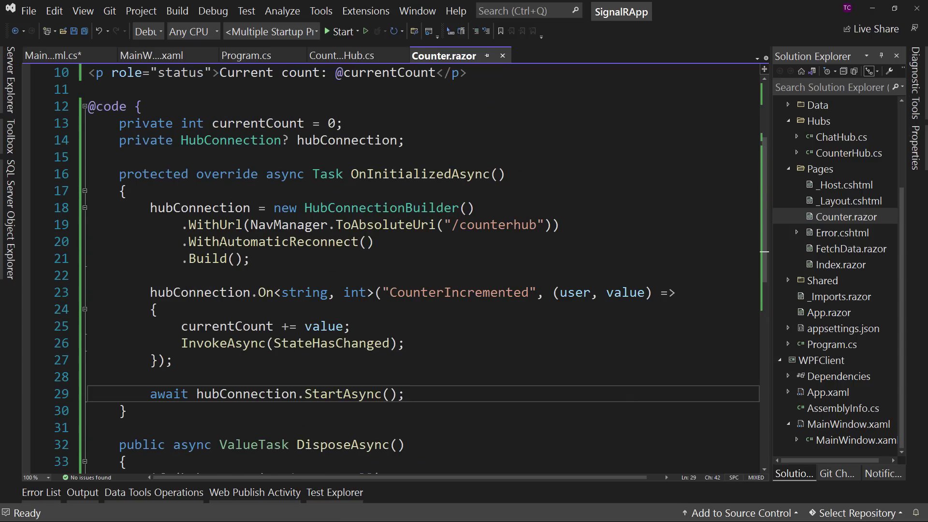
Step: Compare Counter.razor's CounterIncremented event name against CounterHub's CounterIncrement
double_click(422, 173)
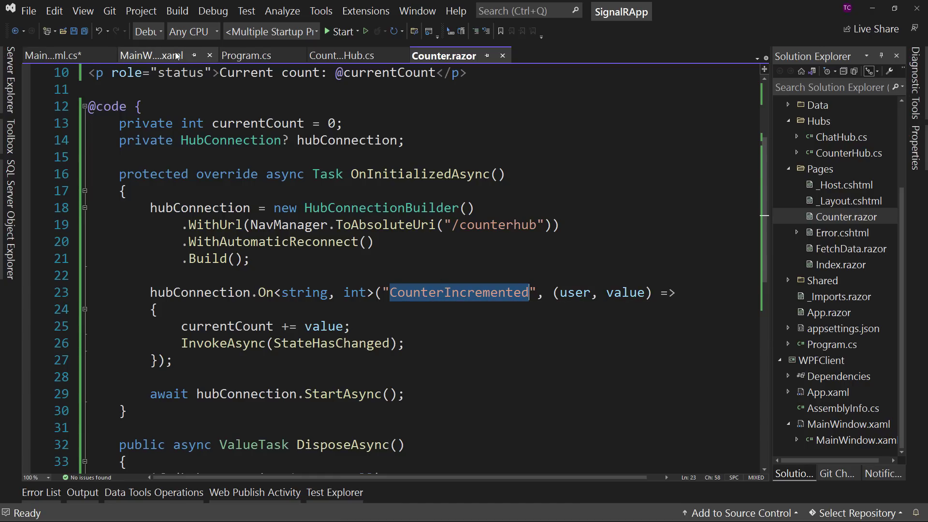
click(340, 55)
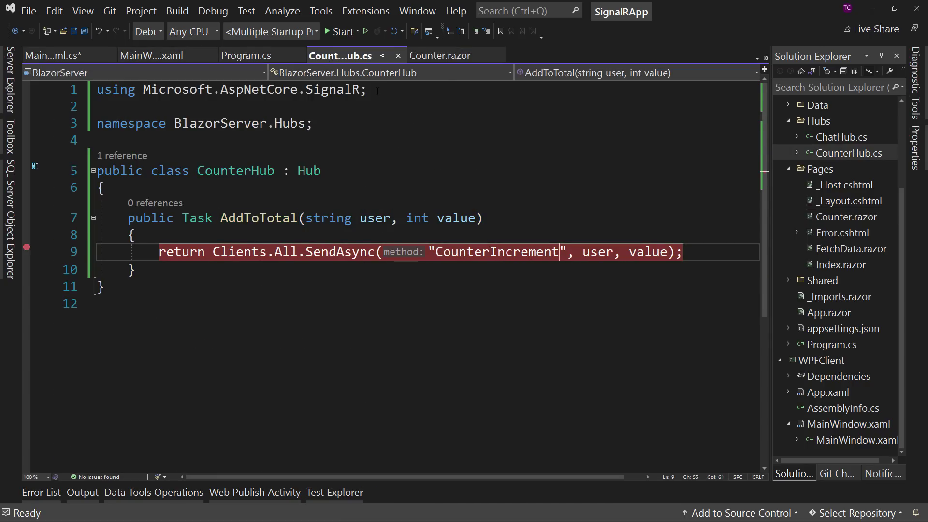
click(443, 55)
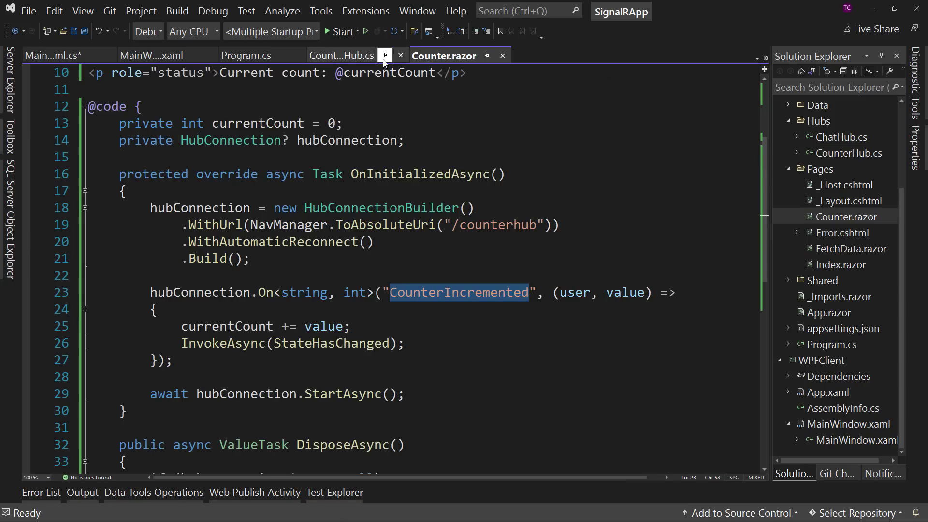
click(339, 55)
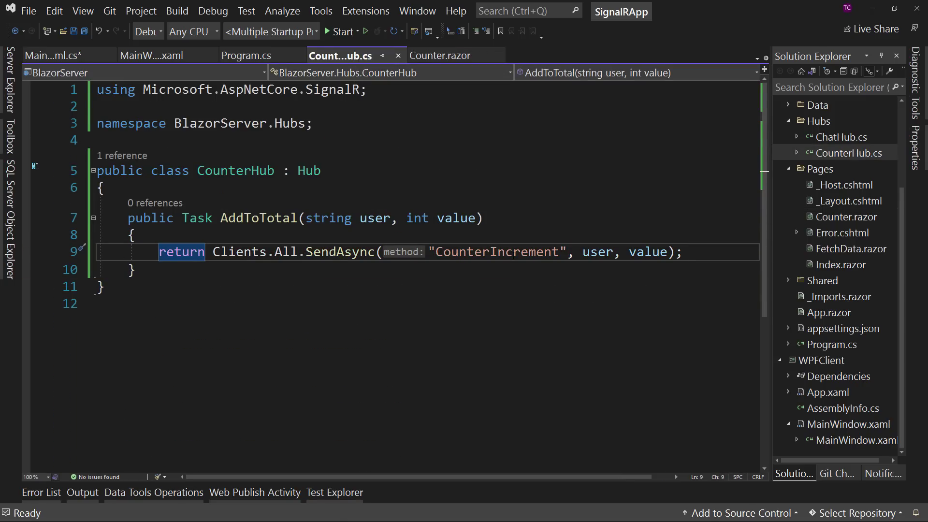
double_click(496, 252)
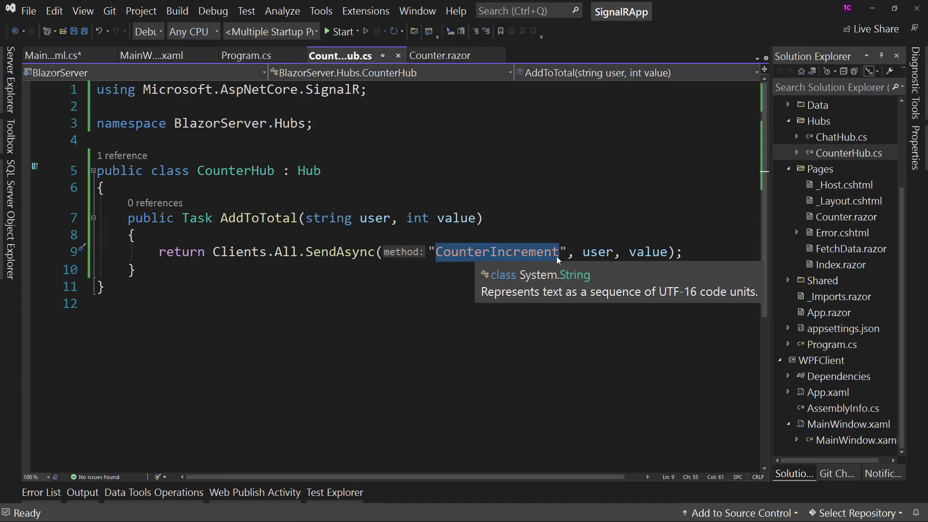
Step: Trim Counter.razor's event name to CounterIncrement and rebuild and run the solution
click(441, 55)
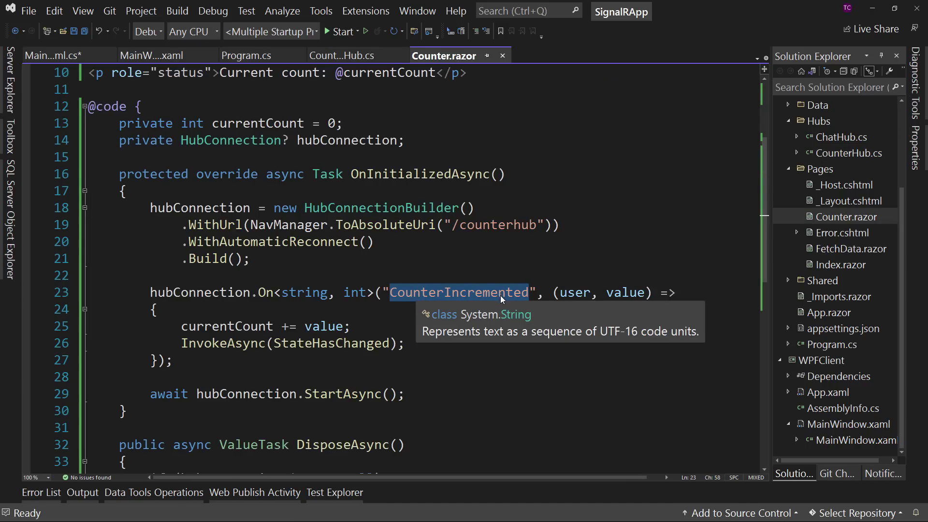
key(Backspace)
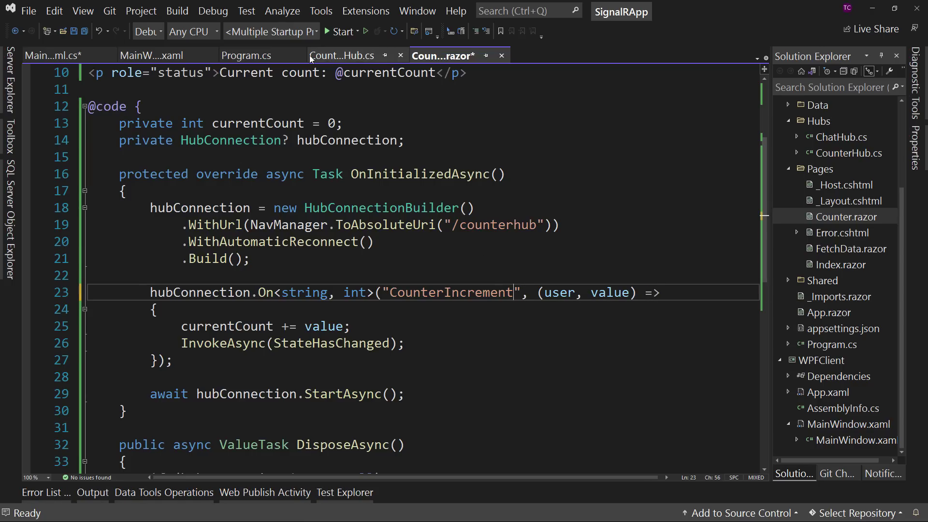
click(342, 31)
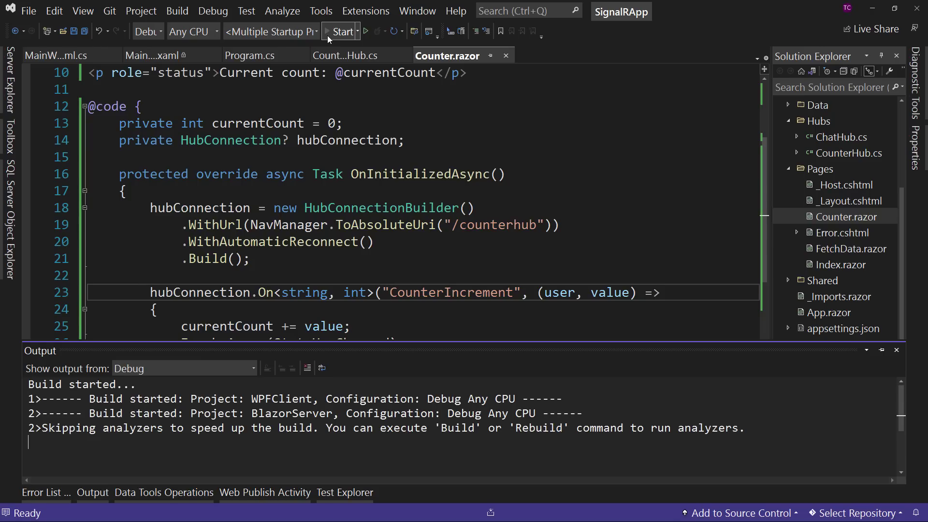
Step: Start the solution and bring up the Blazor Counter page in the browser
click(341, 31)
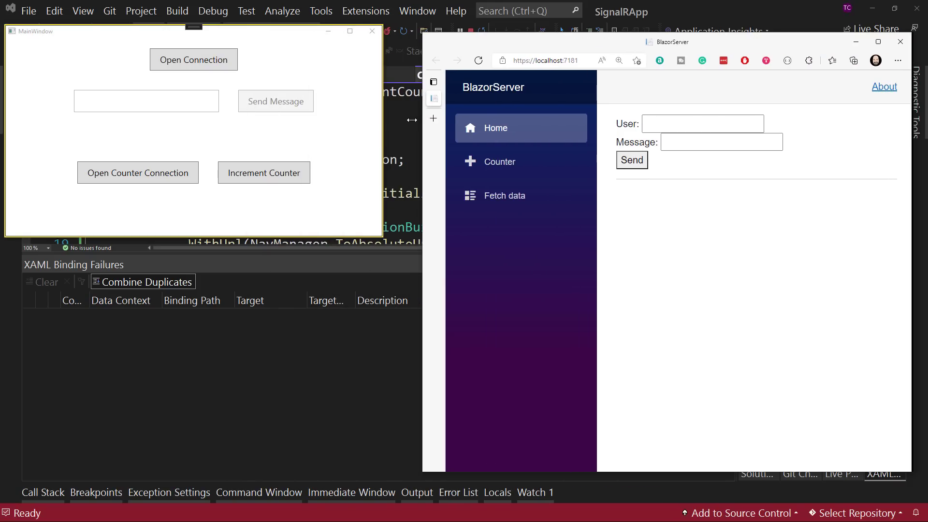
click(484, 161)
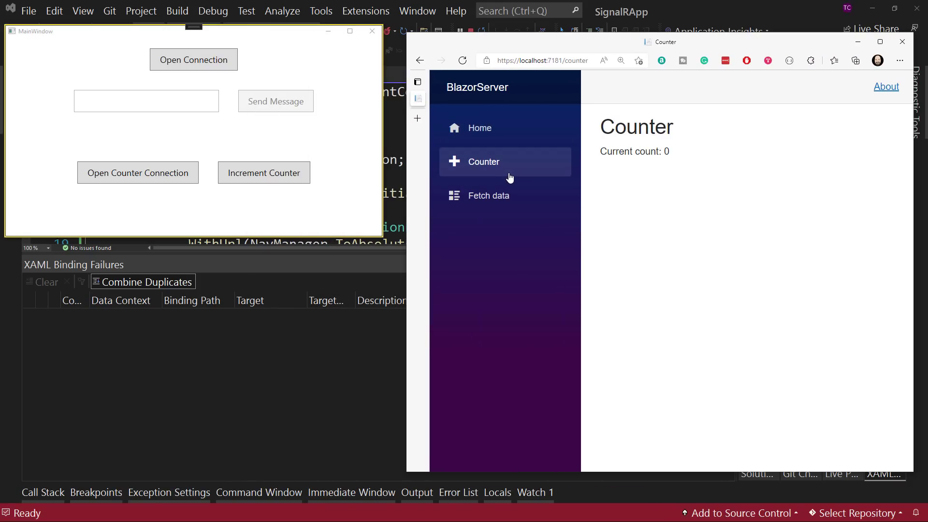
mouse_move(695, 180)
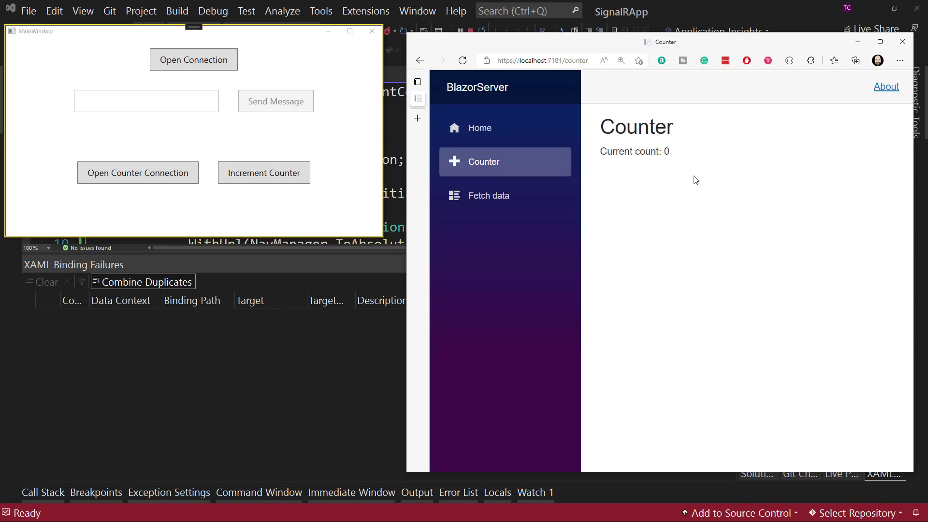
click(621, 59)
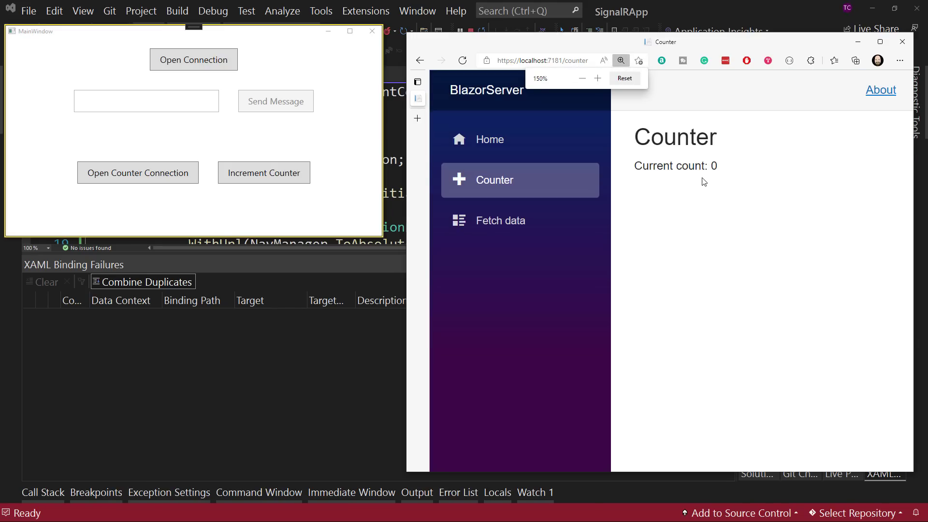
click(146, 100)
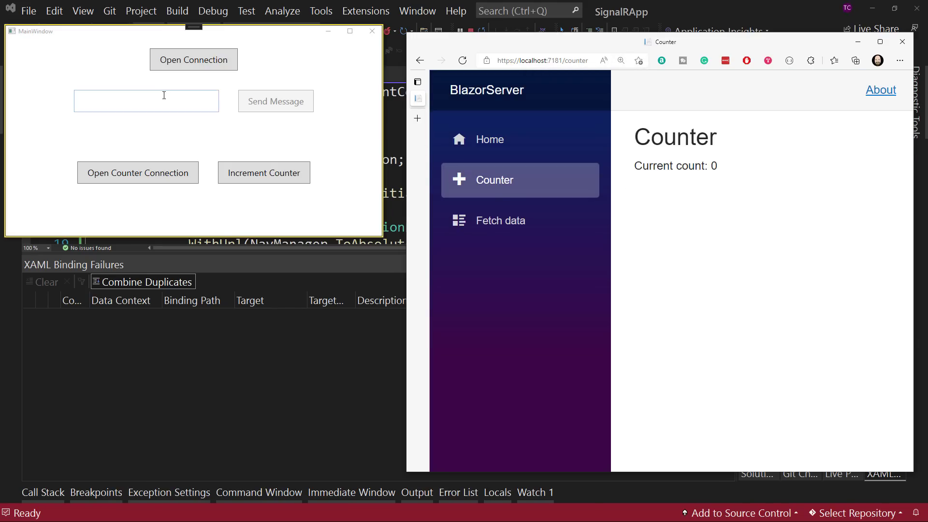
Step: Connect the WPF client to the counter hub and increment the Blazor count to 11
click(139, 173)
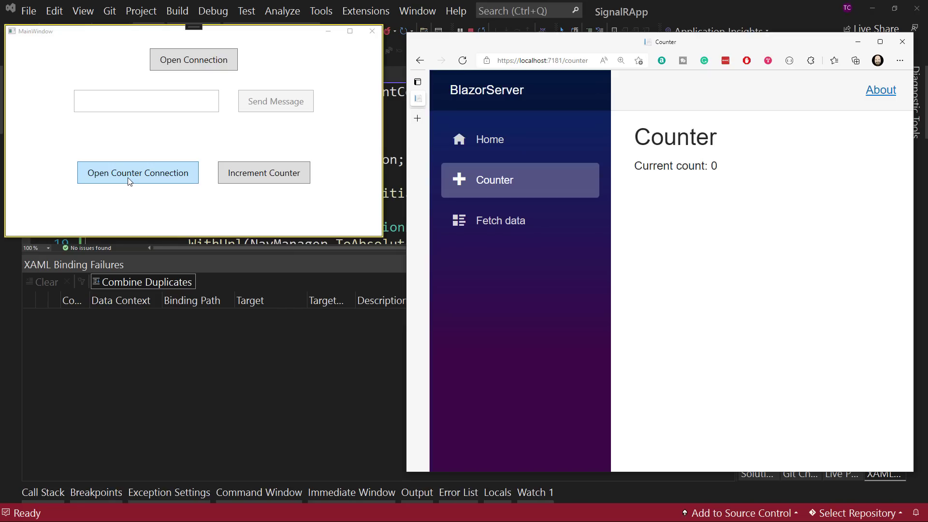
click(138, 172)
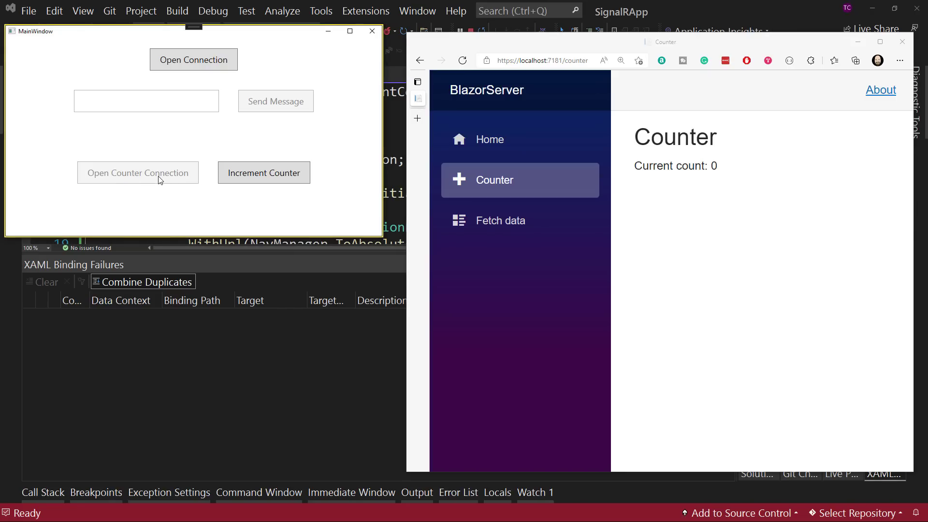
mouse_move(177, 187)
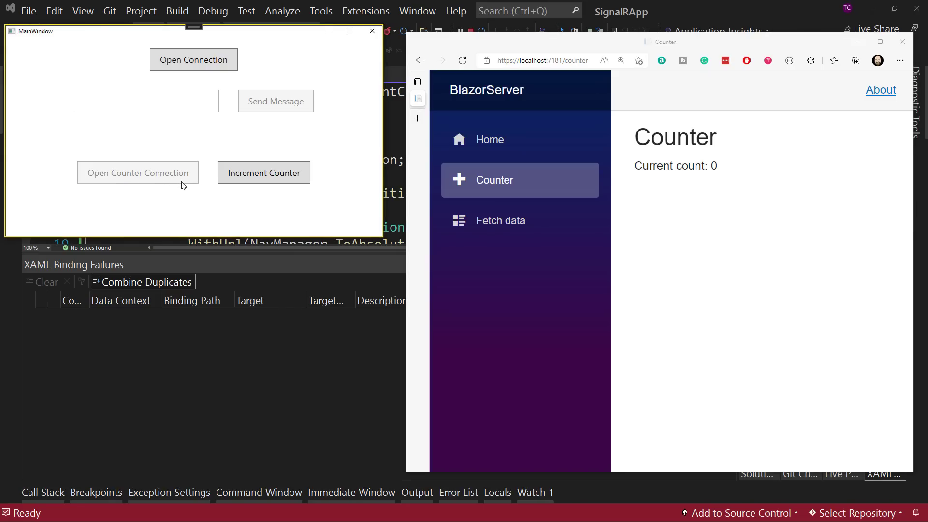
click(263, 172)
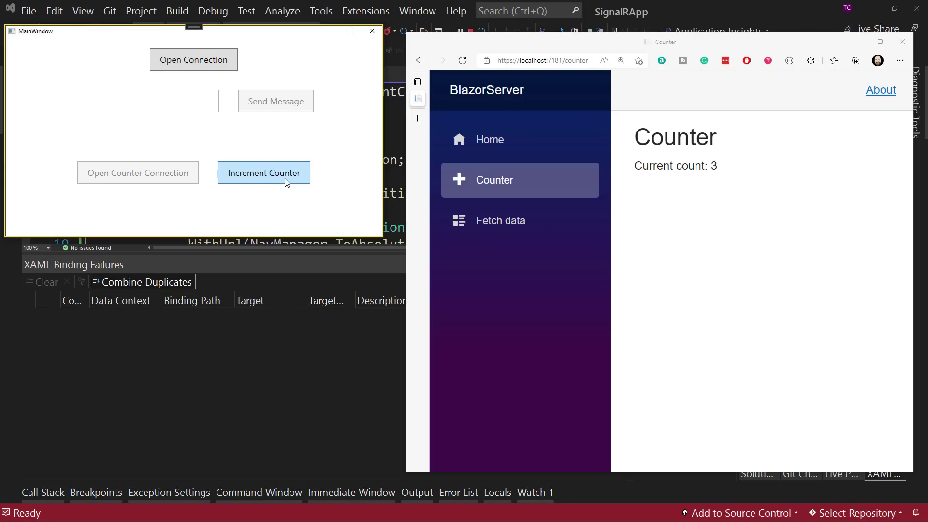
click(263, 173)
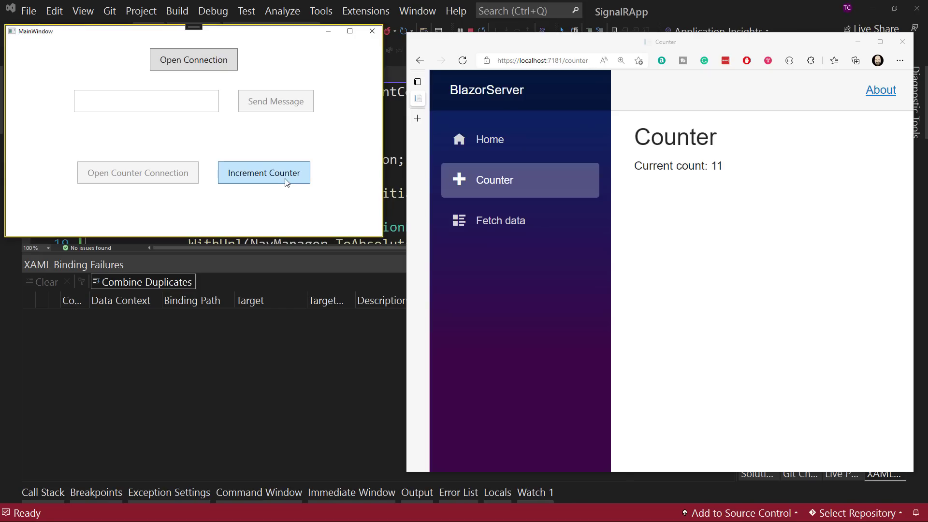
mouse_move(257, 159)
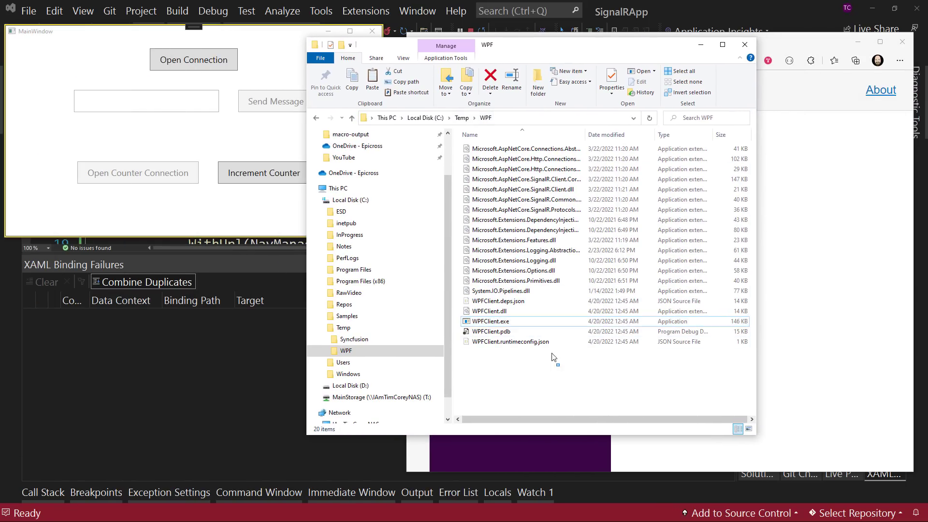
Step: Launch the older WPFClient.exe copy from the C:\Temp\WPF folder
key(ctrl+a)
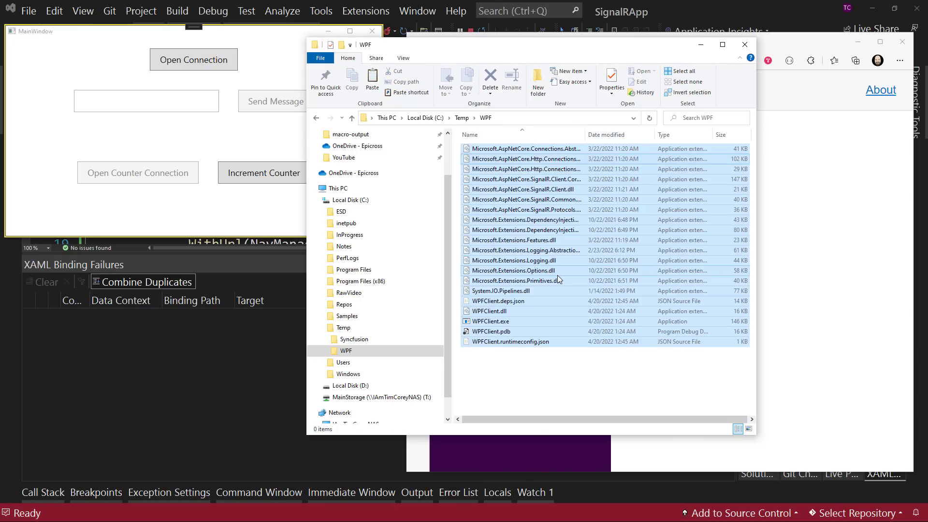
click(491, 322)
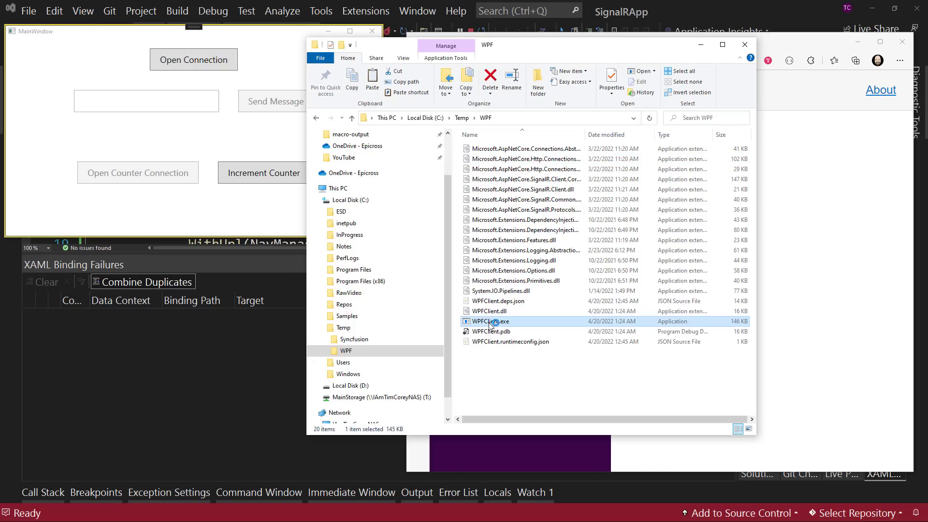
double_click(488, 321)
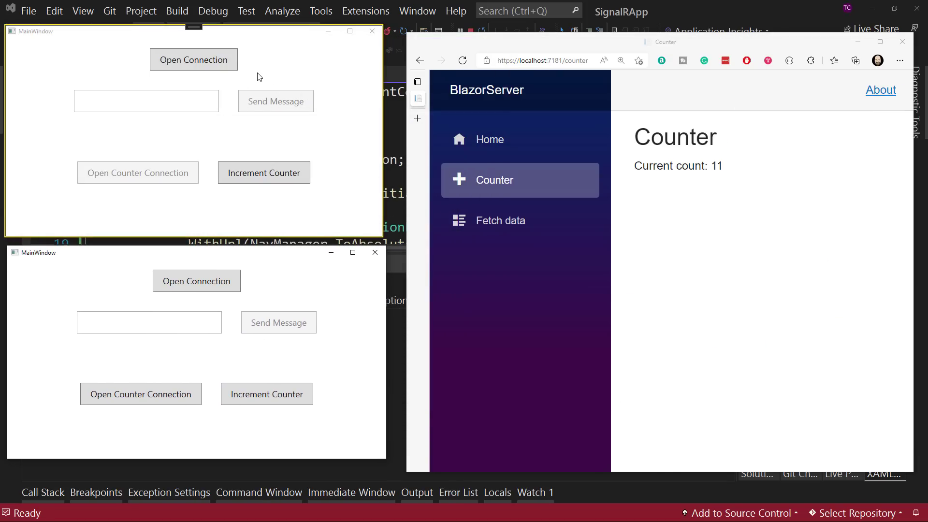
Step: Connect the older copy and increment from both clients to push the Blazor count to 21
click(141, 393)
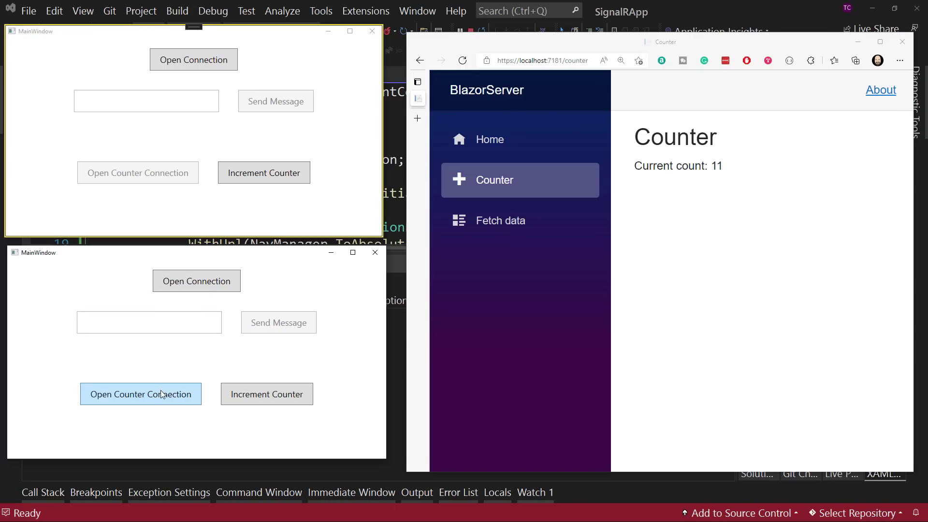
click(267, 395)
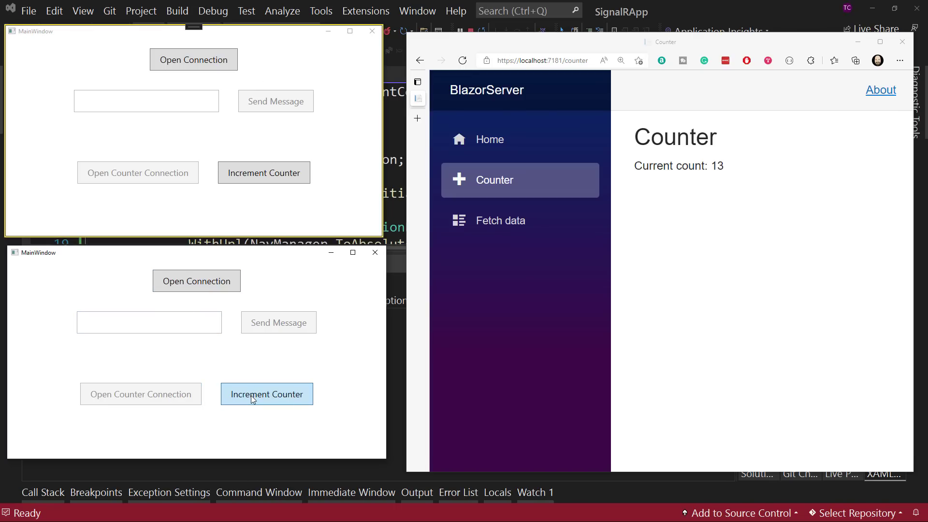
click(263, 172)
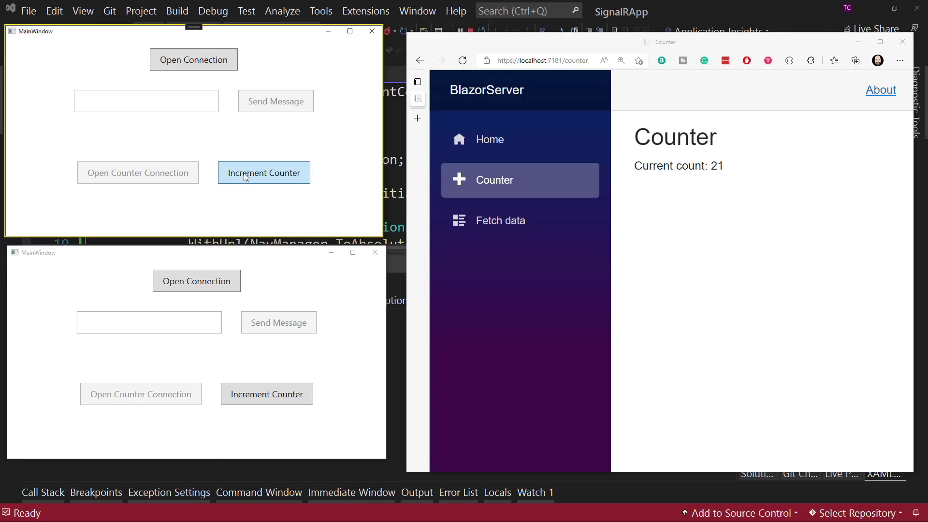
click(266, 394)
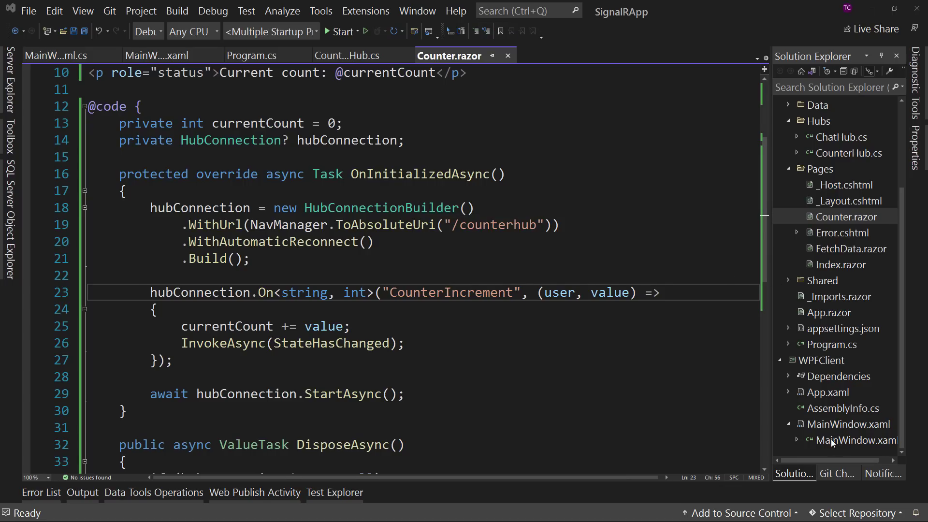
Step: Change incrementCounter_Click in MainWindow.xaml.cs to send 3 instead of 1 and rerun the solution
click(56, 55)
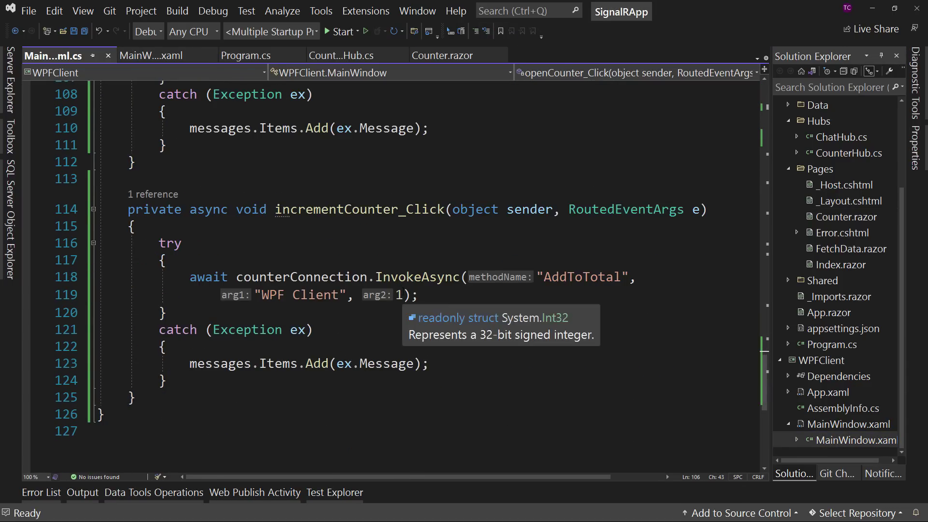
text(3)
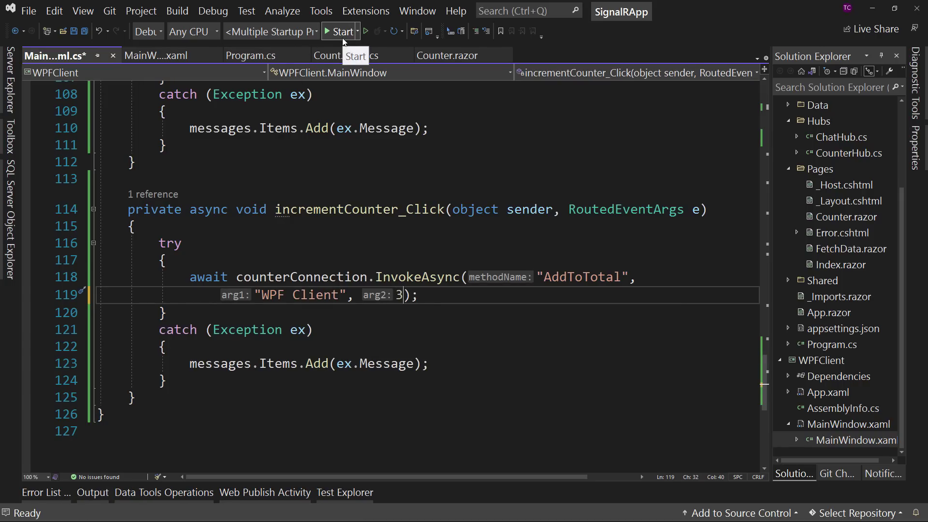
click(339, 31)
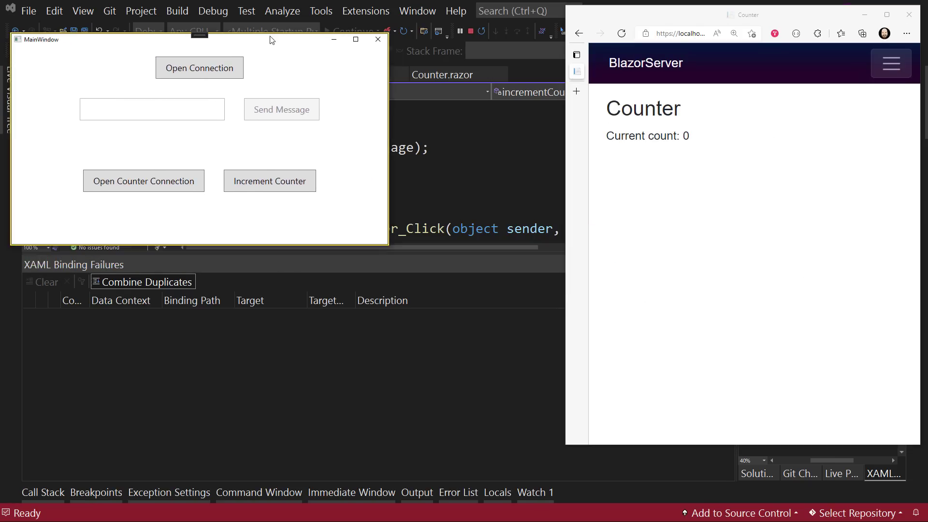
Step: Arrange the two WPF windows and connect the debug client and older copy to the counter hub
drag(199, 40, 252, 22)
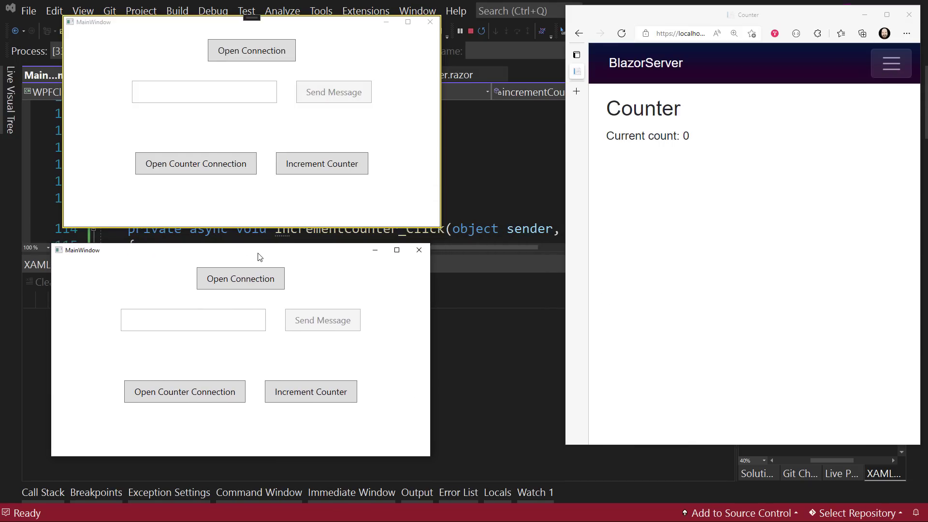
click(183, 392)
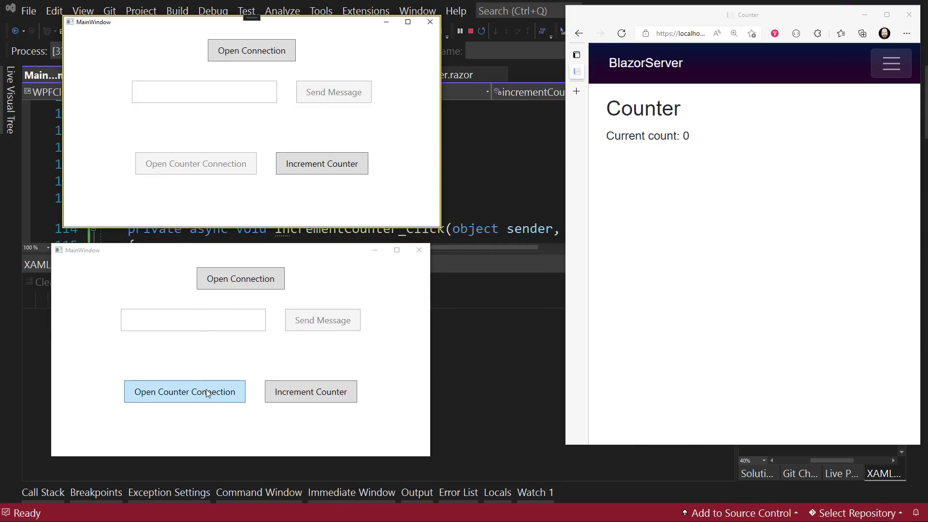
click(184, 392)
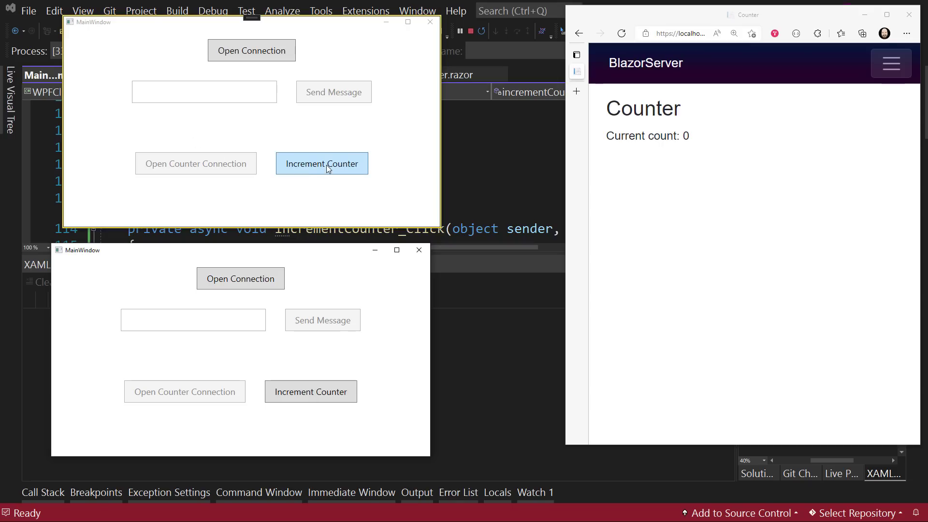
Step: Increment from both clients, the debug one adding 3 and the older one adding 1, reaching 38
click(321, 163)
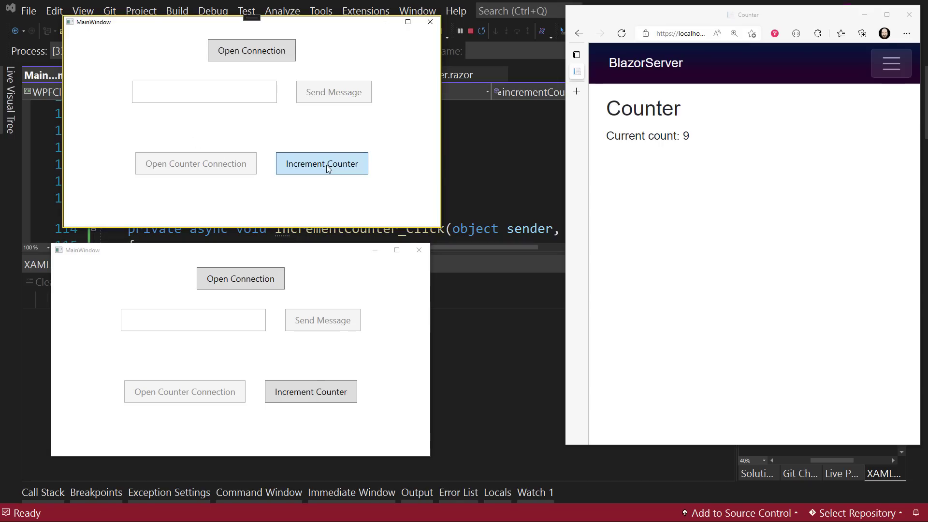
click(311, 391)
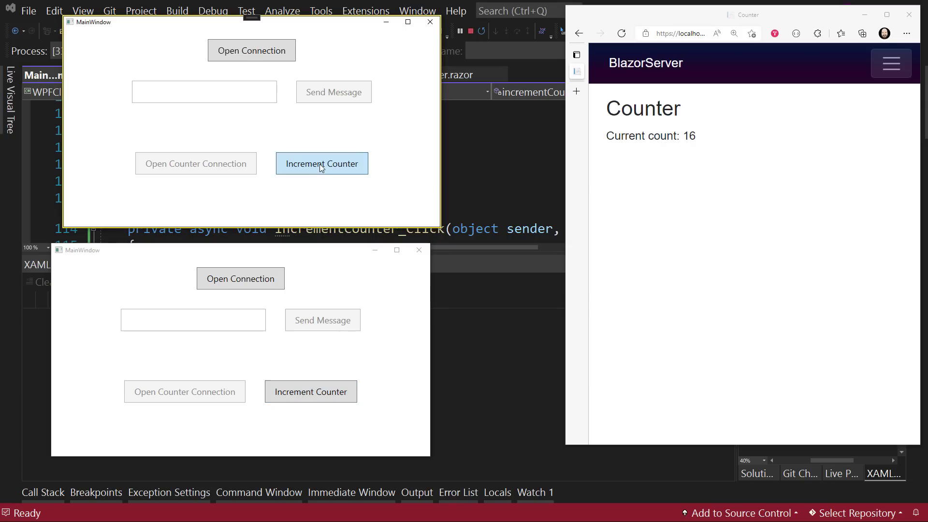
click(311, 391)
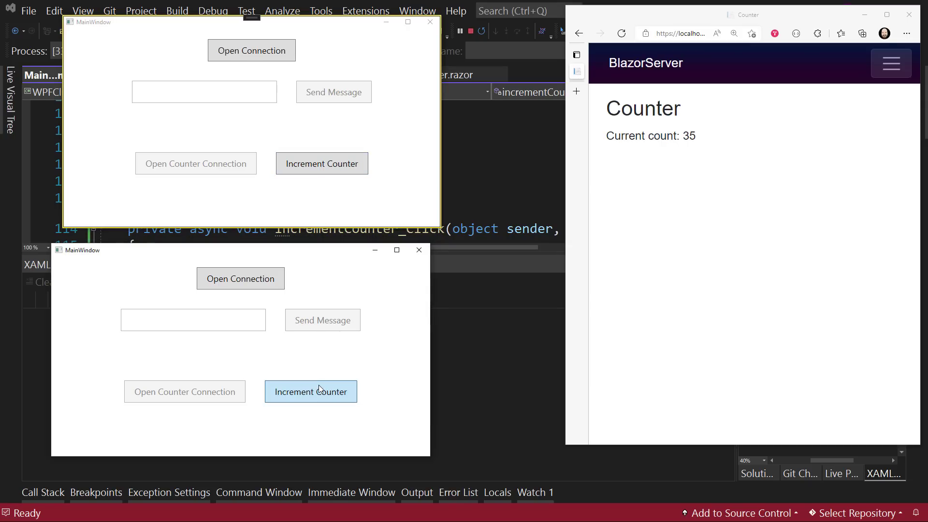
click(310, 392)
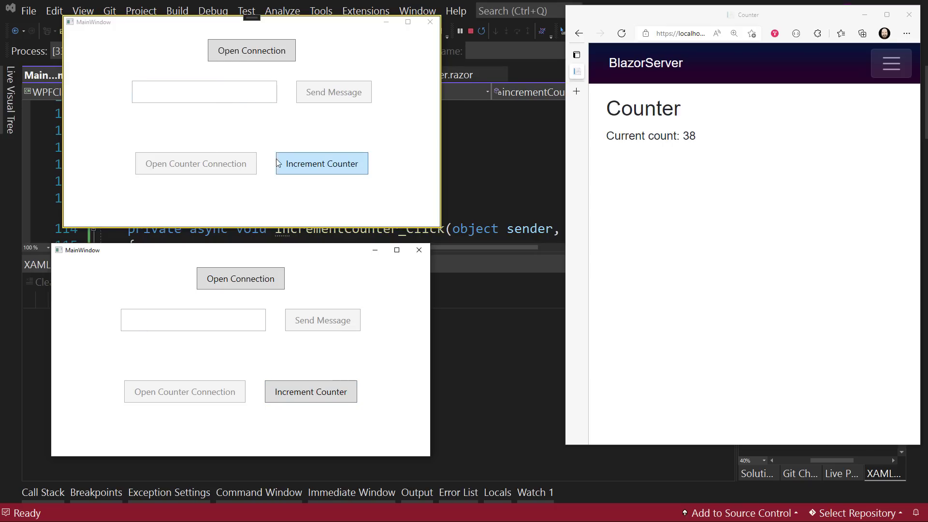
mouse_move(274, 175)
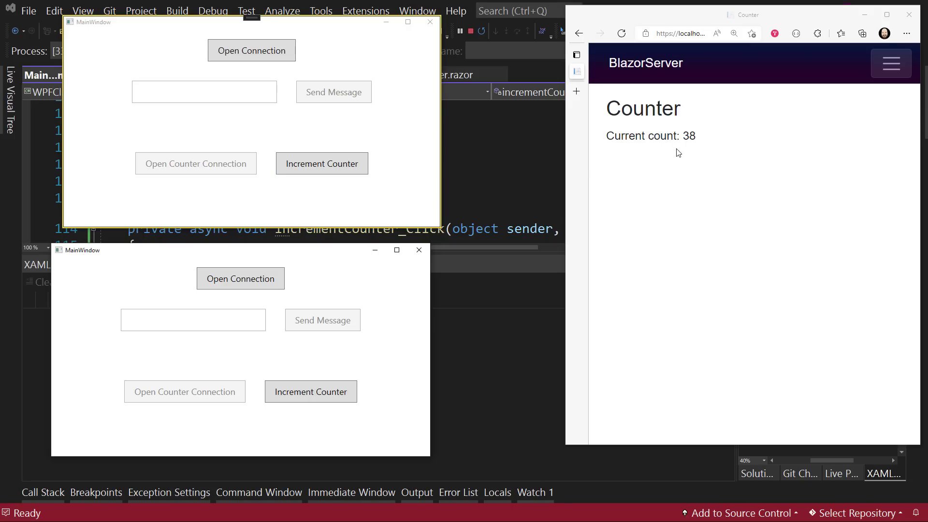
mouse_move(672, 157)
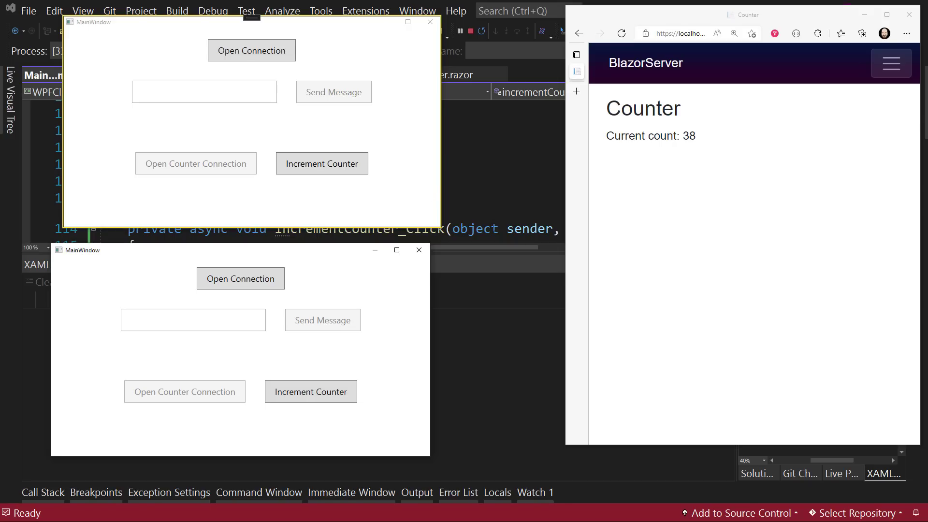
mouse_move(616, 245)
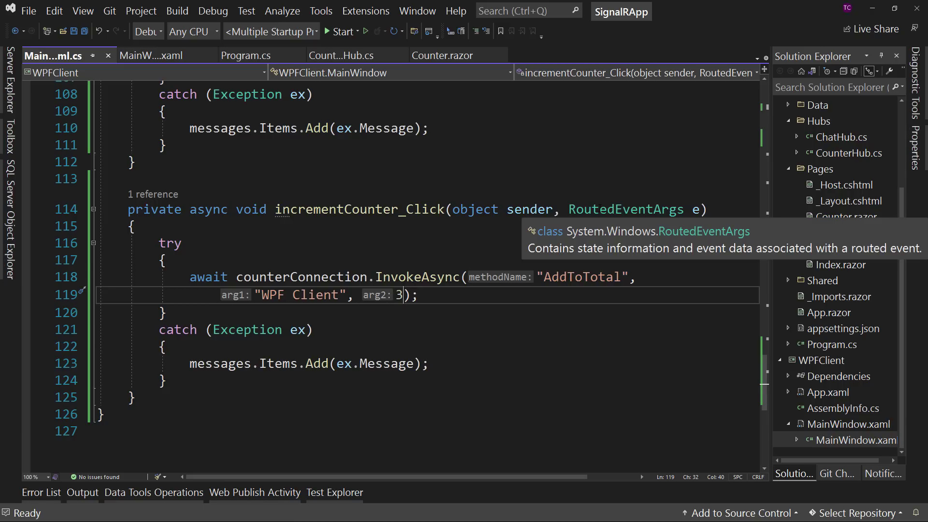
mouse_move(823, 371)
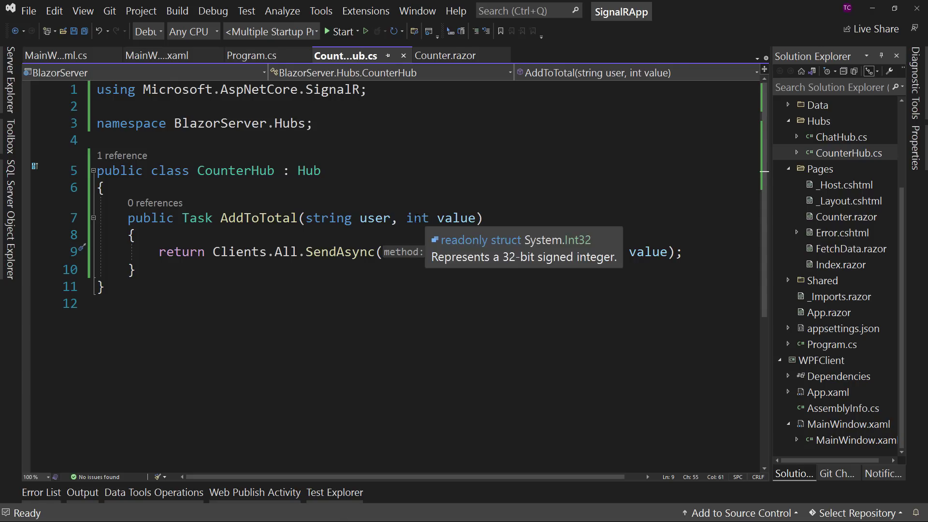
Step: Review AddToTotal's int value parameter in CounterHub.cs and end the debug run
double_click(418, 217)
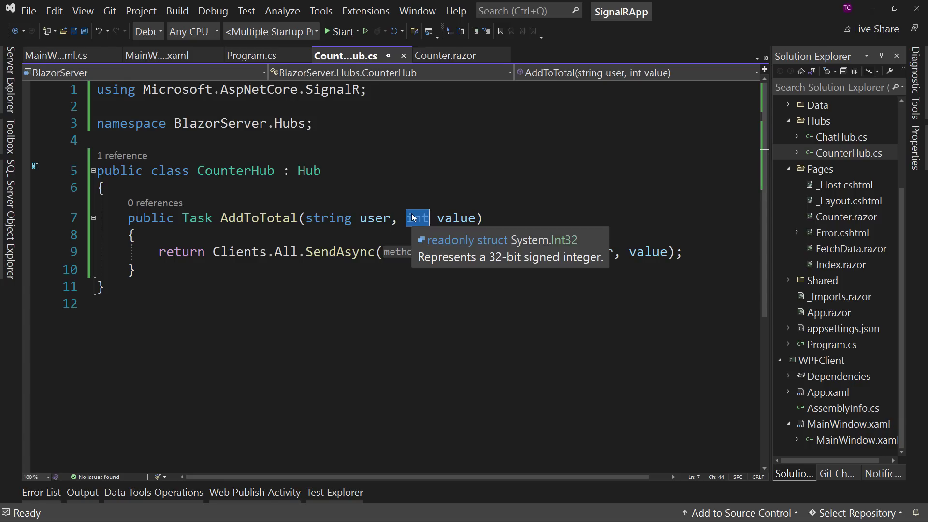
mouse_move(349, 190)
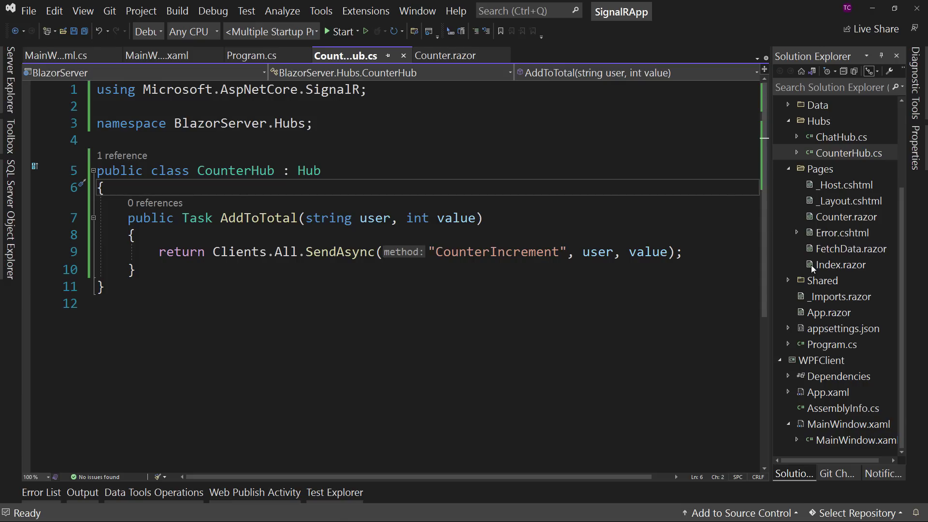
click(101, 186)
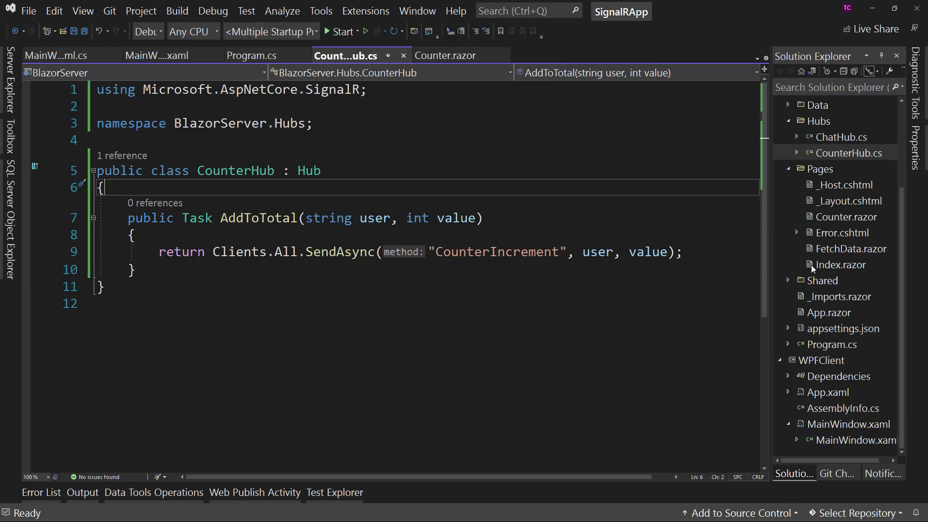